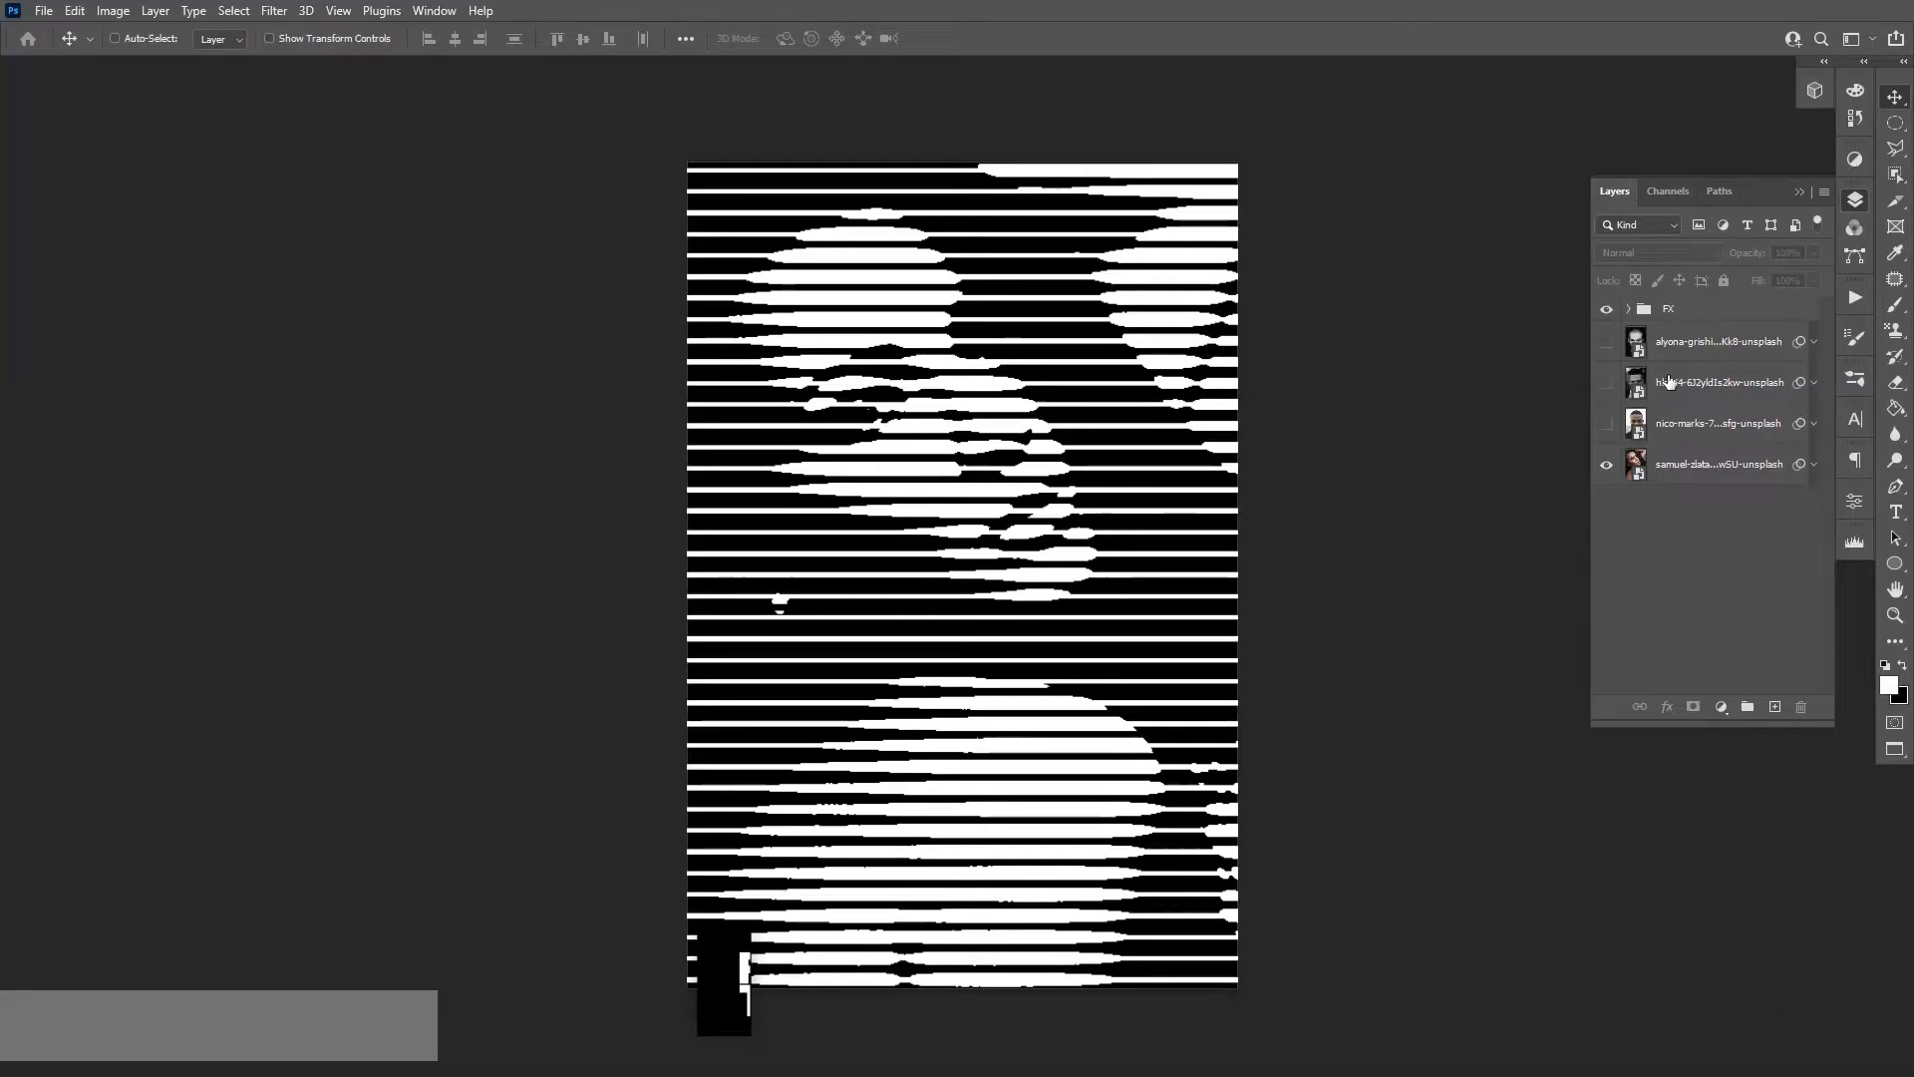
- Show the three example line-halftone portrait layers one after another
left_click(1606, 423)
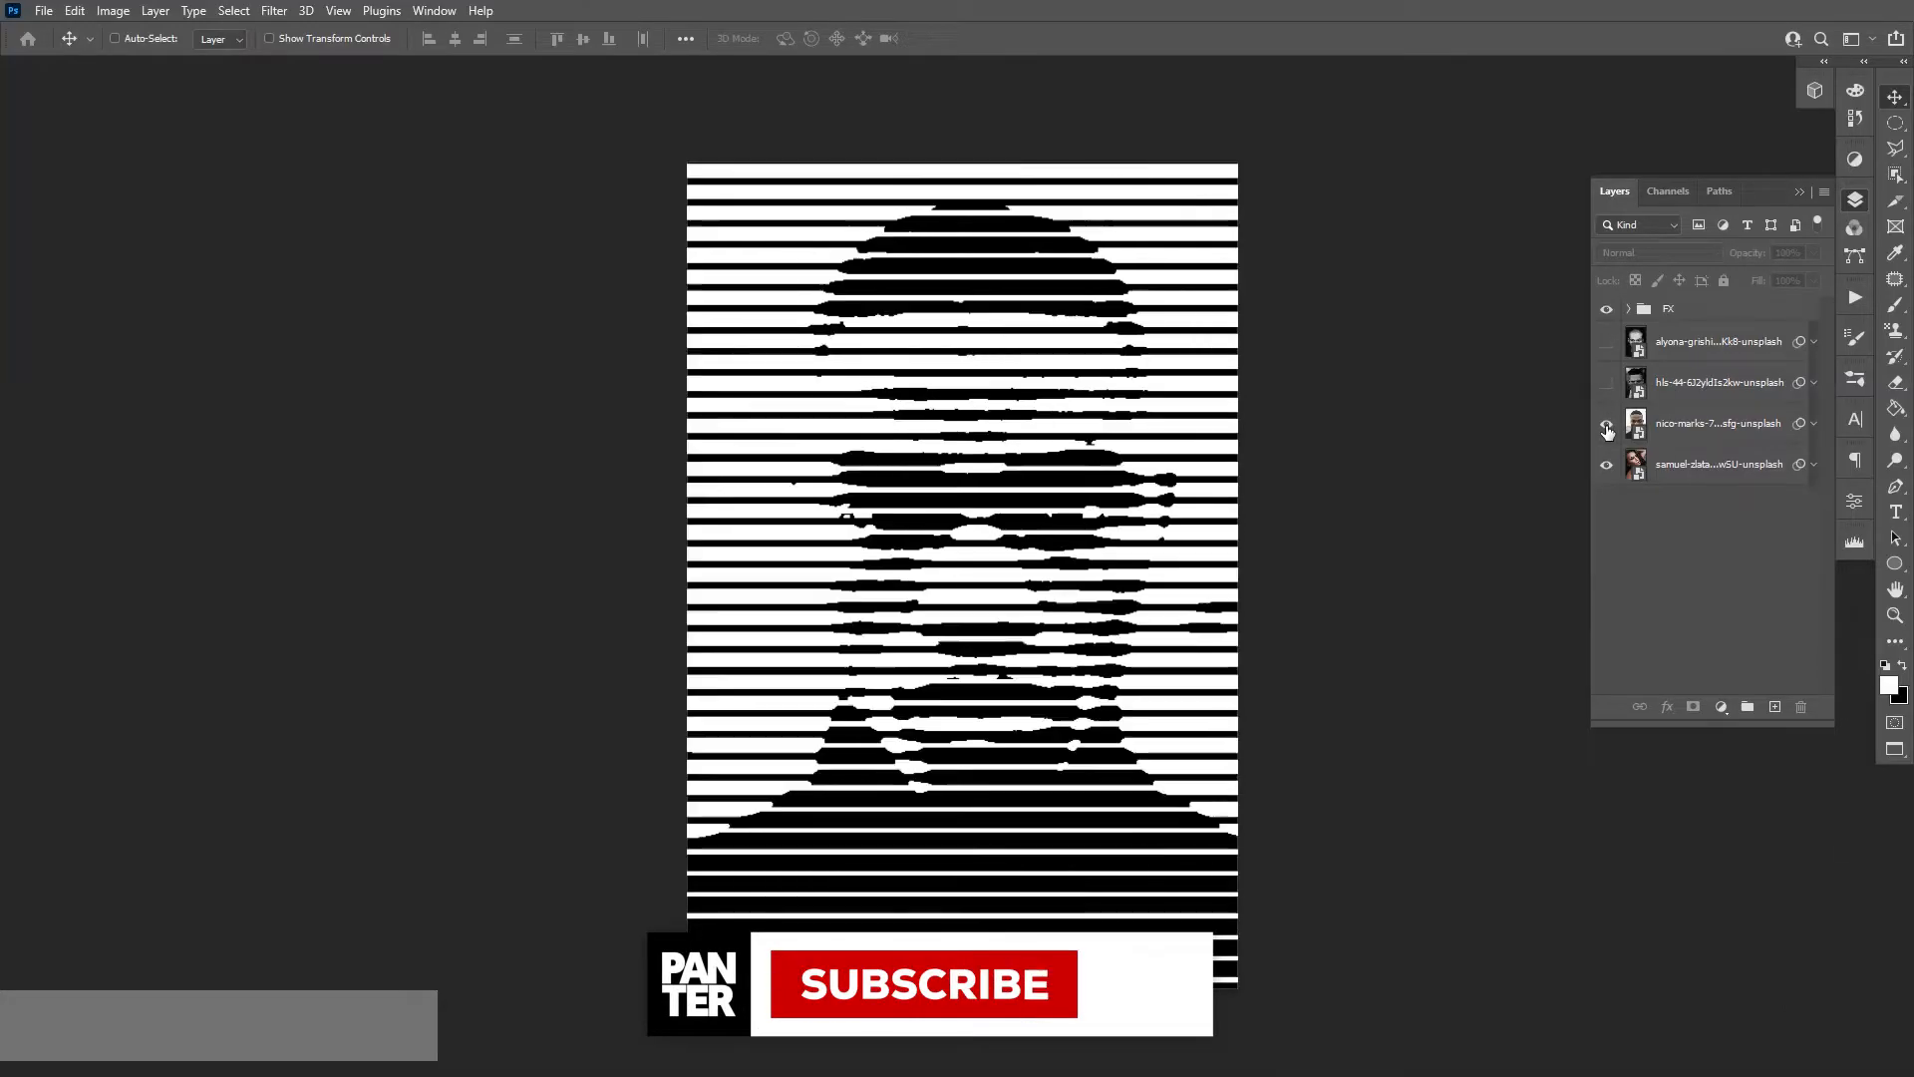
left_click(1606, 353)
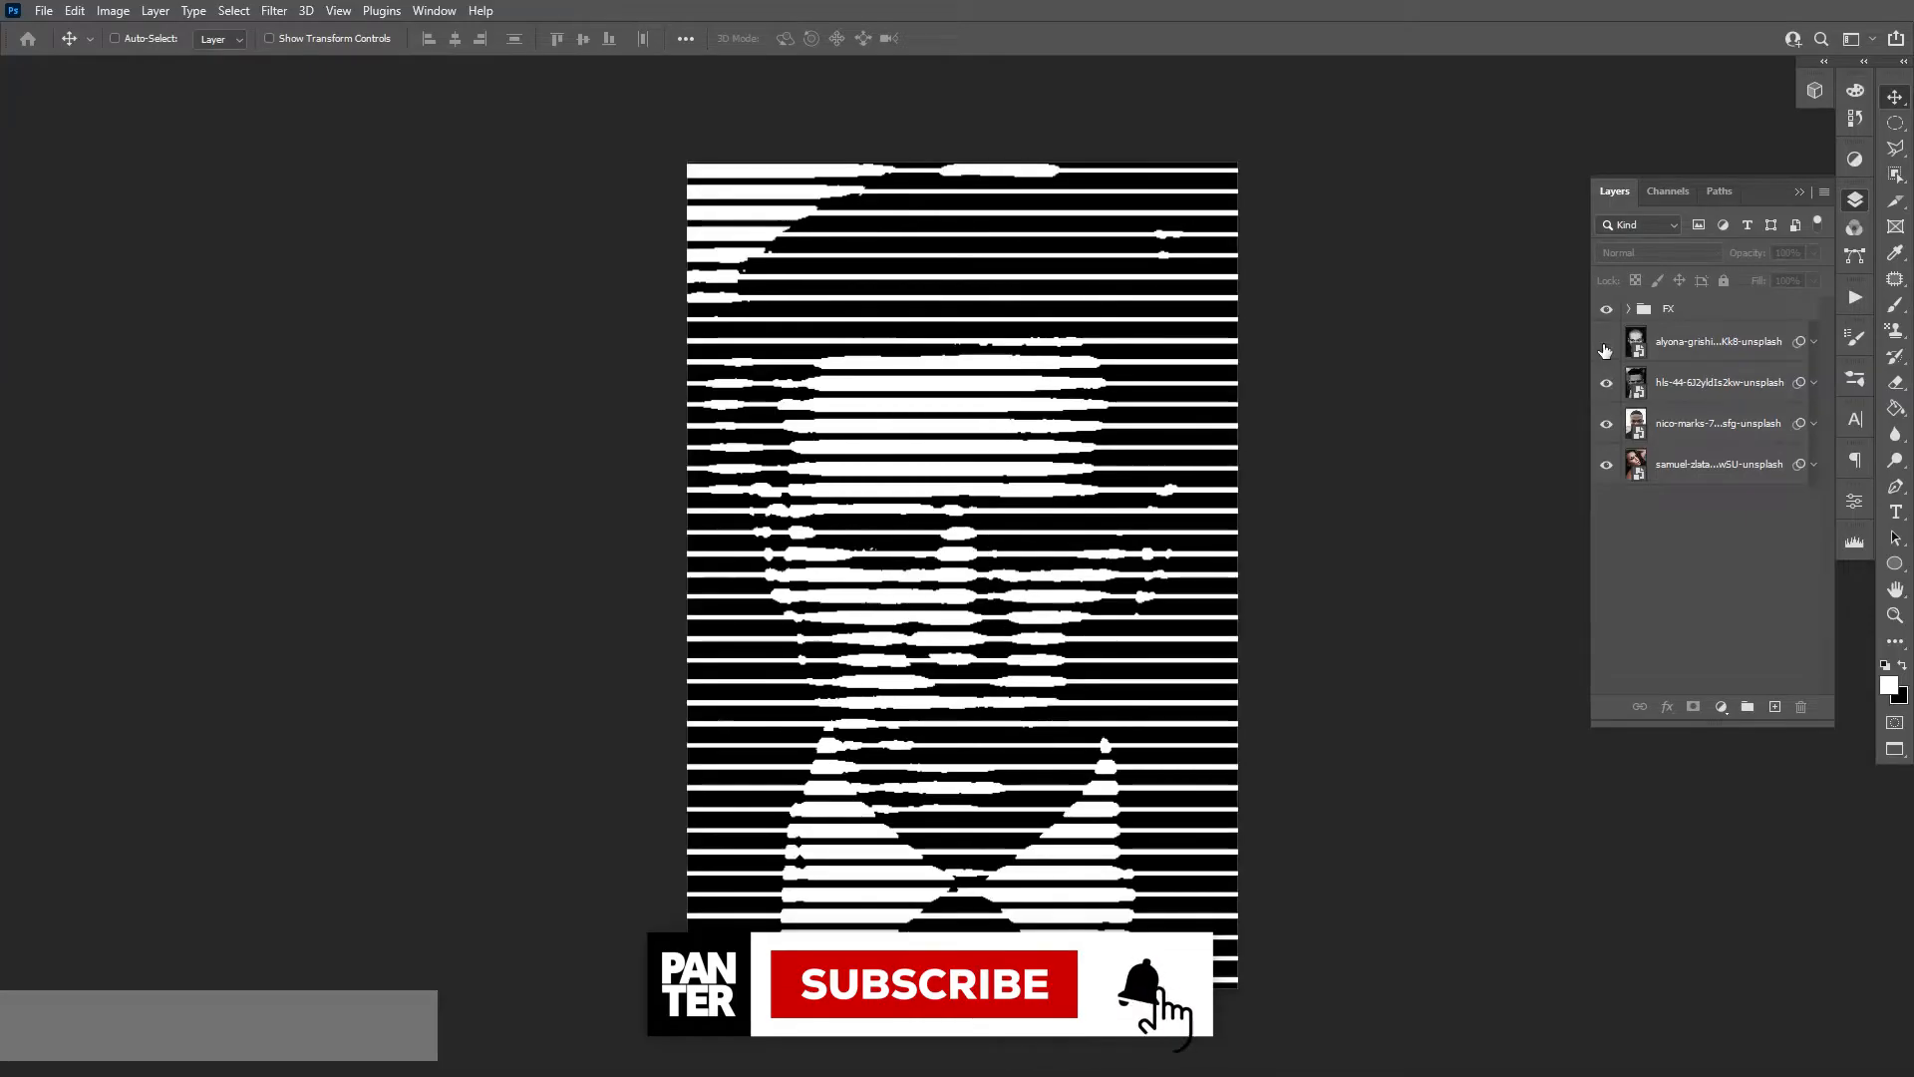
left_click(1606, 342)
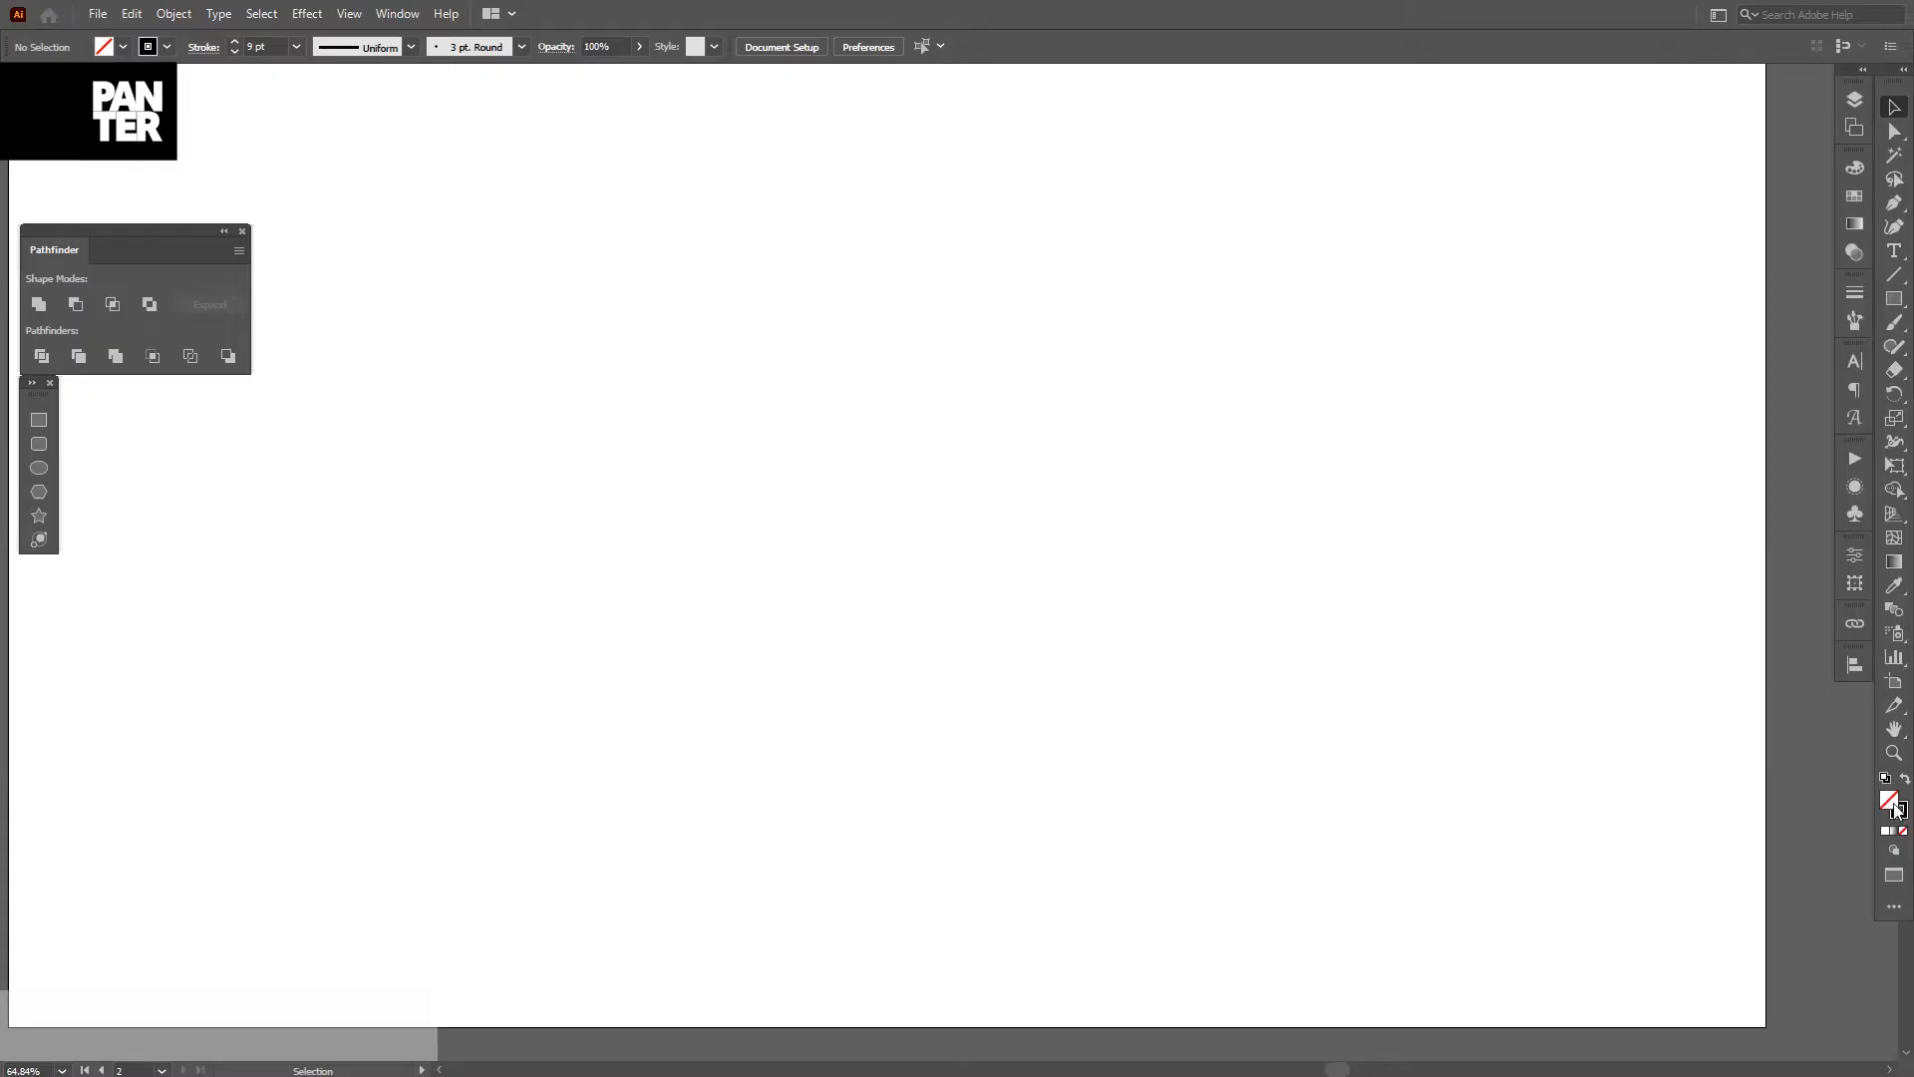
mouse_move(1897, 805)
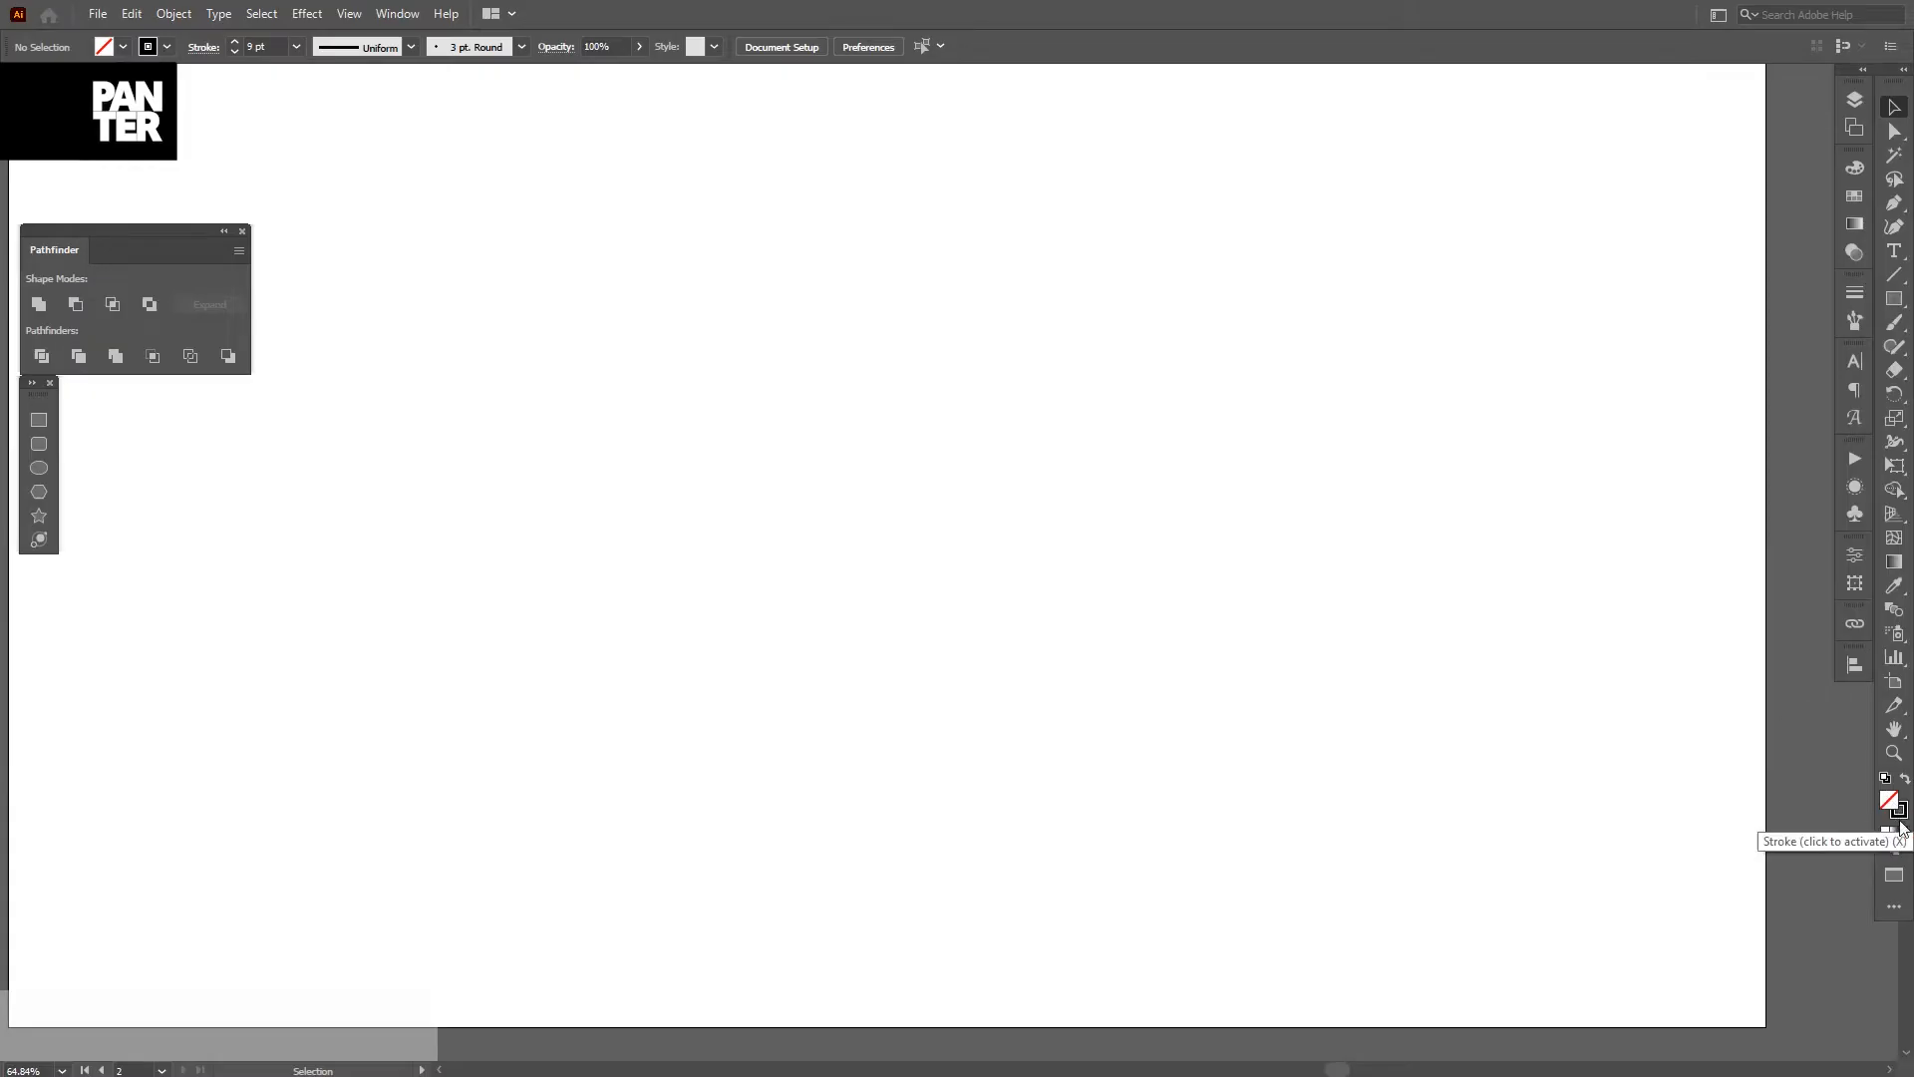
mouse_move(1896, 818)
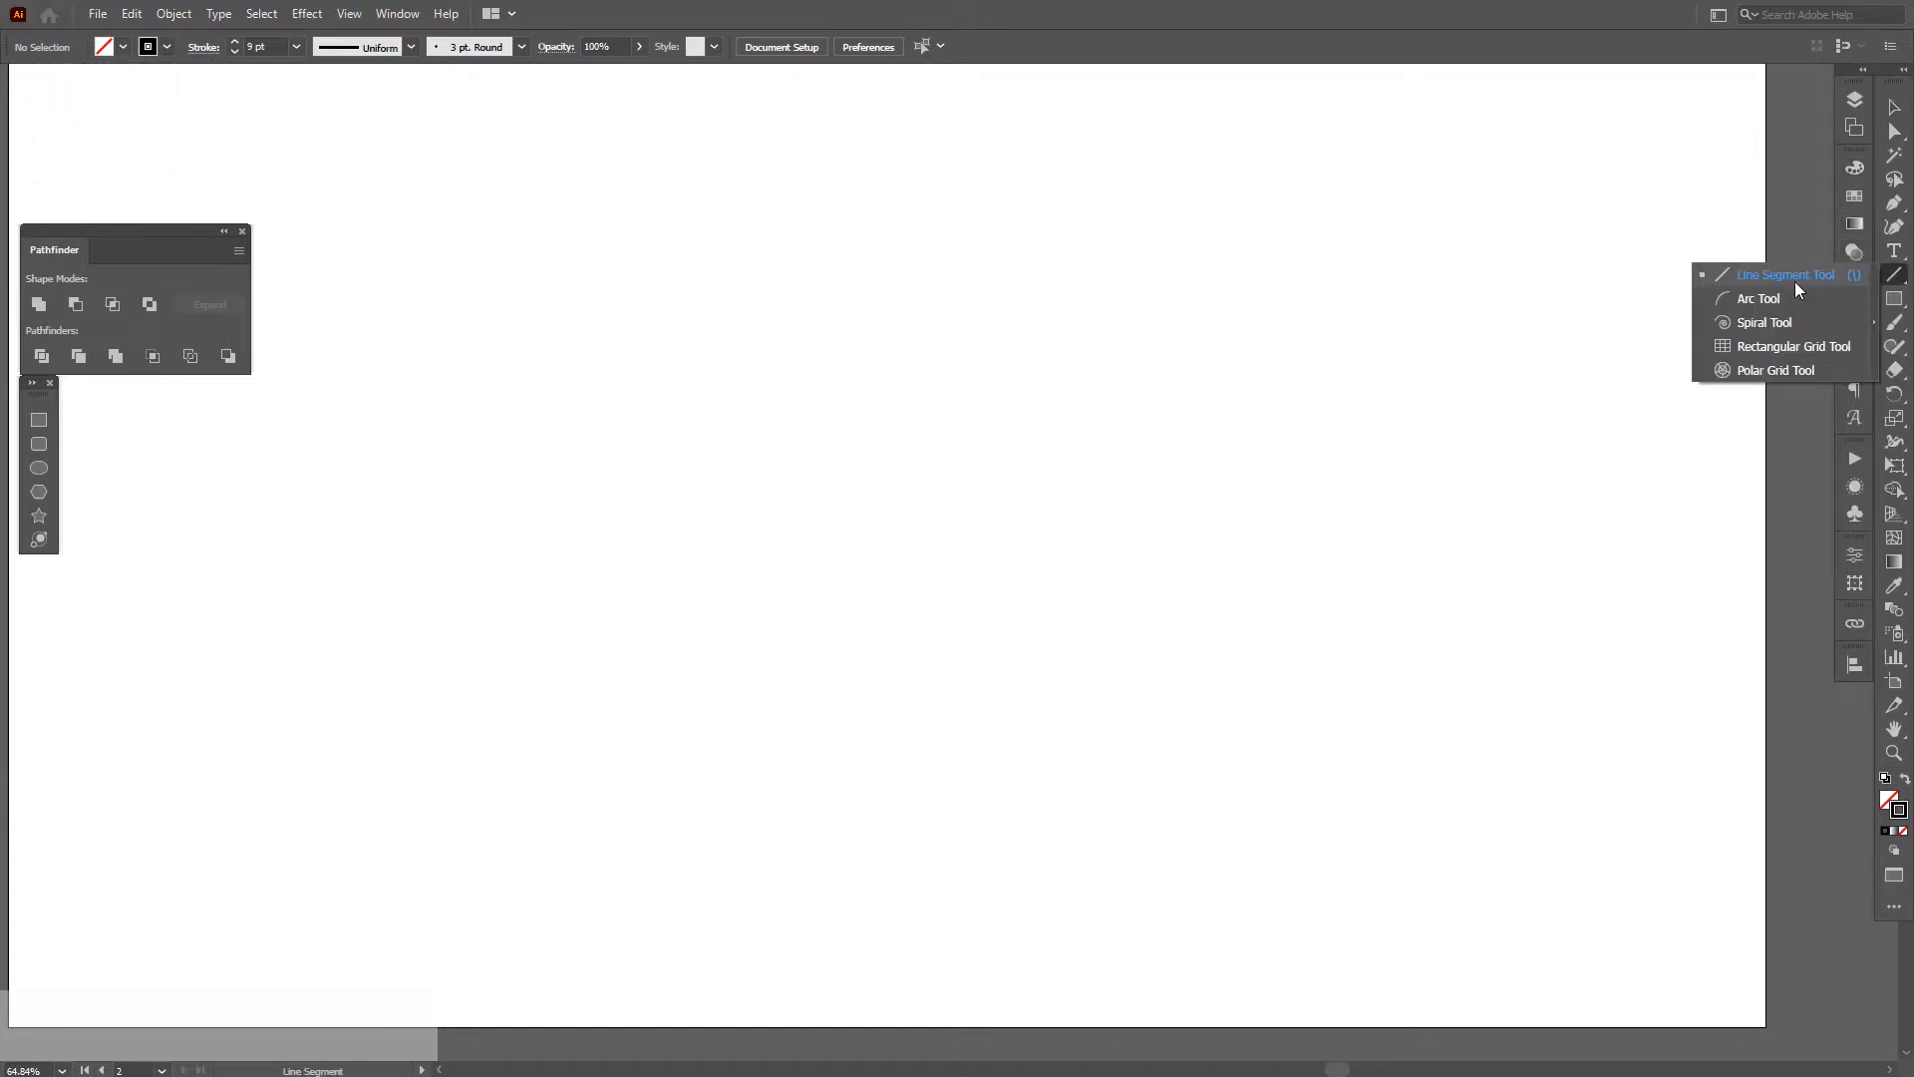
- Repeat the stripe copy with Ctrl+D to stack evenly spaced thick black lines
key("space")
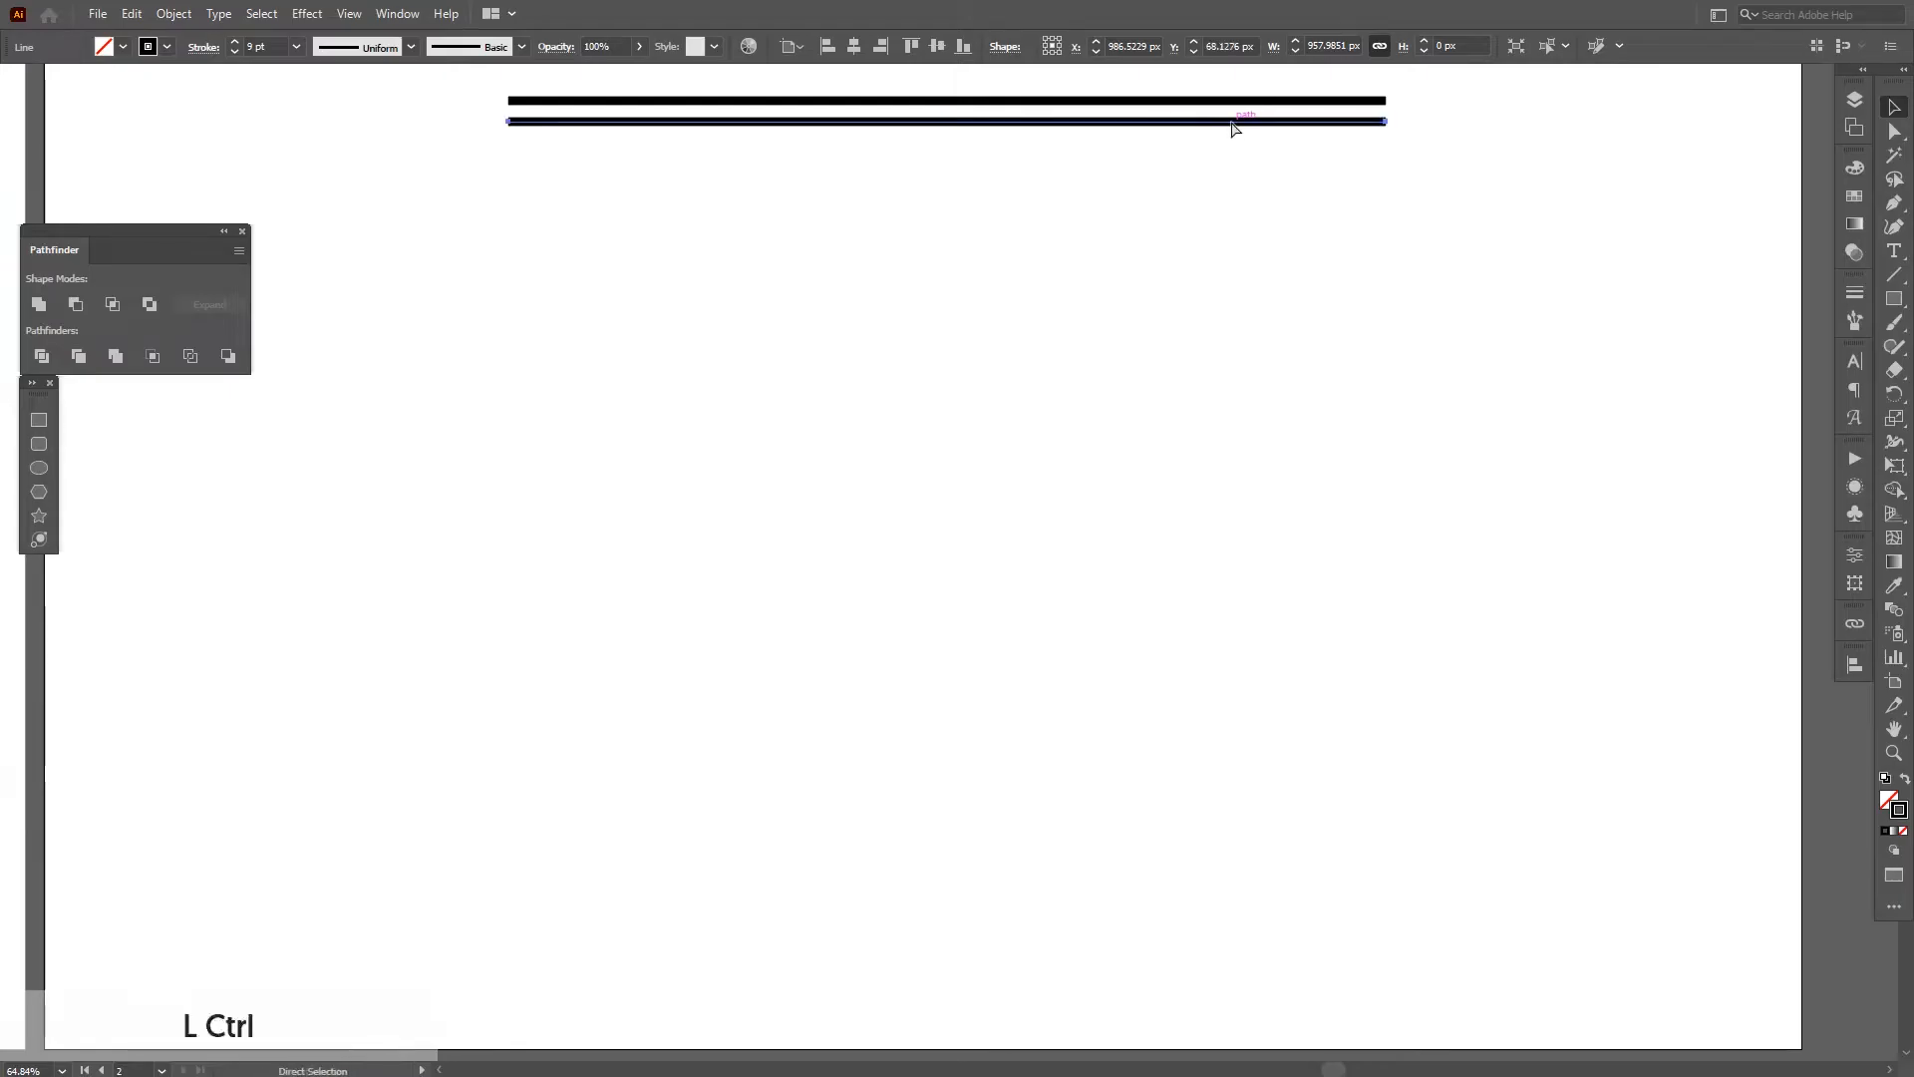
key("ctrl+d")
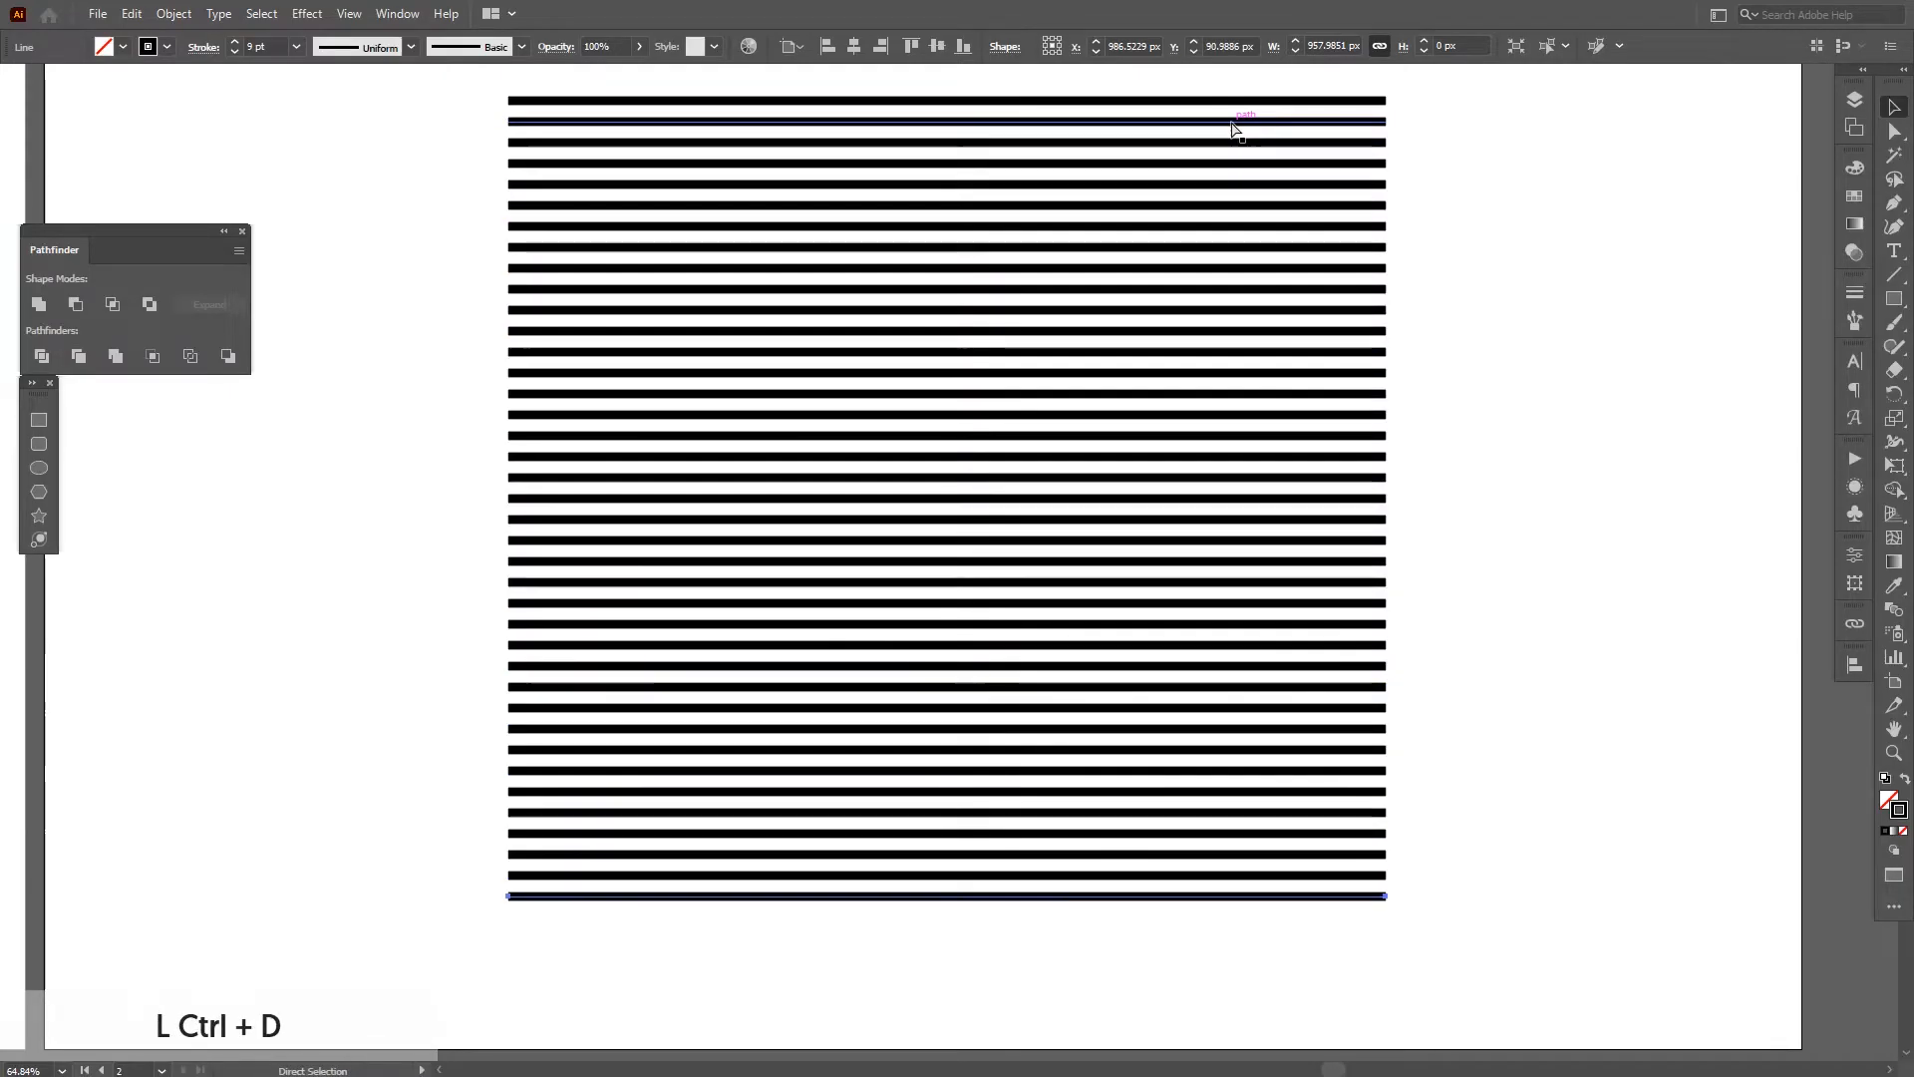
key("ctrl+d")
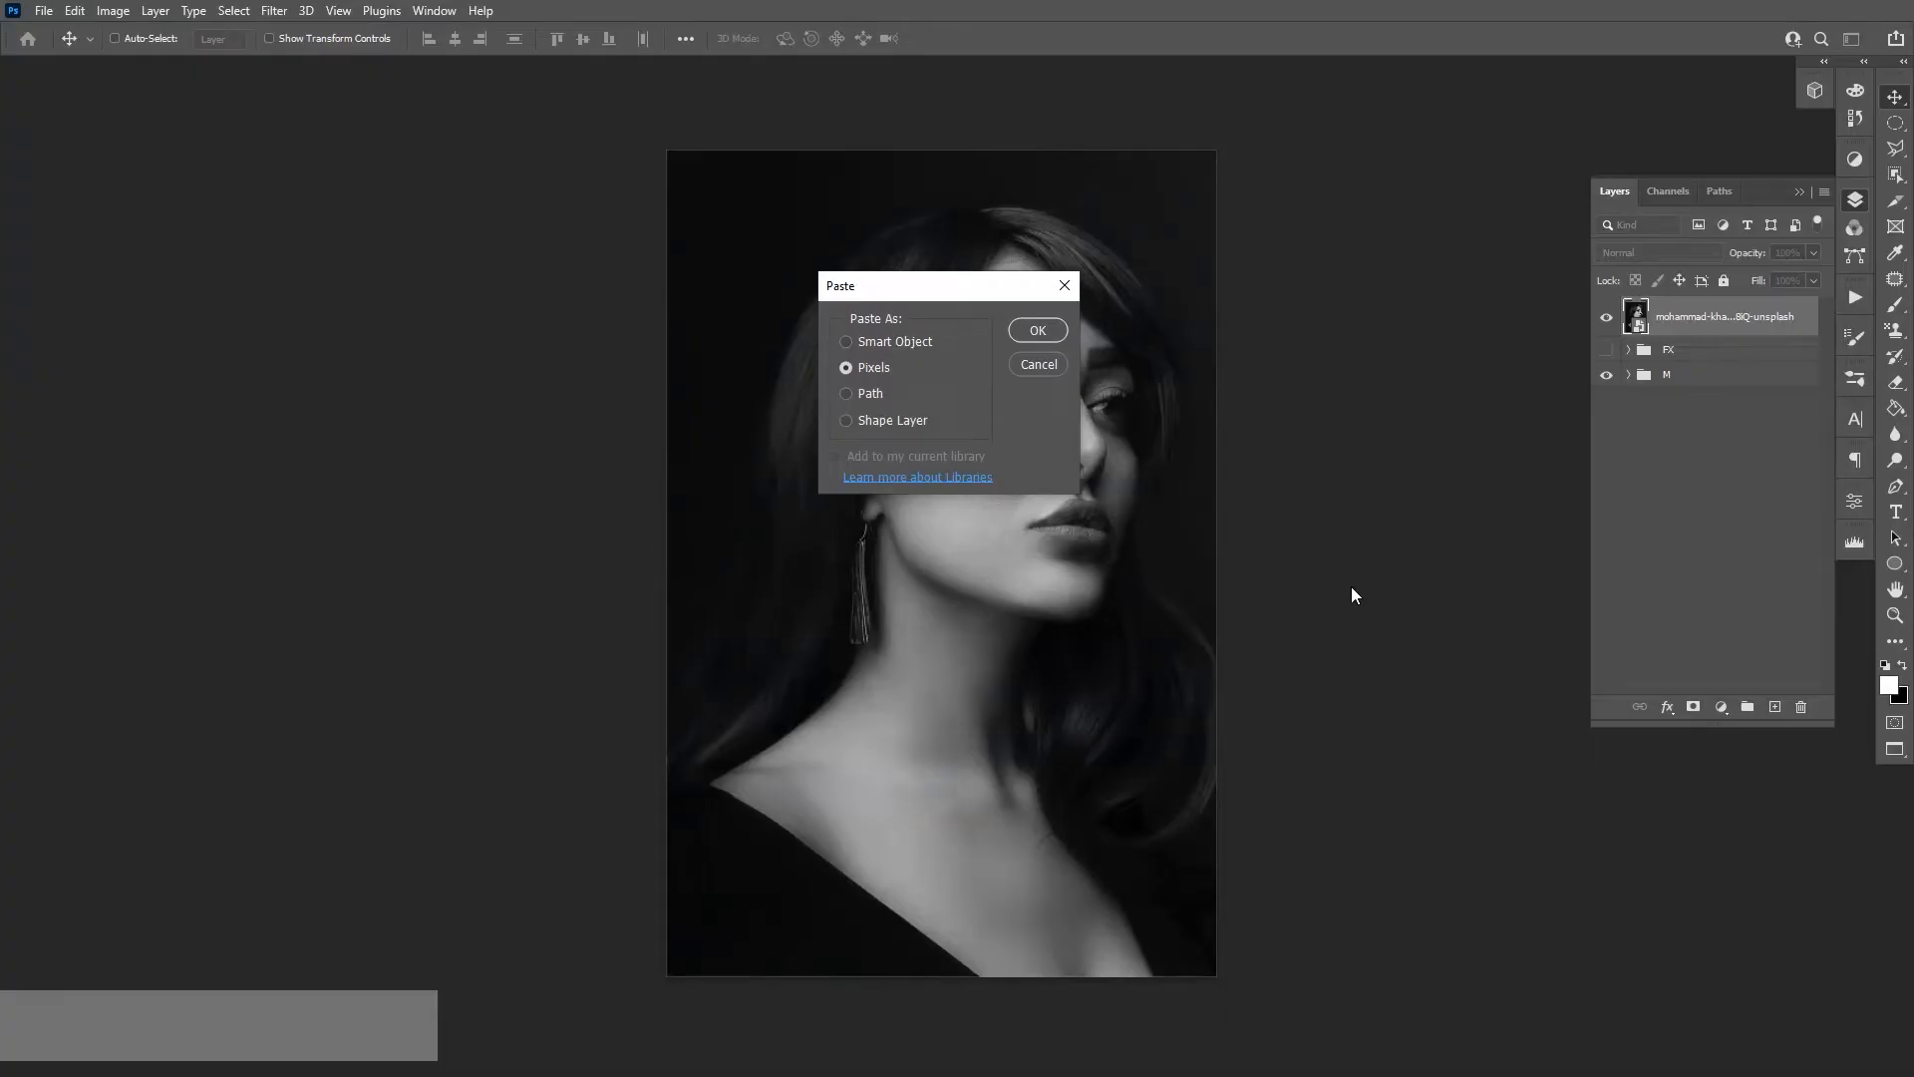
mouse_move(886, 354)
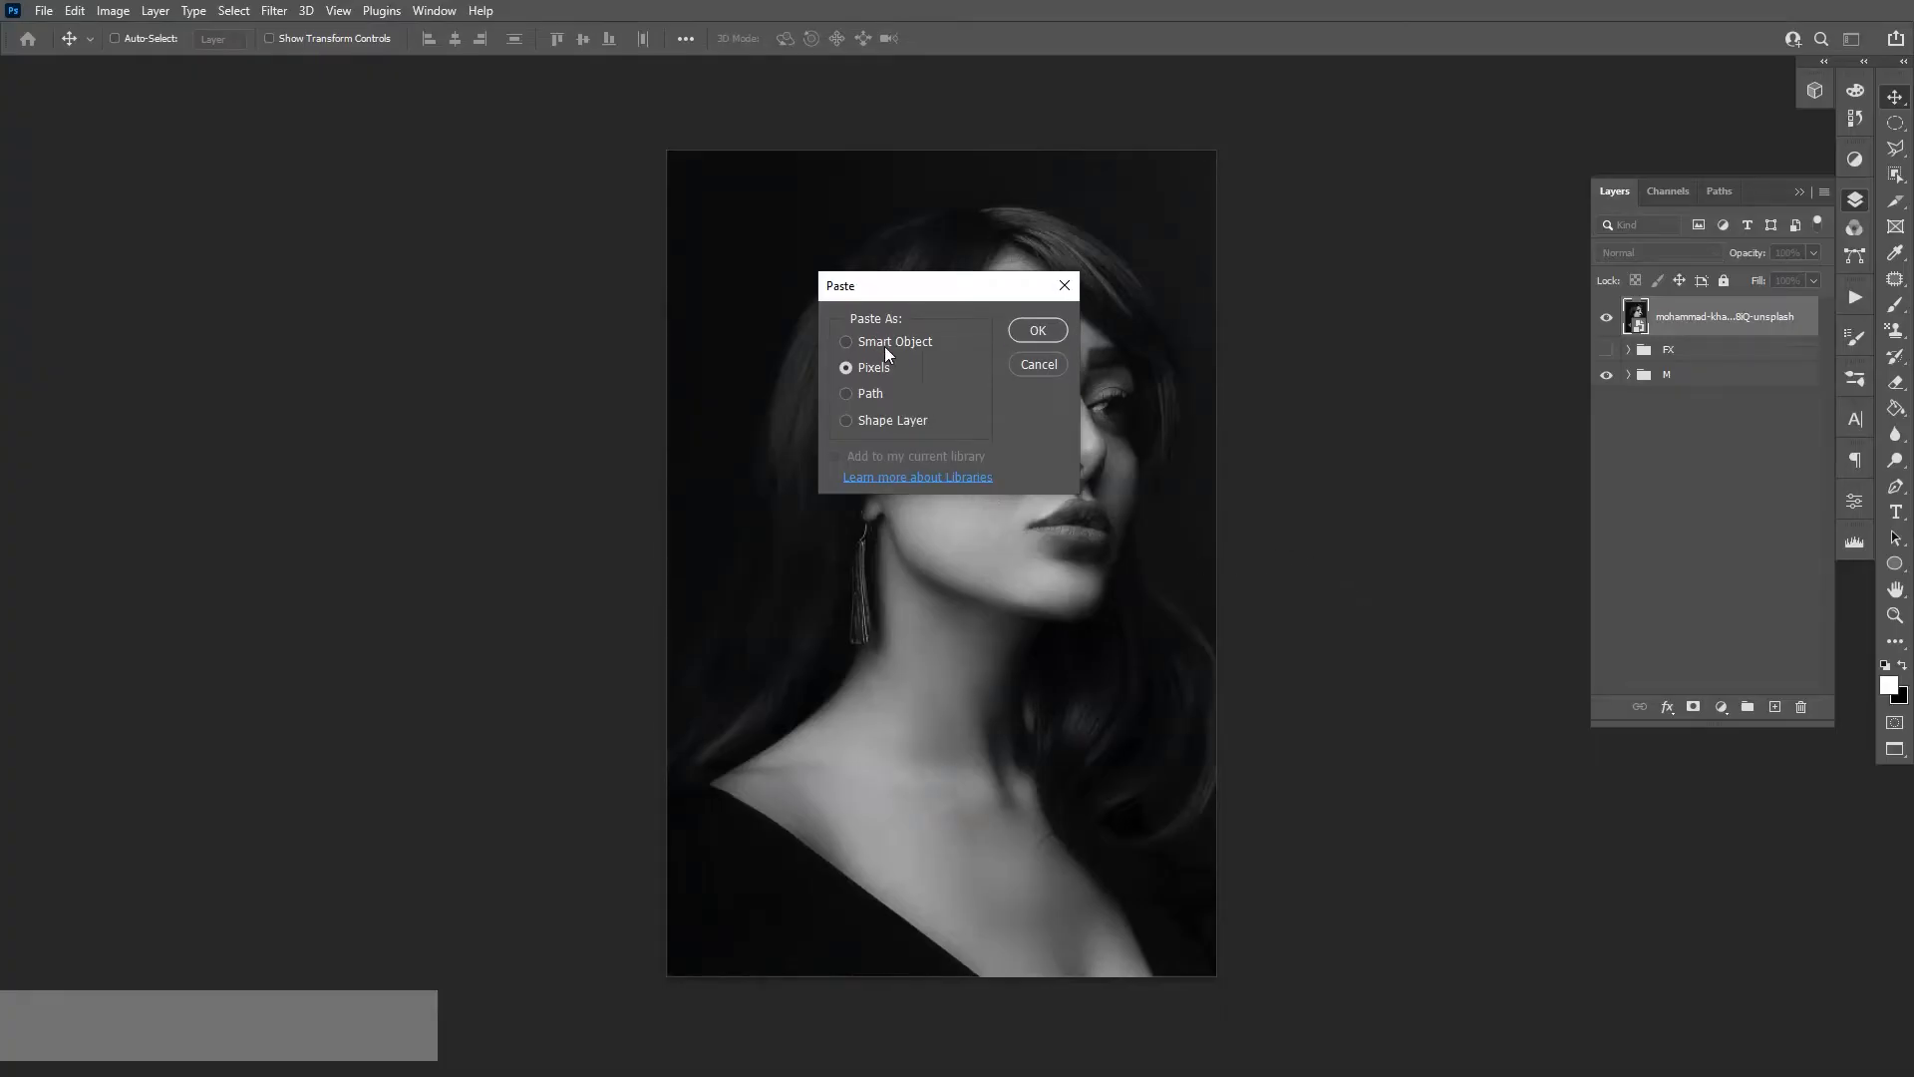
- Paste the stripes over the portrait as a Smart Object, then hide that layer
left_click(1035, 330)
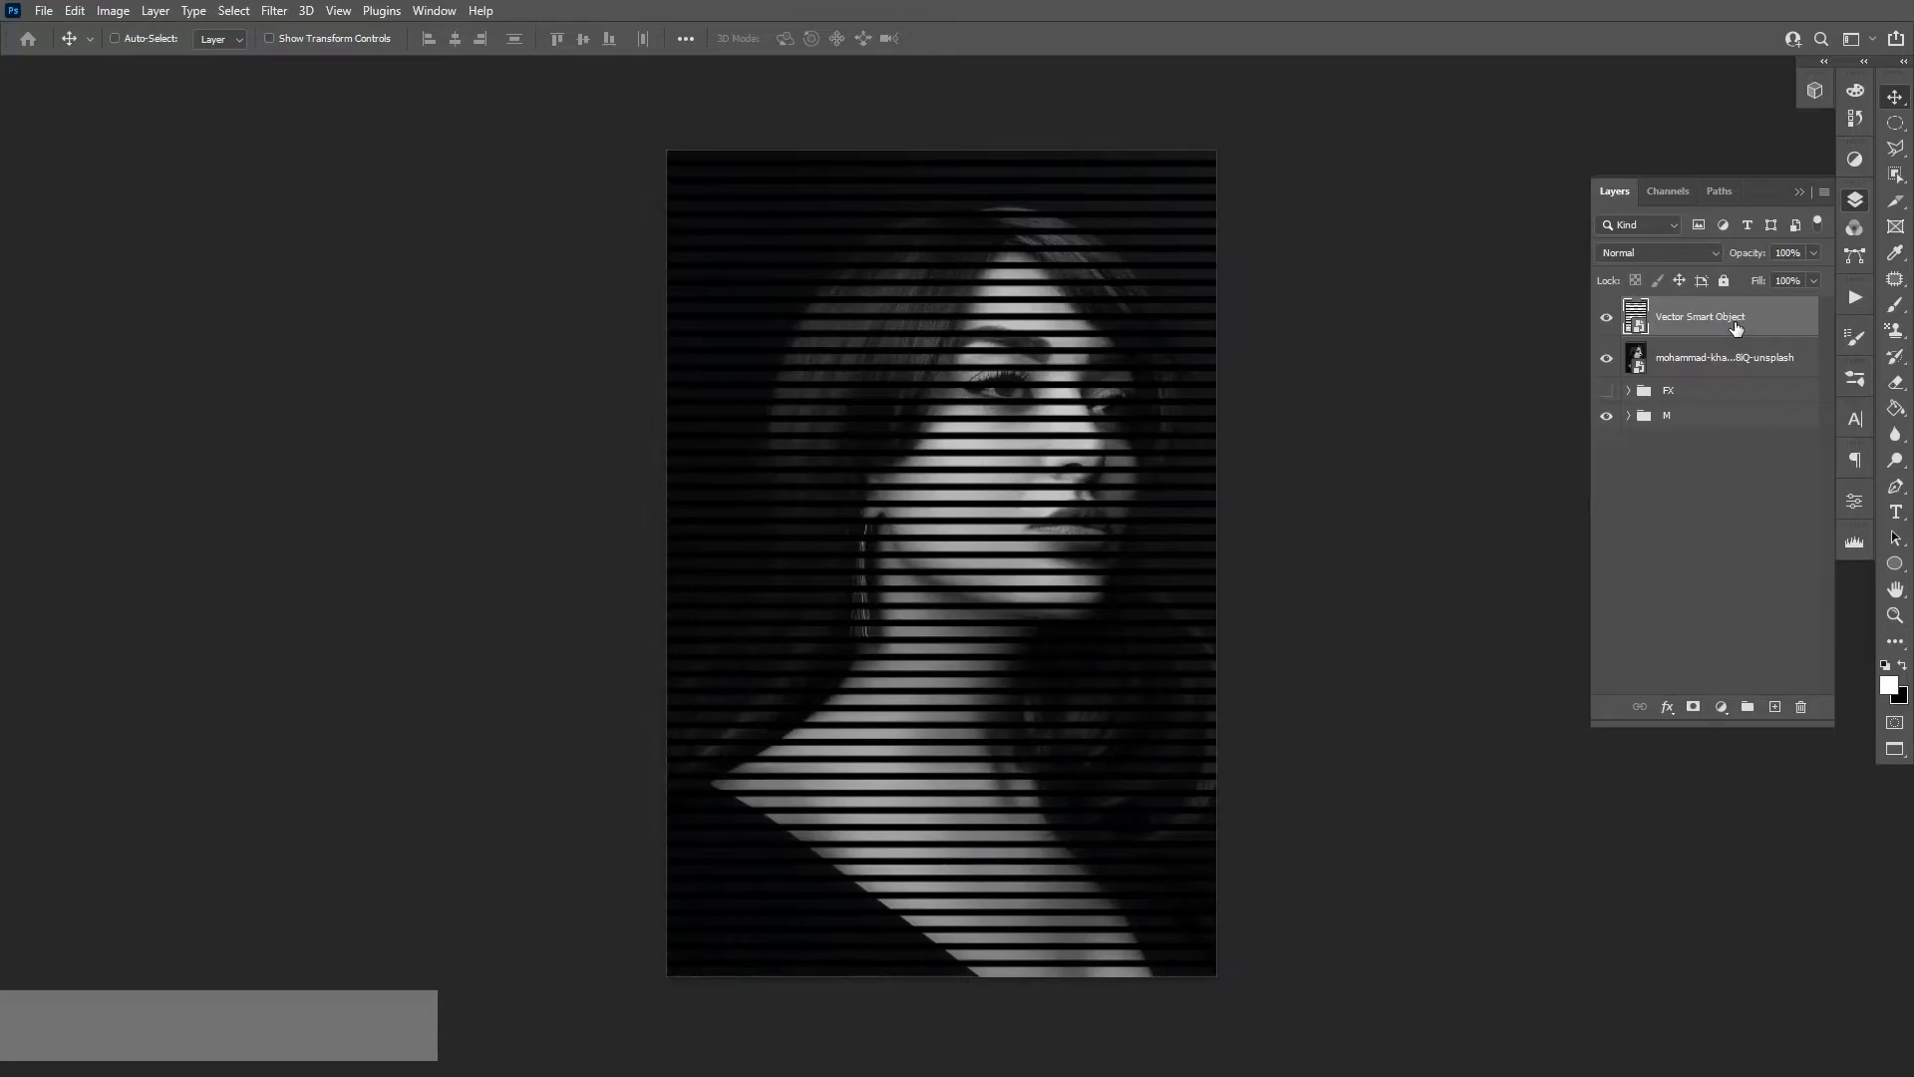
mouse_move(1717, 351)
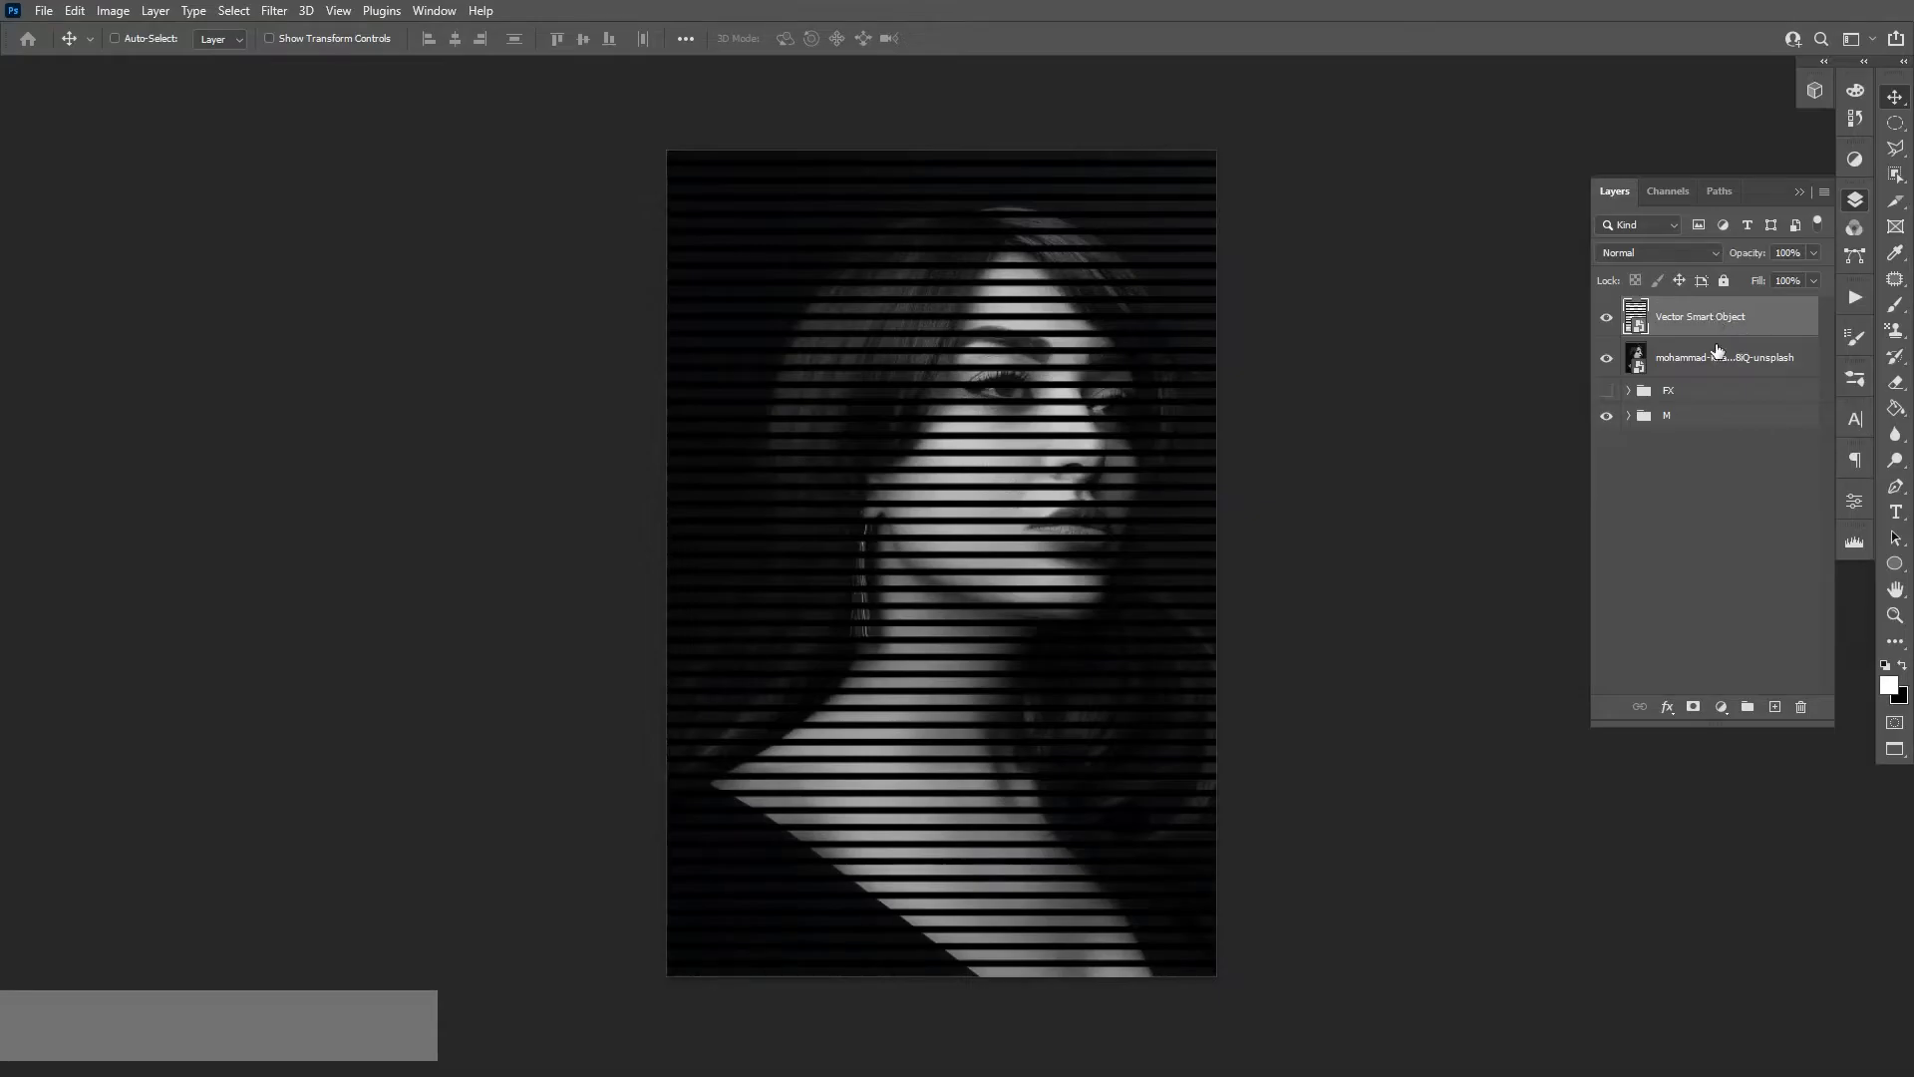
left_click(1606, 316)
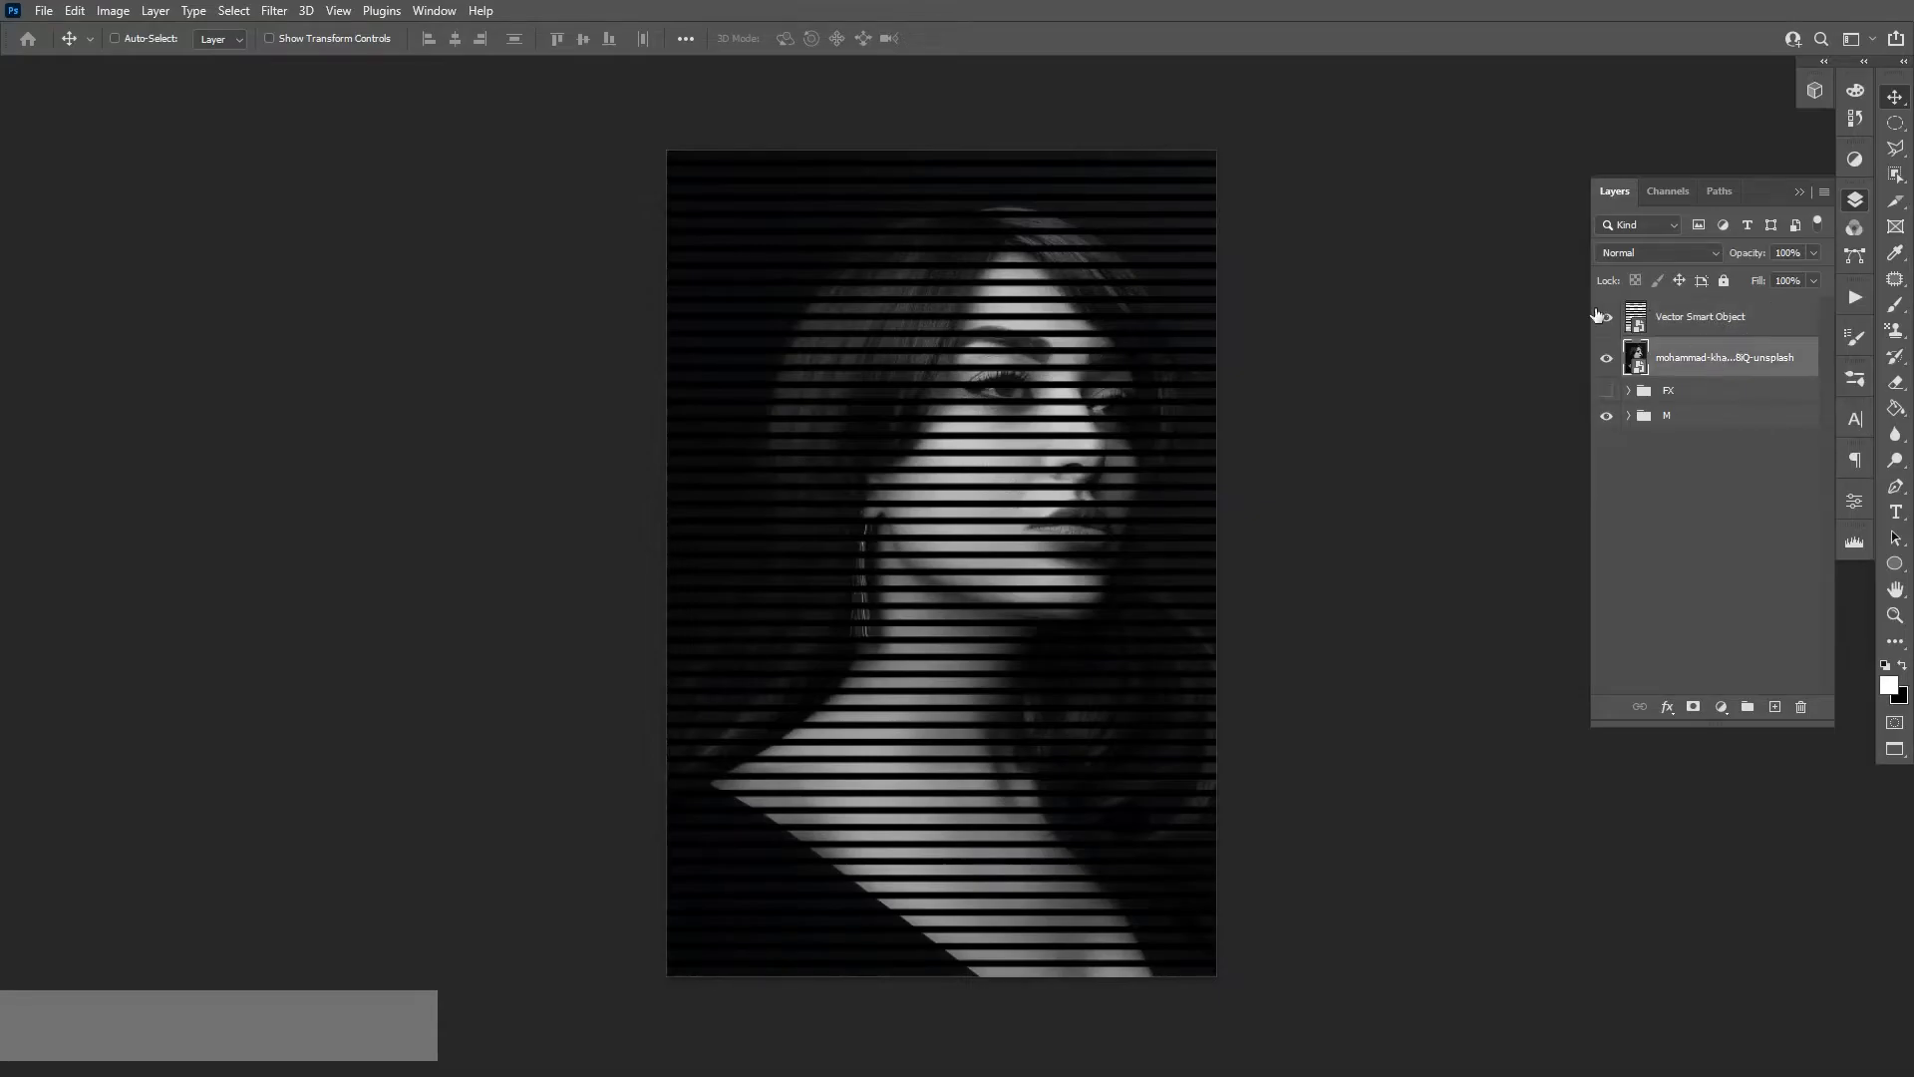
left_click(1606, 316)
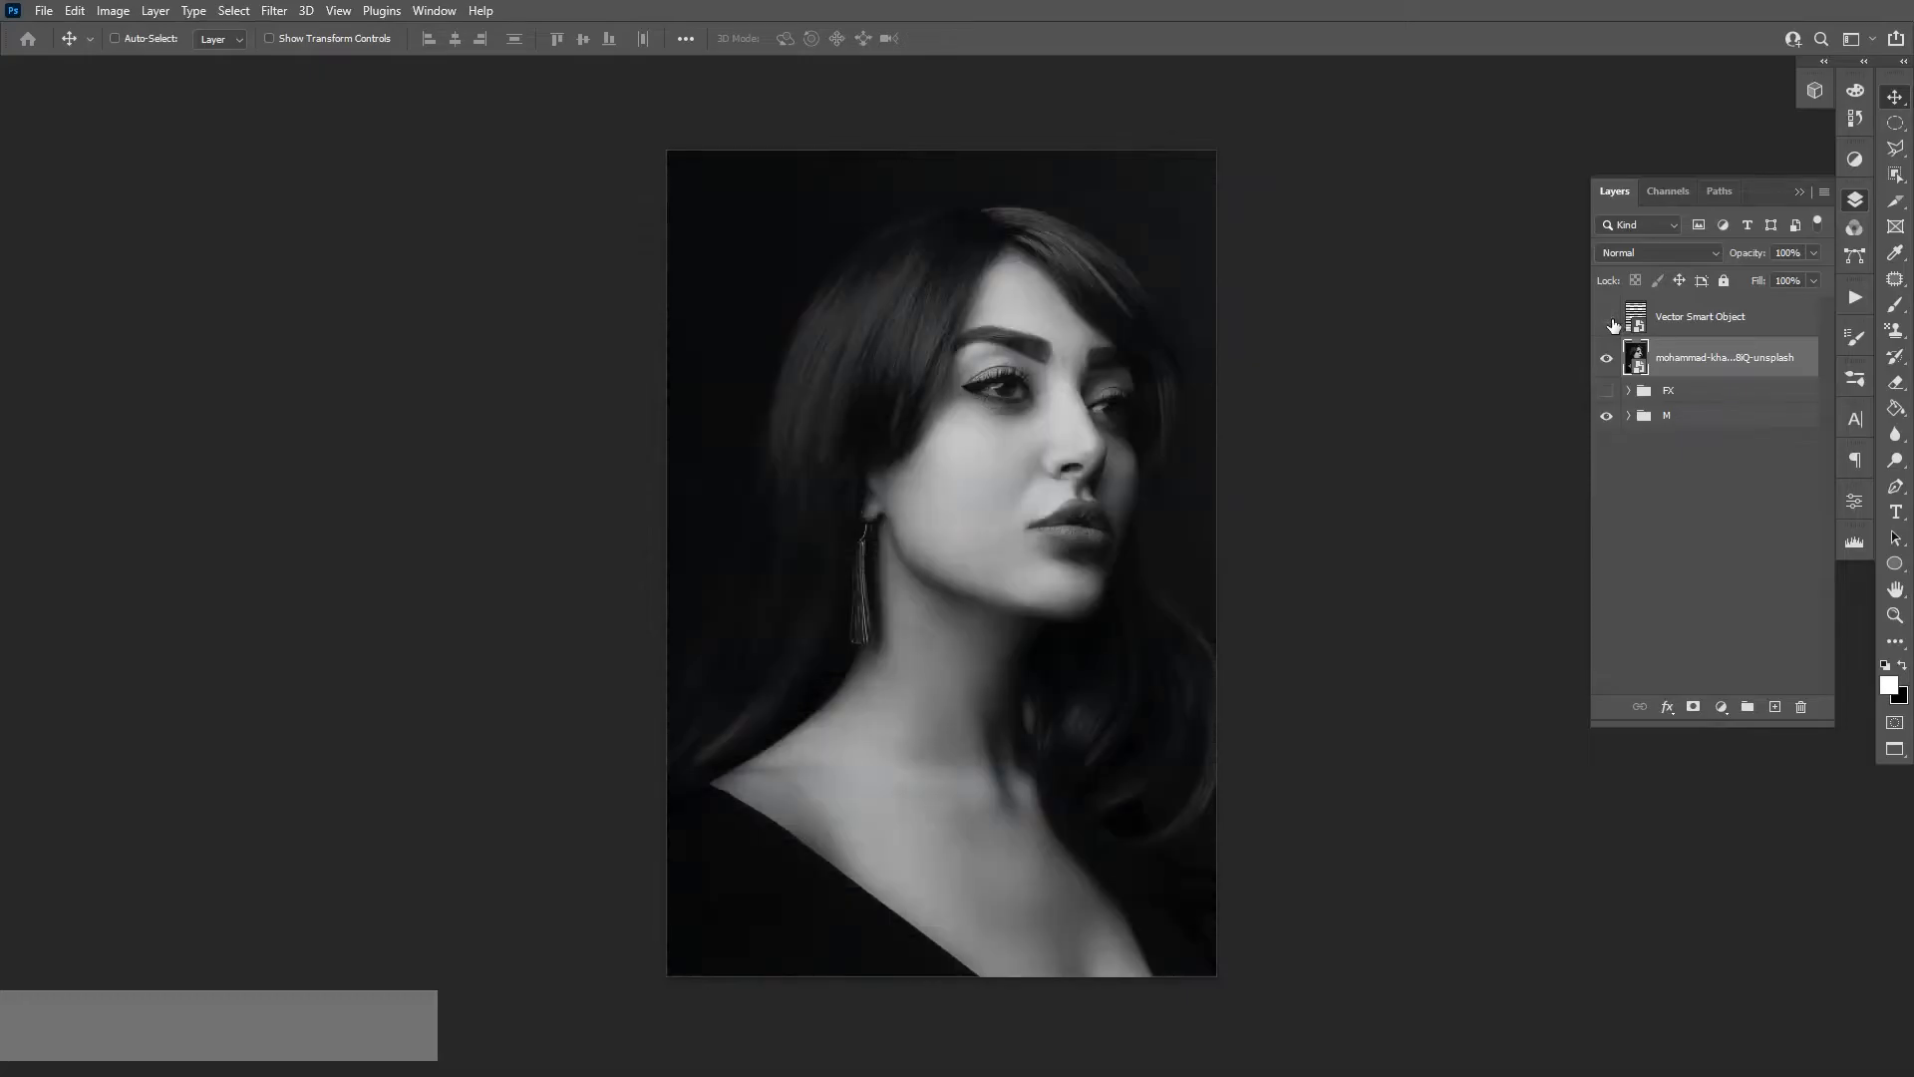
left_click(1606, 321)
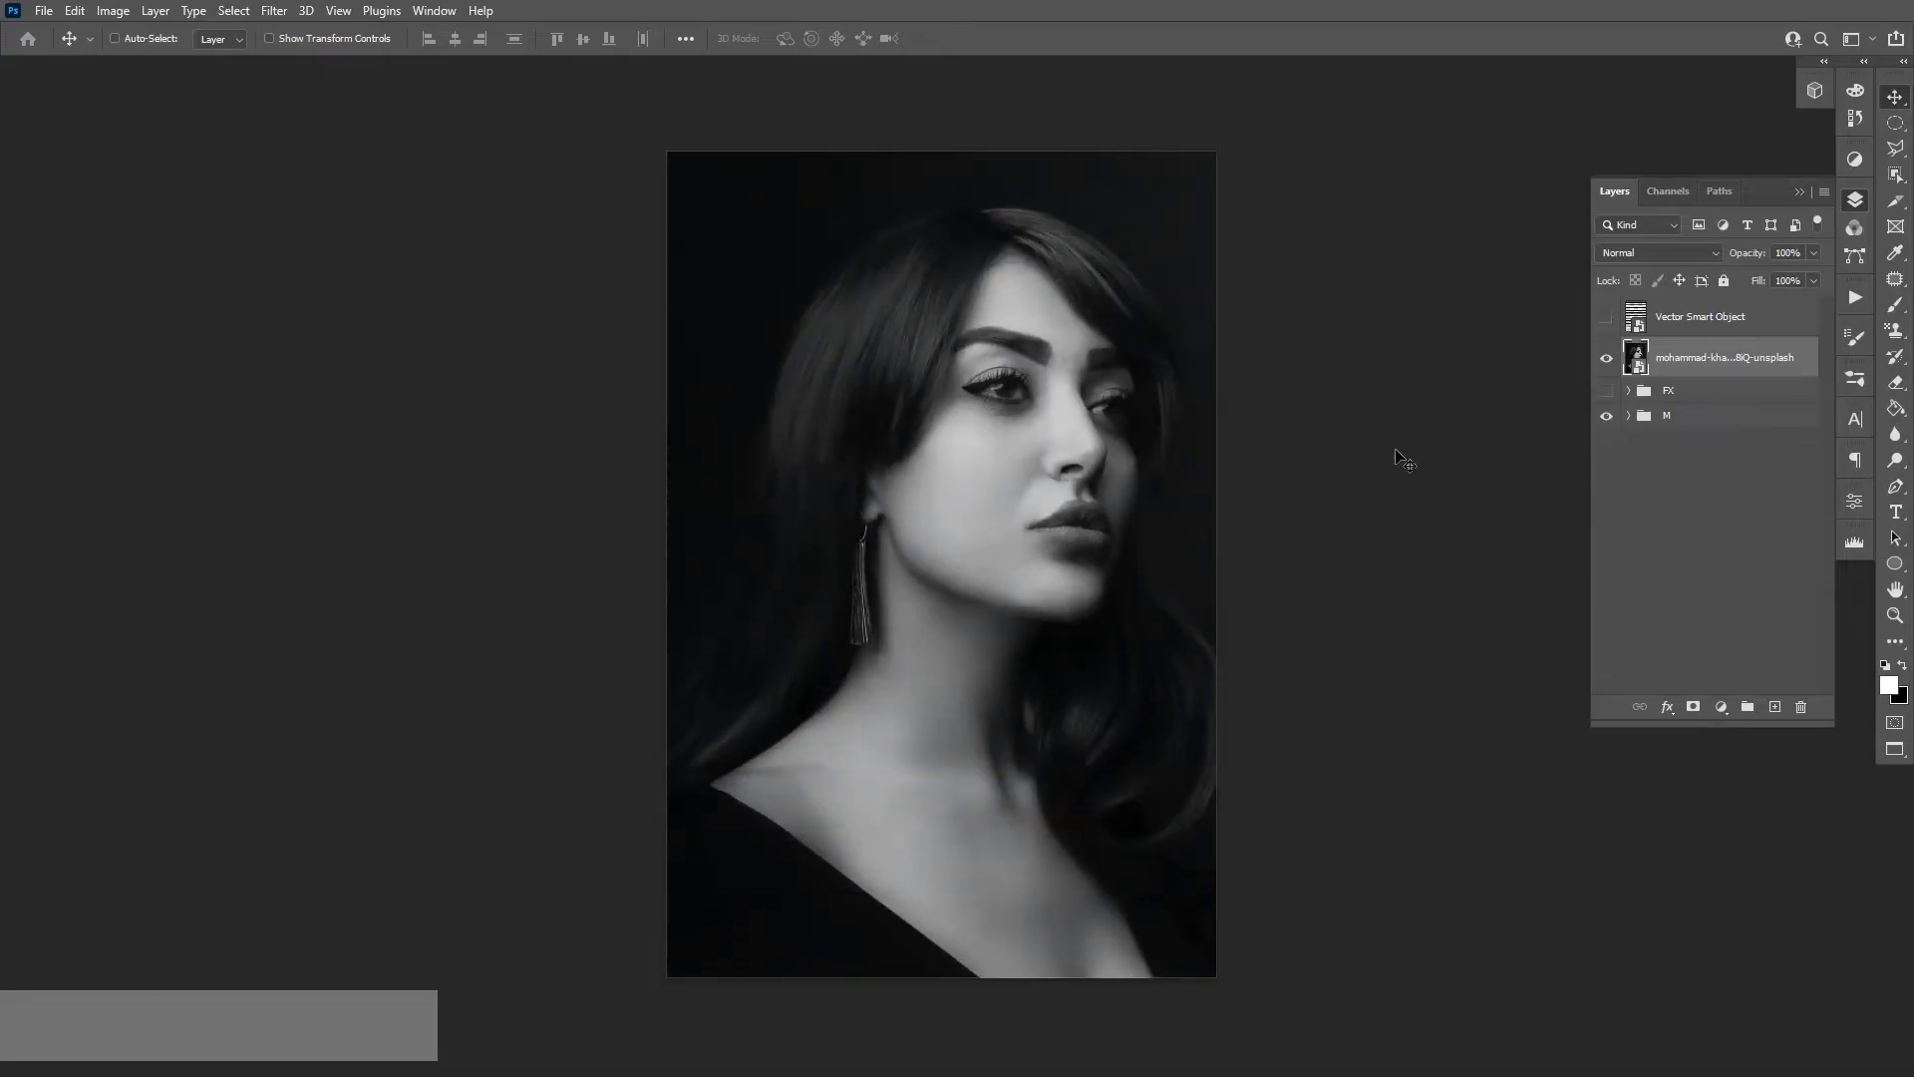
left_click(1855, 158)
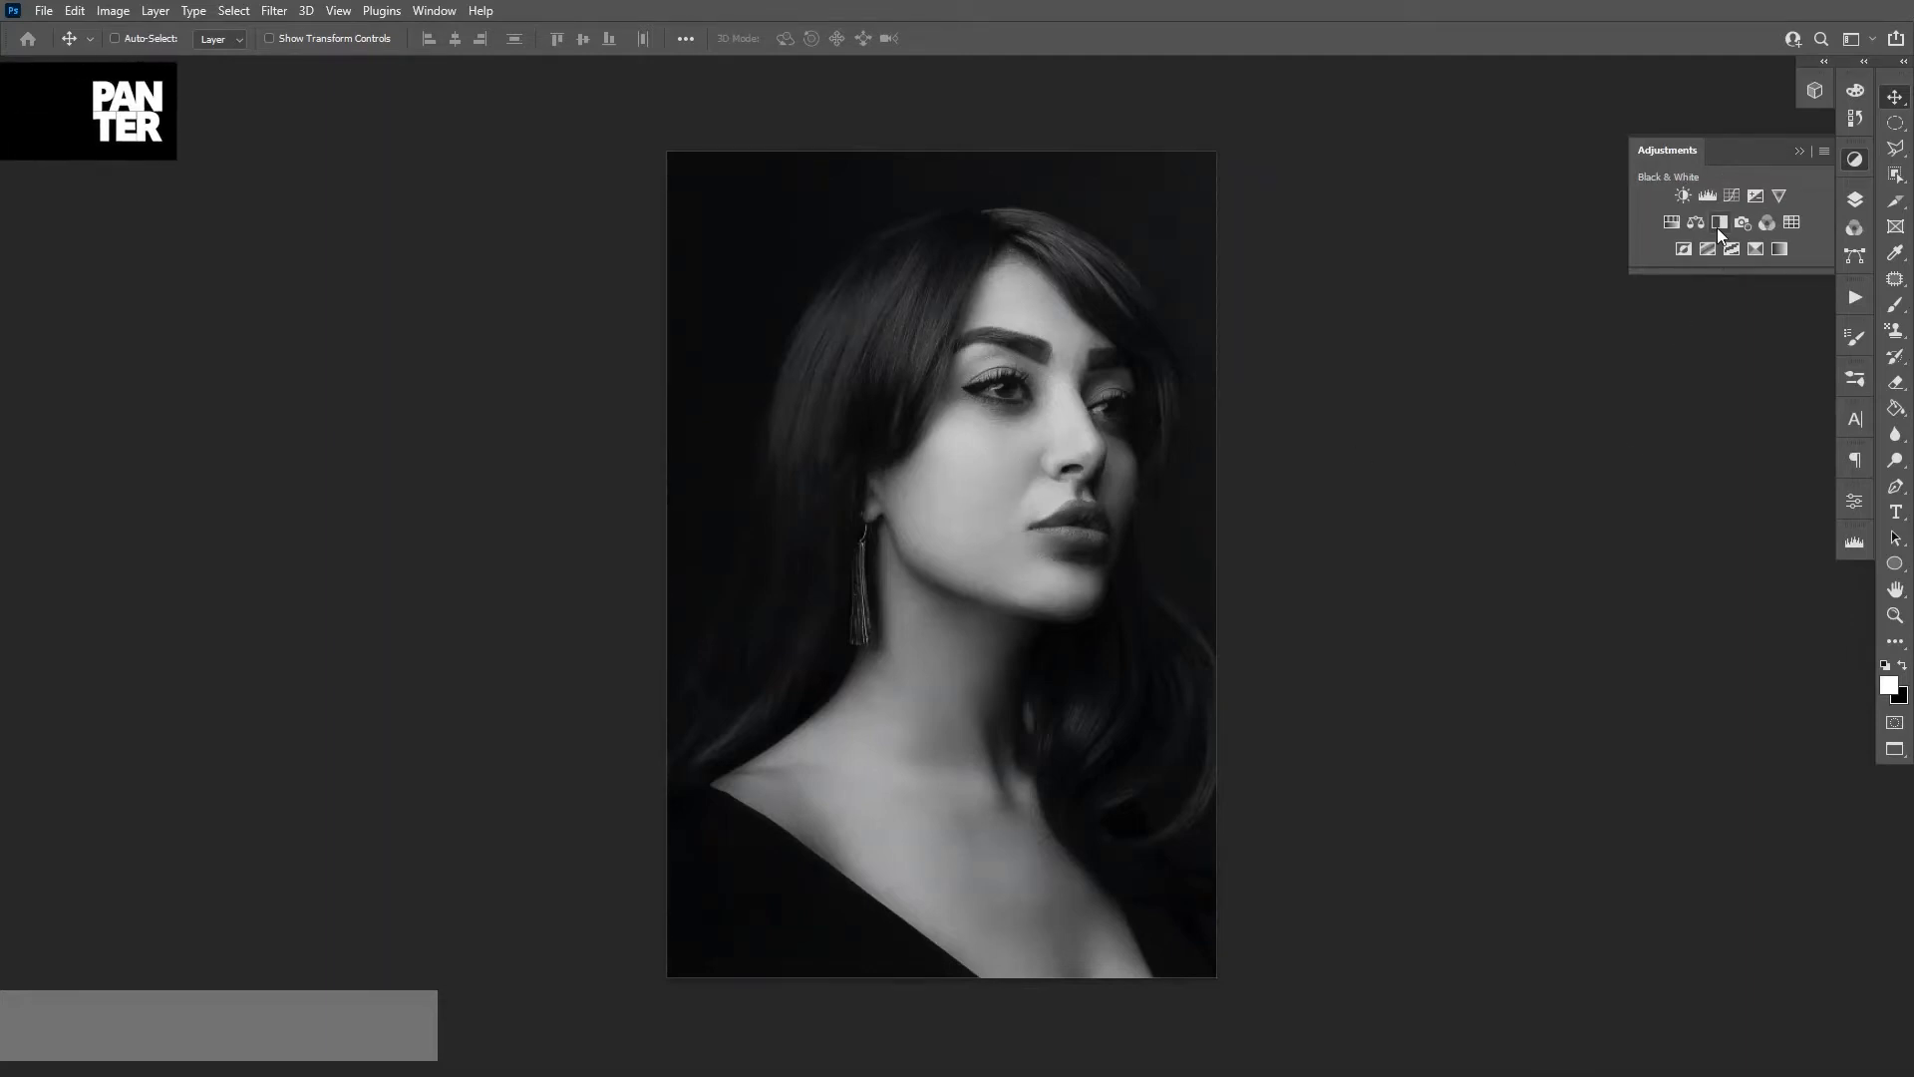
mouse_move(1720, 222)
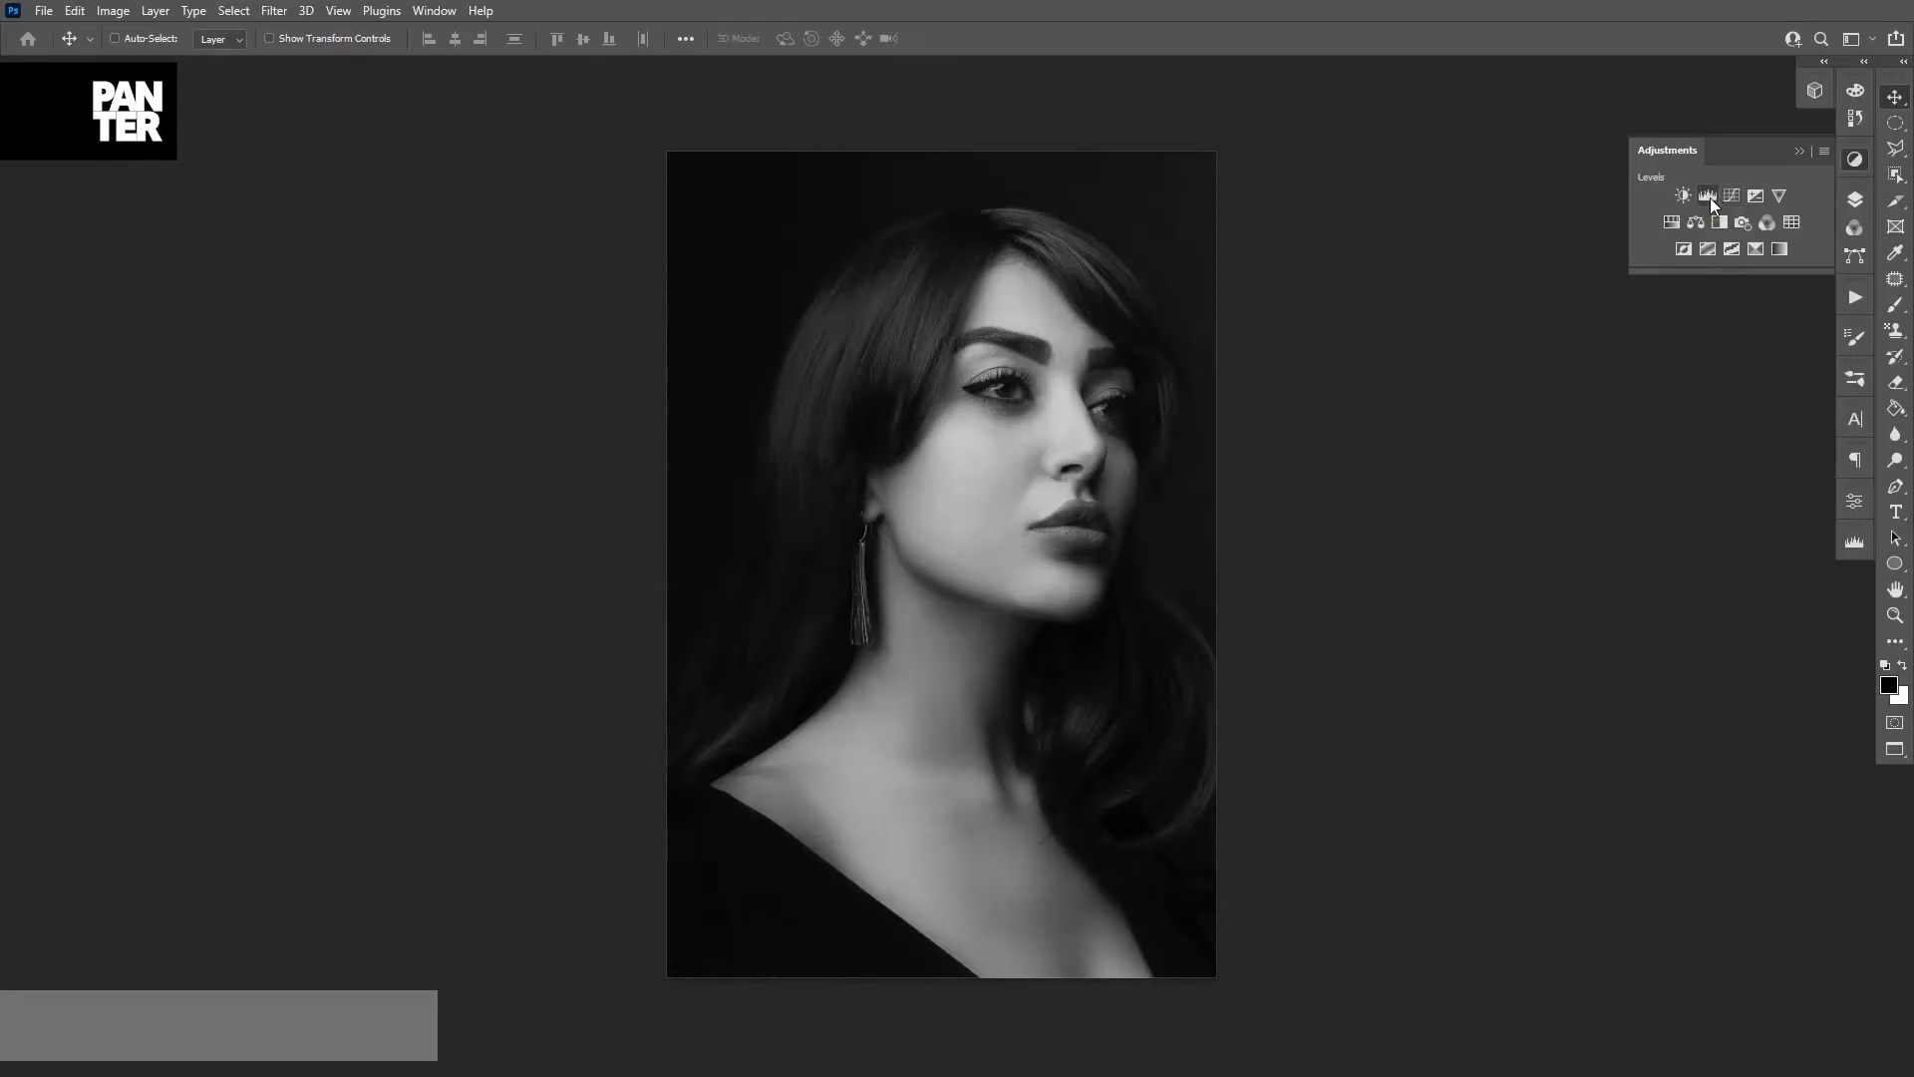
- Add Levels and Curves adjustments, briefly preview the stripes, and bring up Curves 2 properties
left_click(1707, 196)
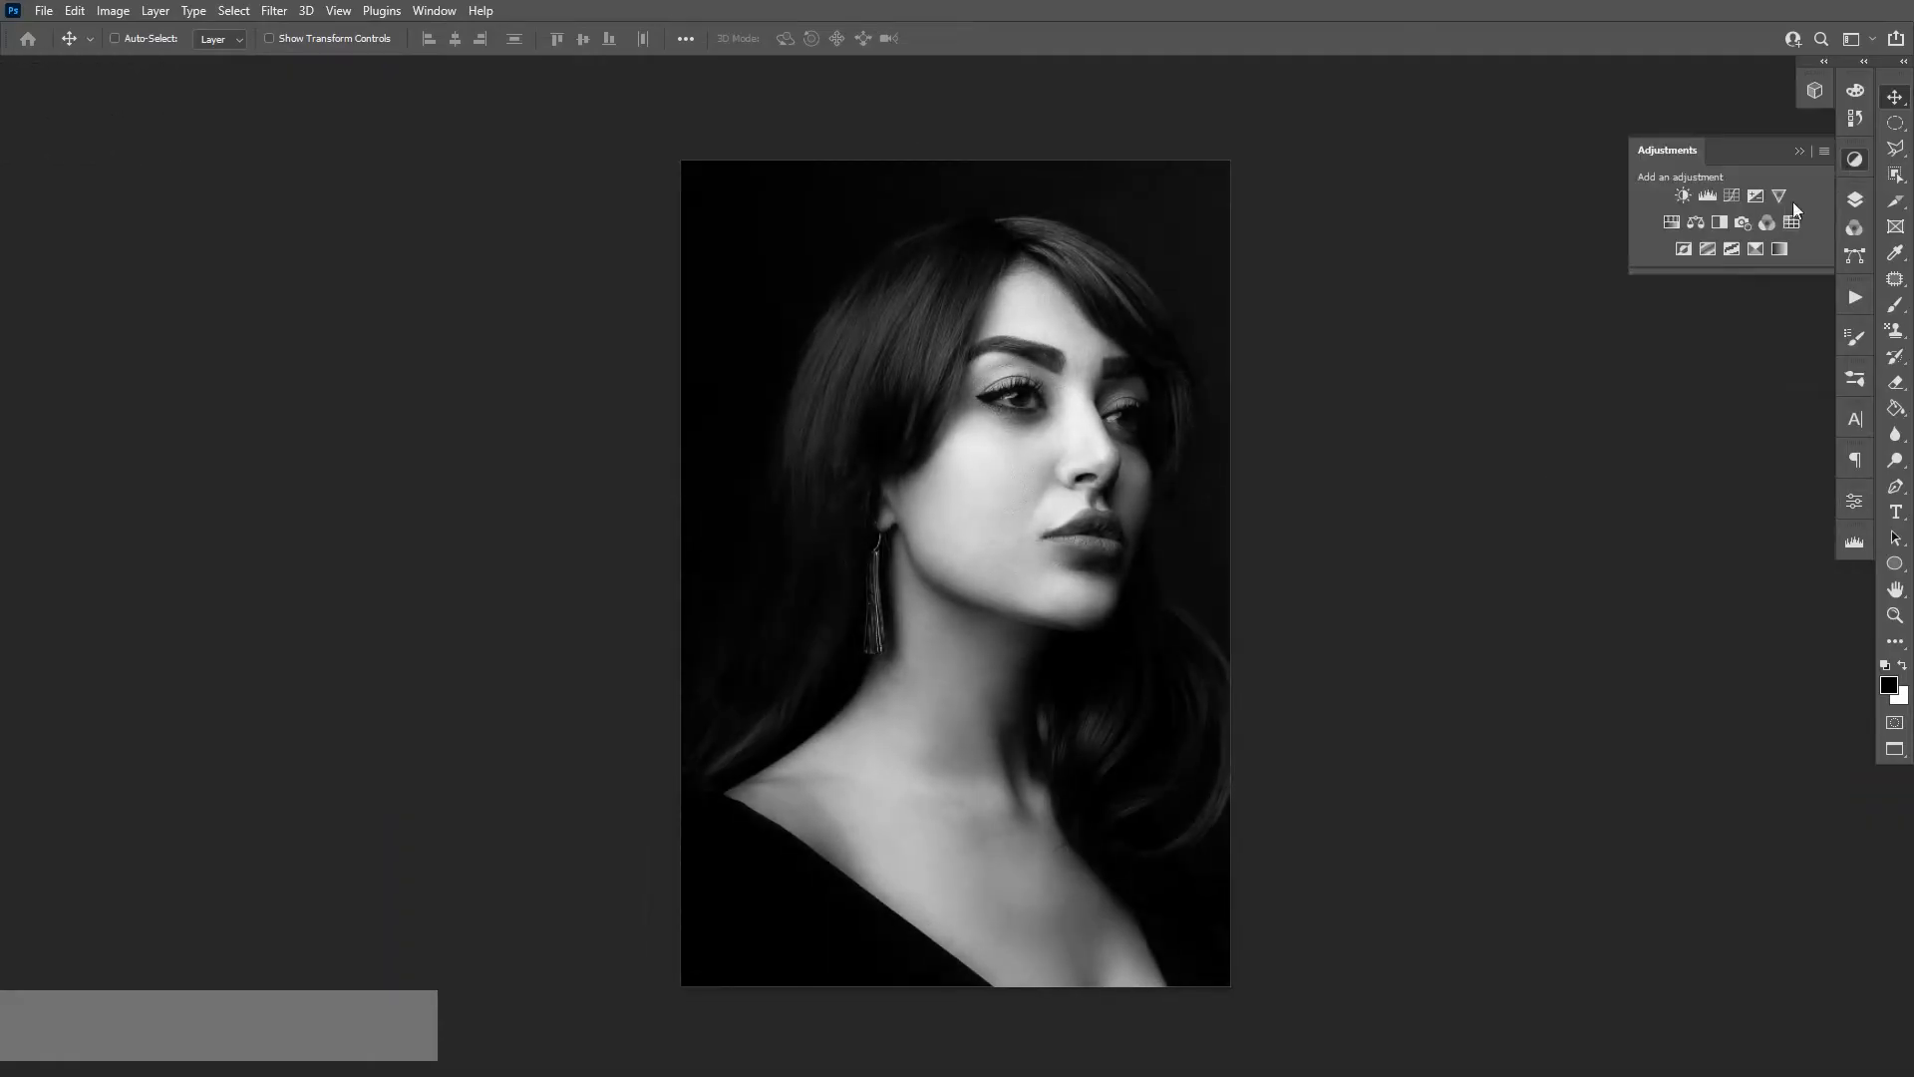
left_click(1731, 196)
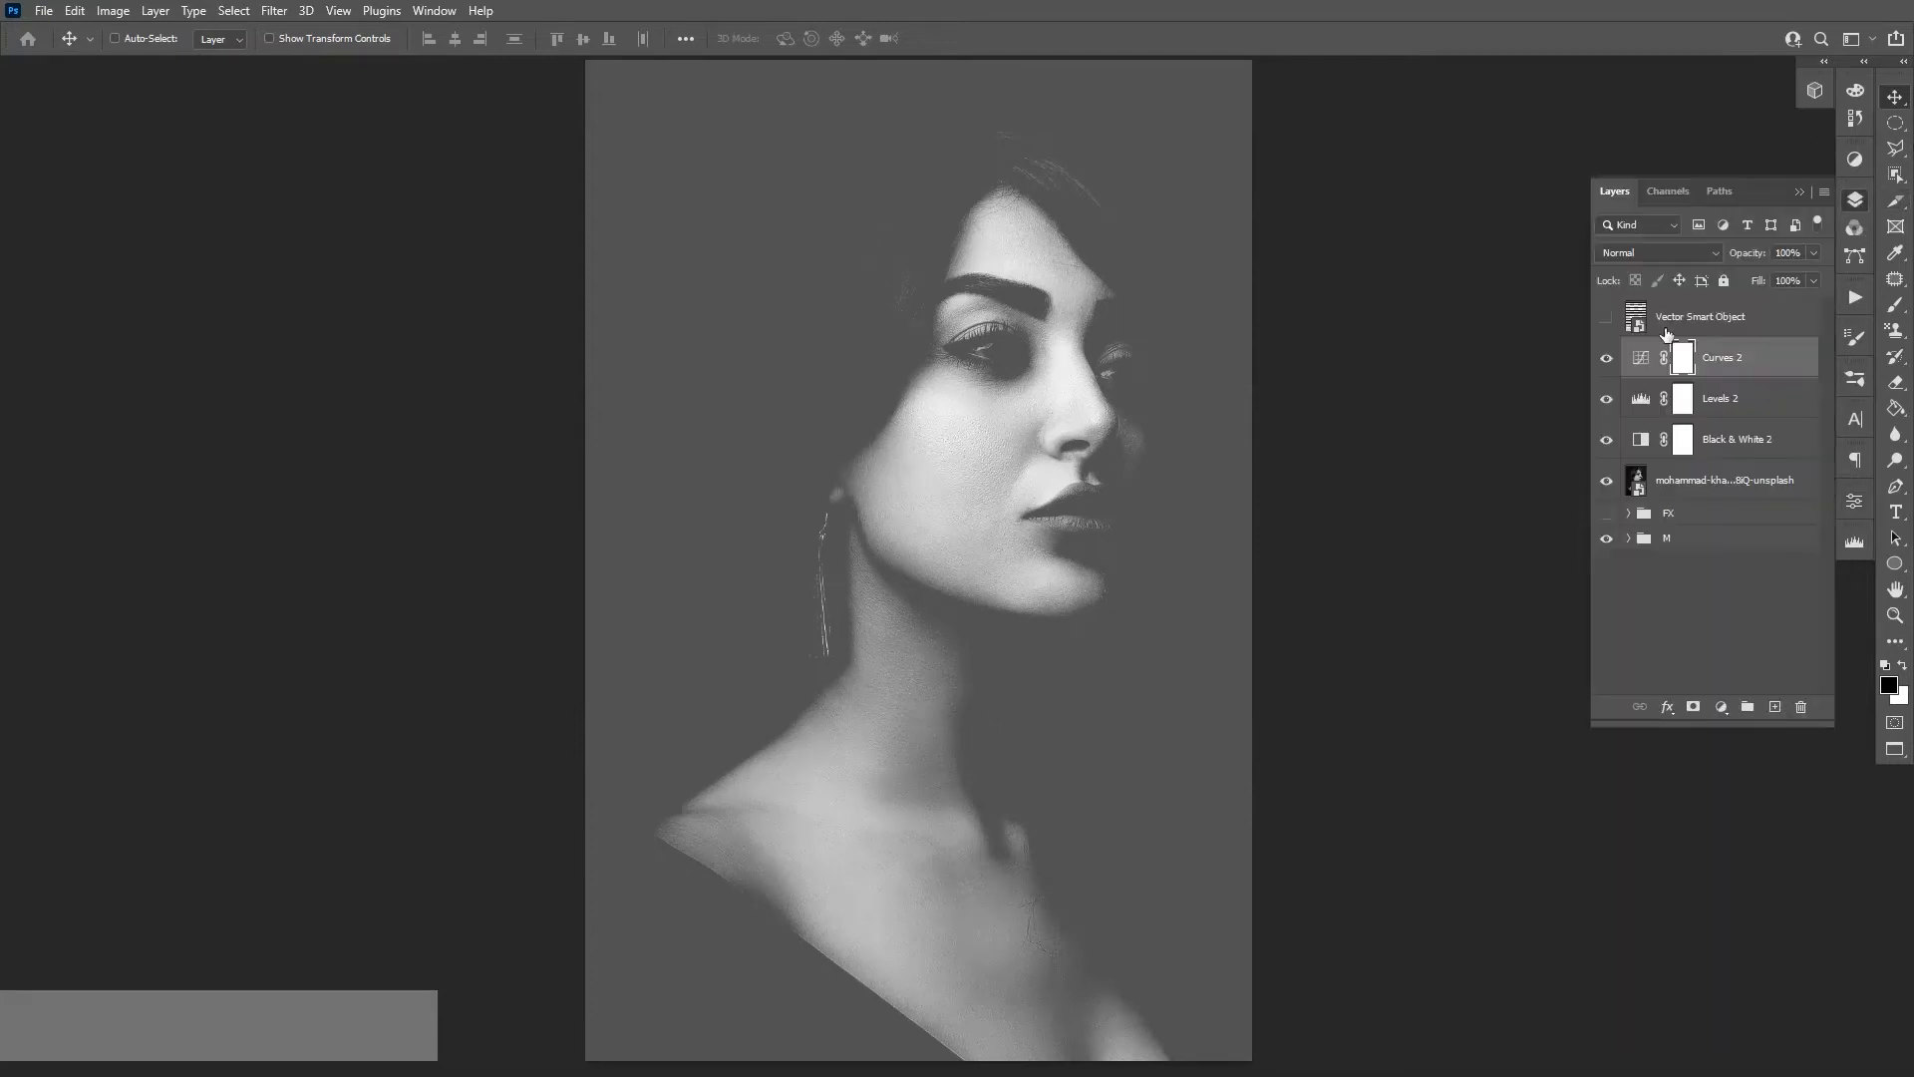
left_click(1606, 316)
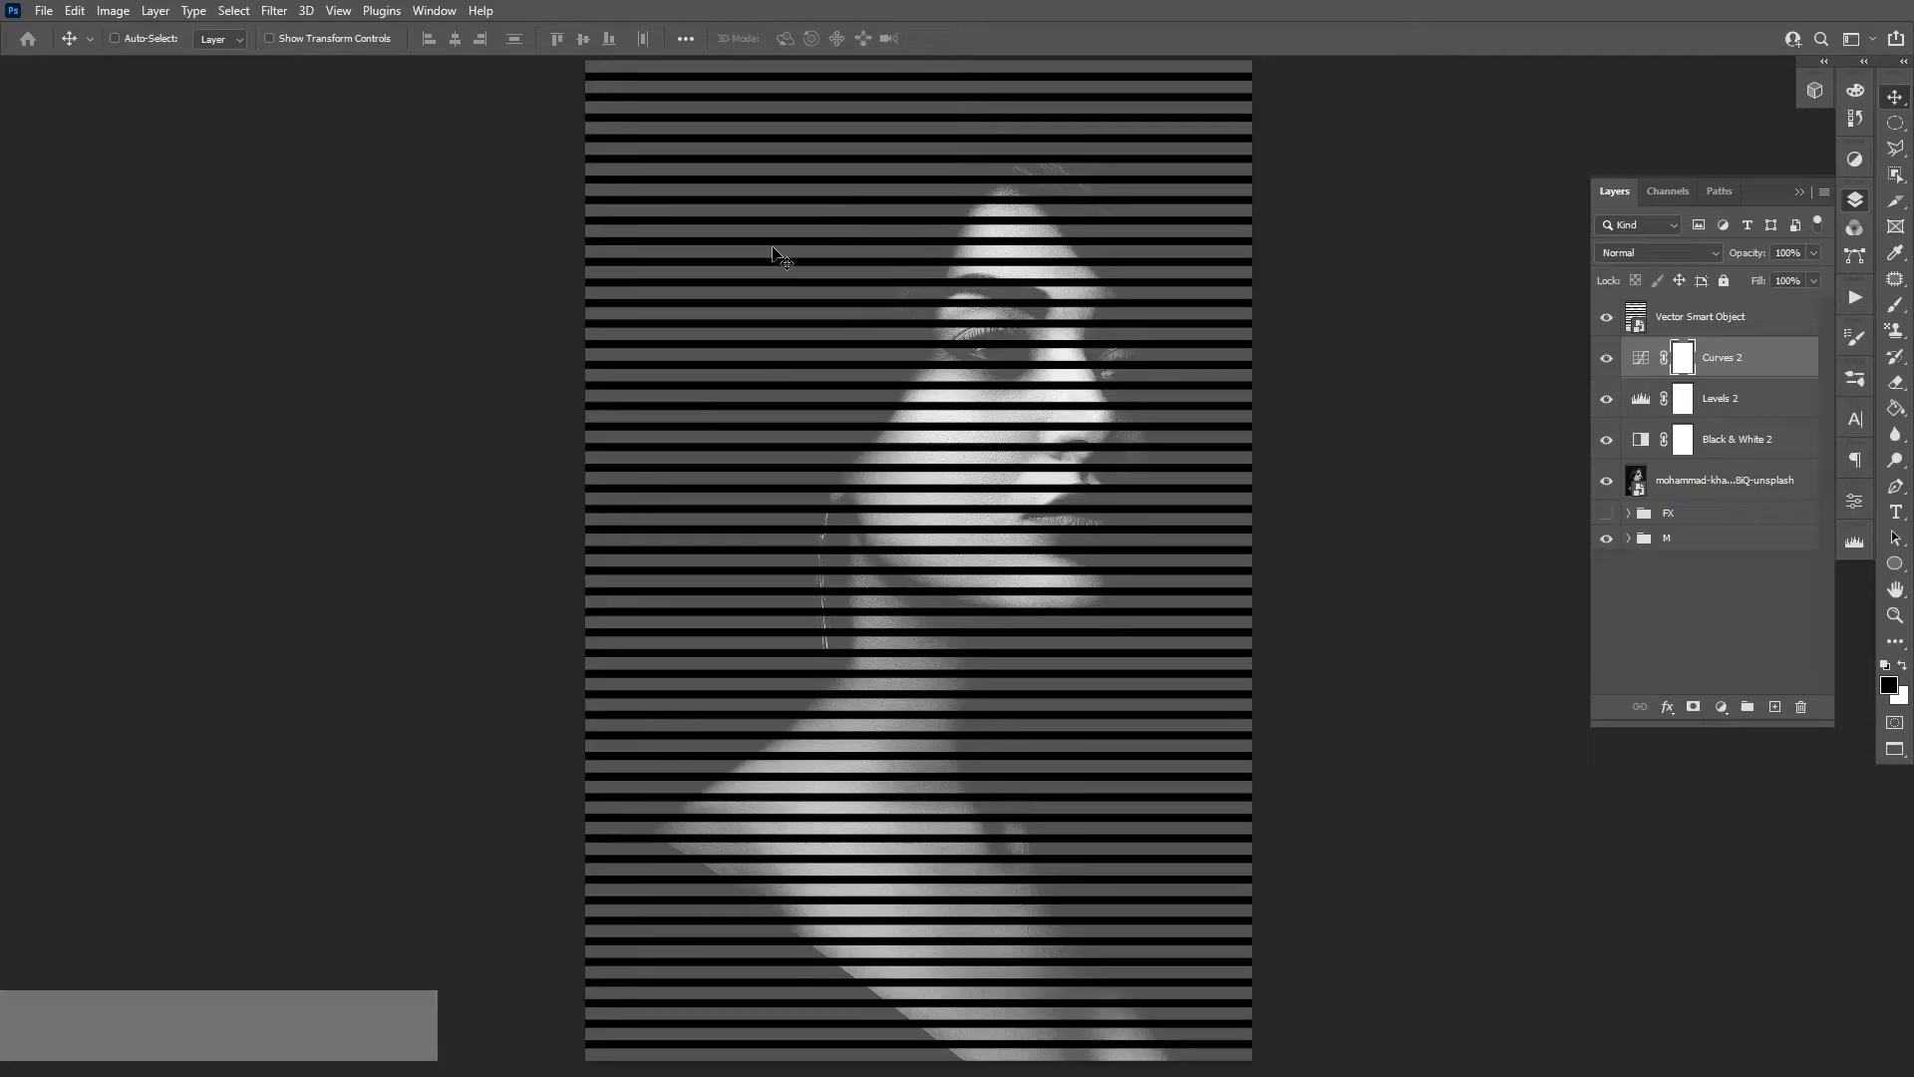
mouse_move(897, 191)
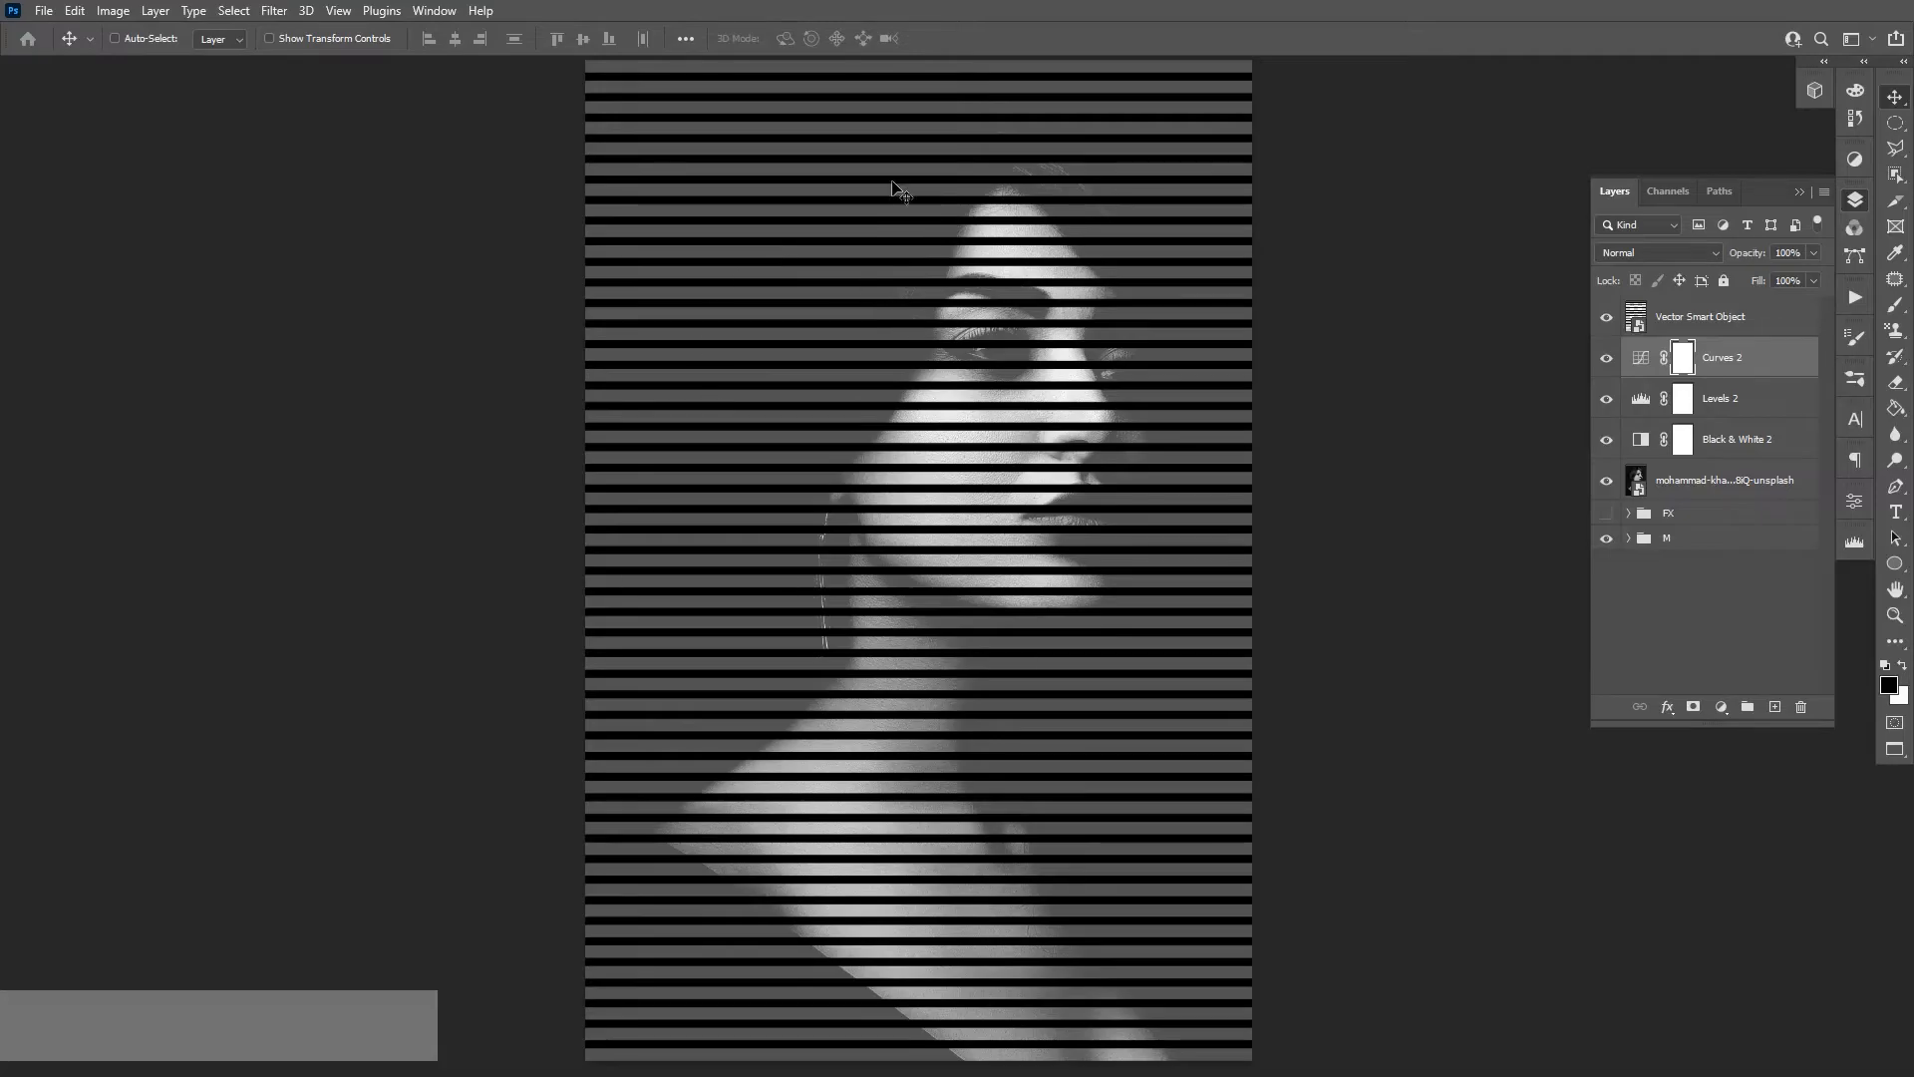
mouse_move(1748, 406)
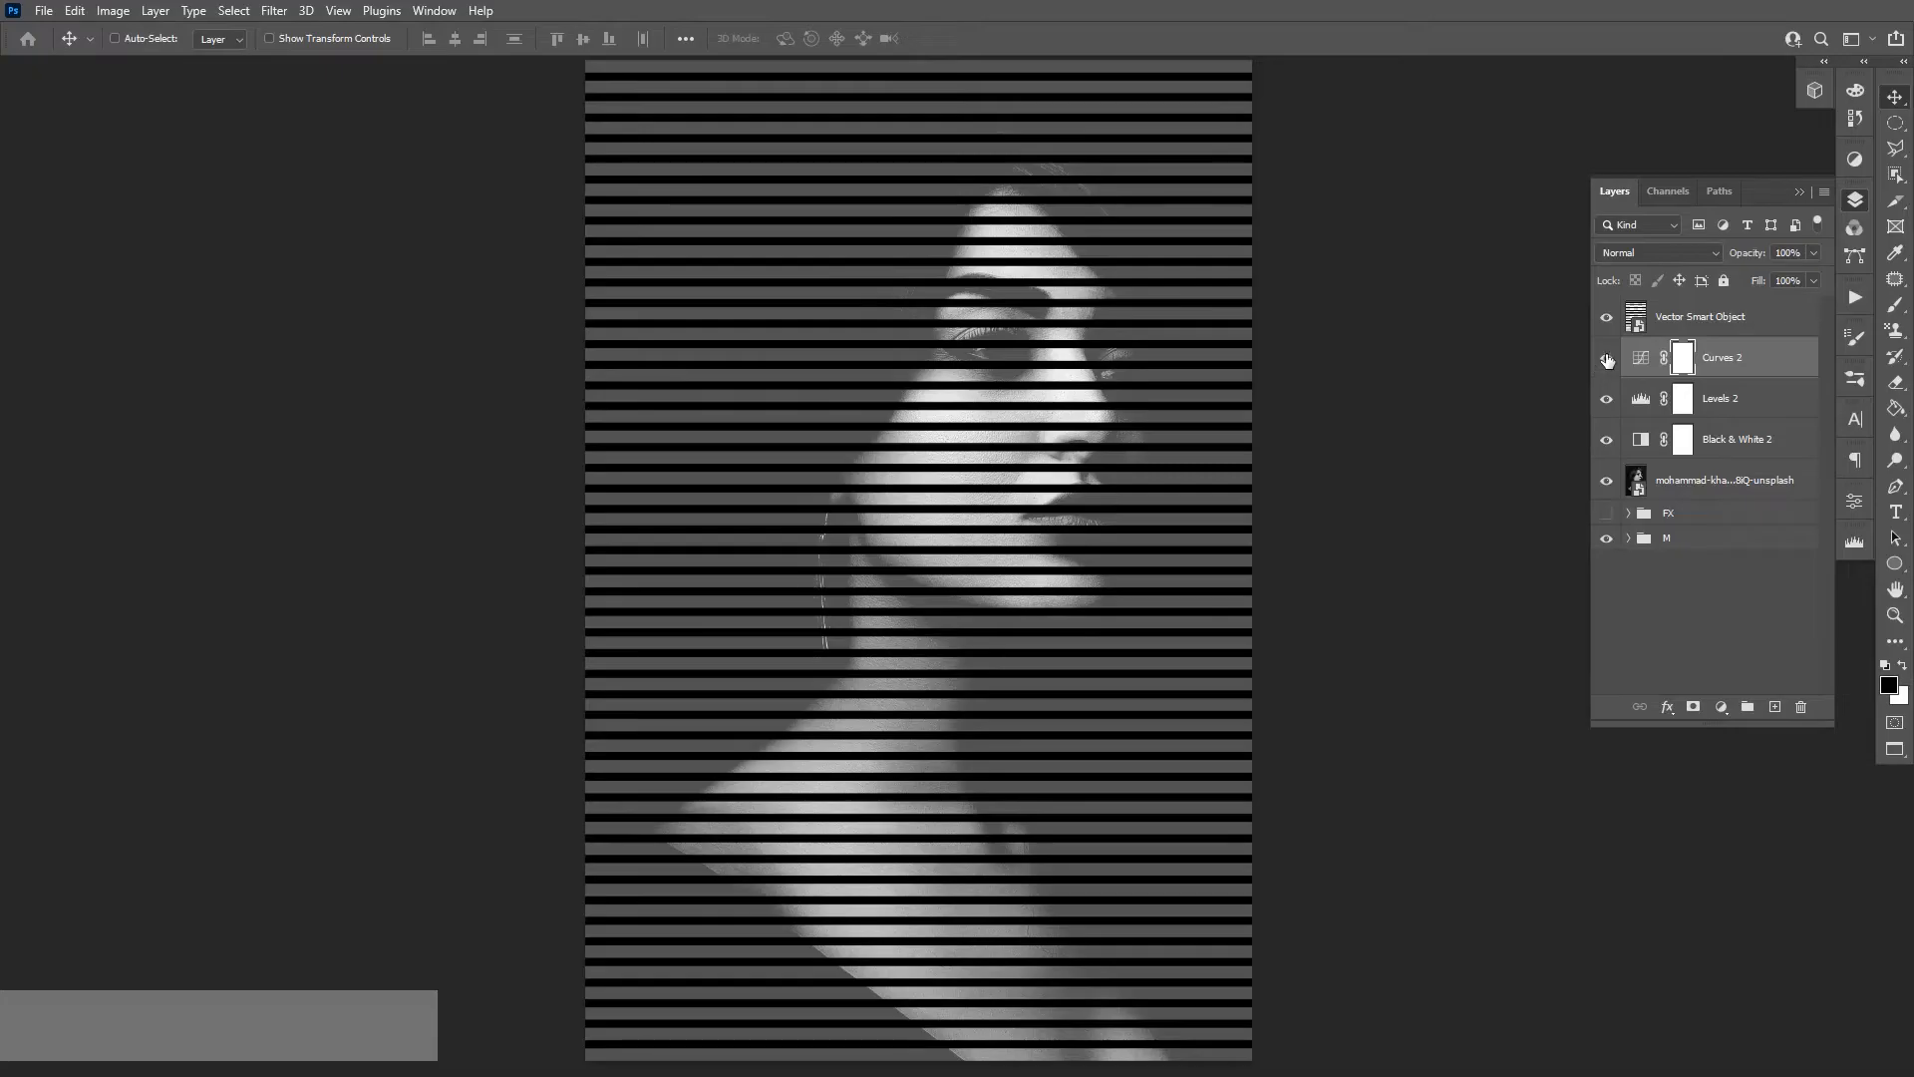
left_click(1606, 316)
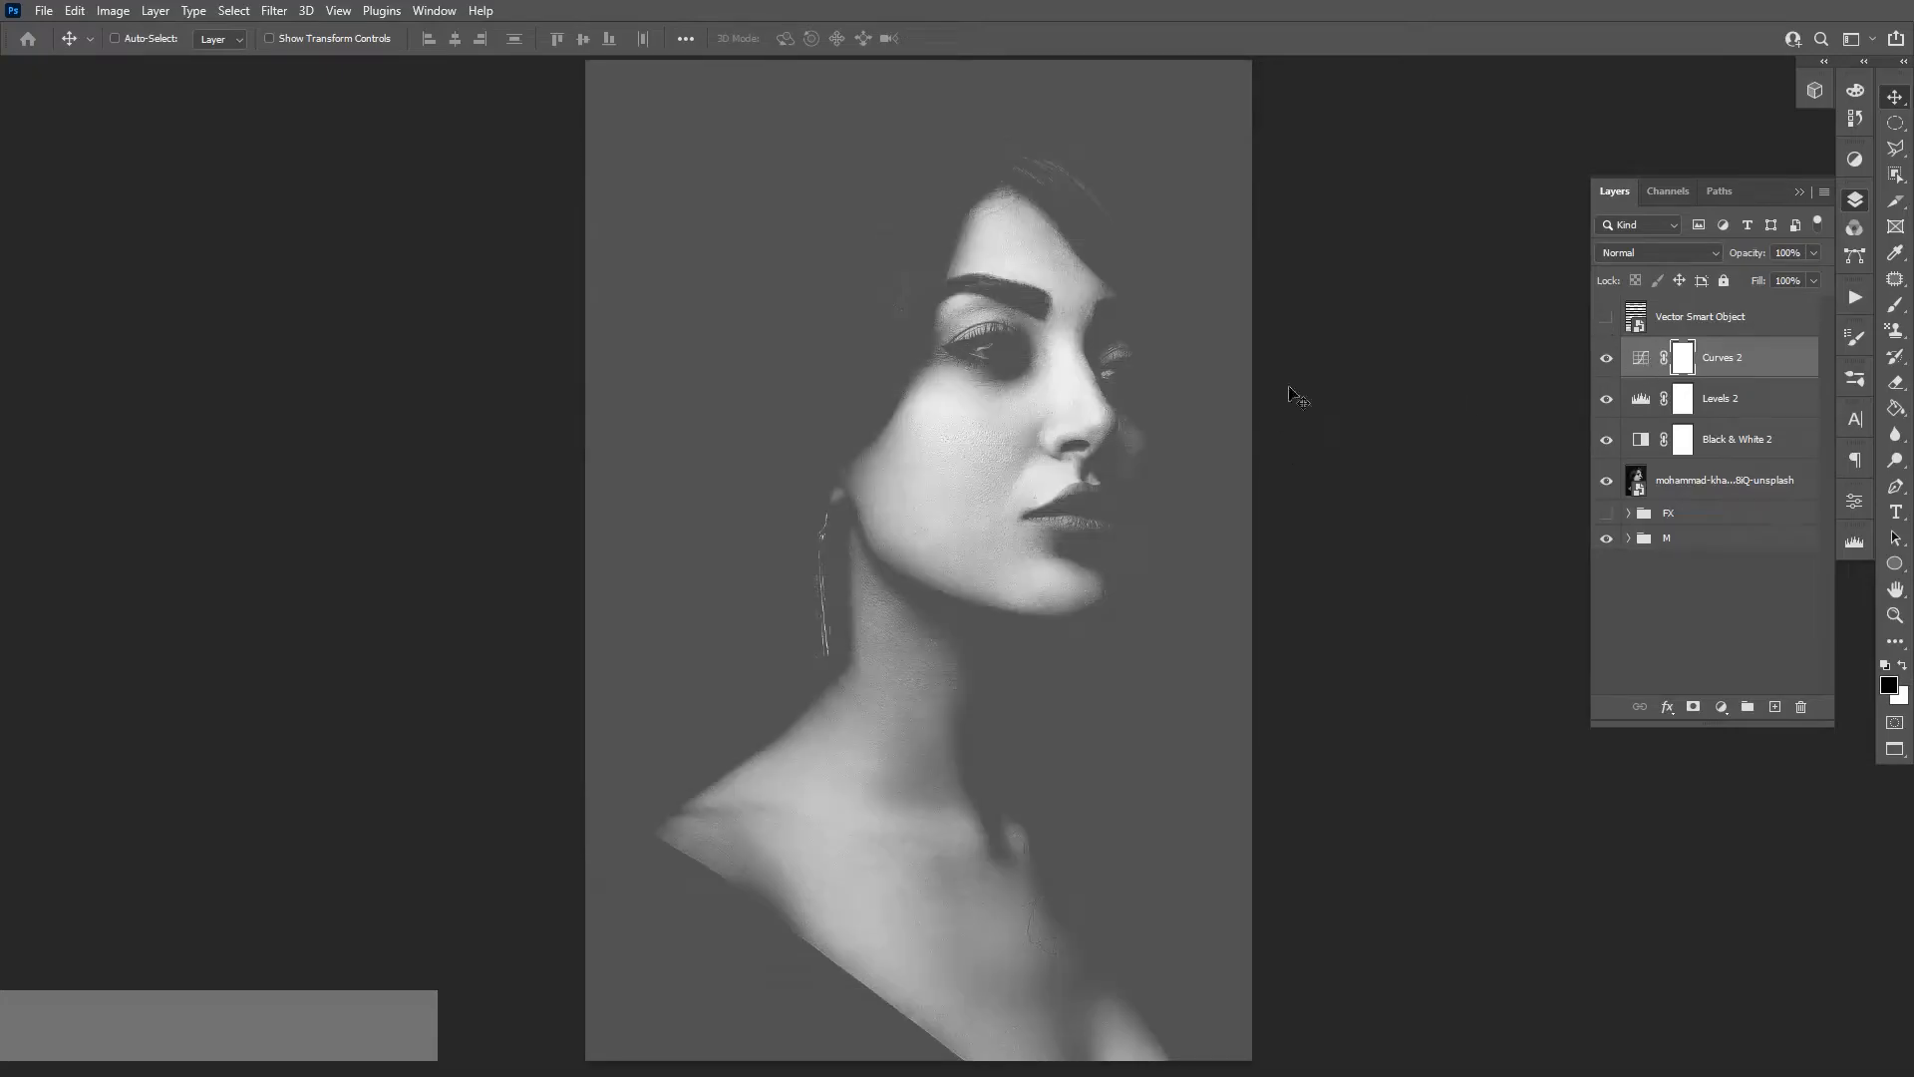
mouse_move(1642, 357)
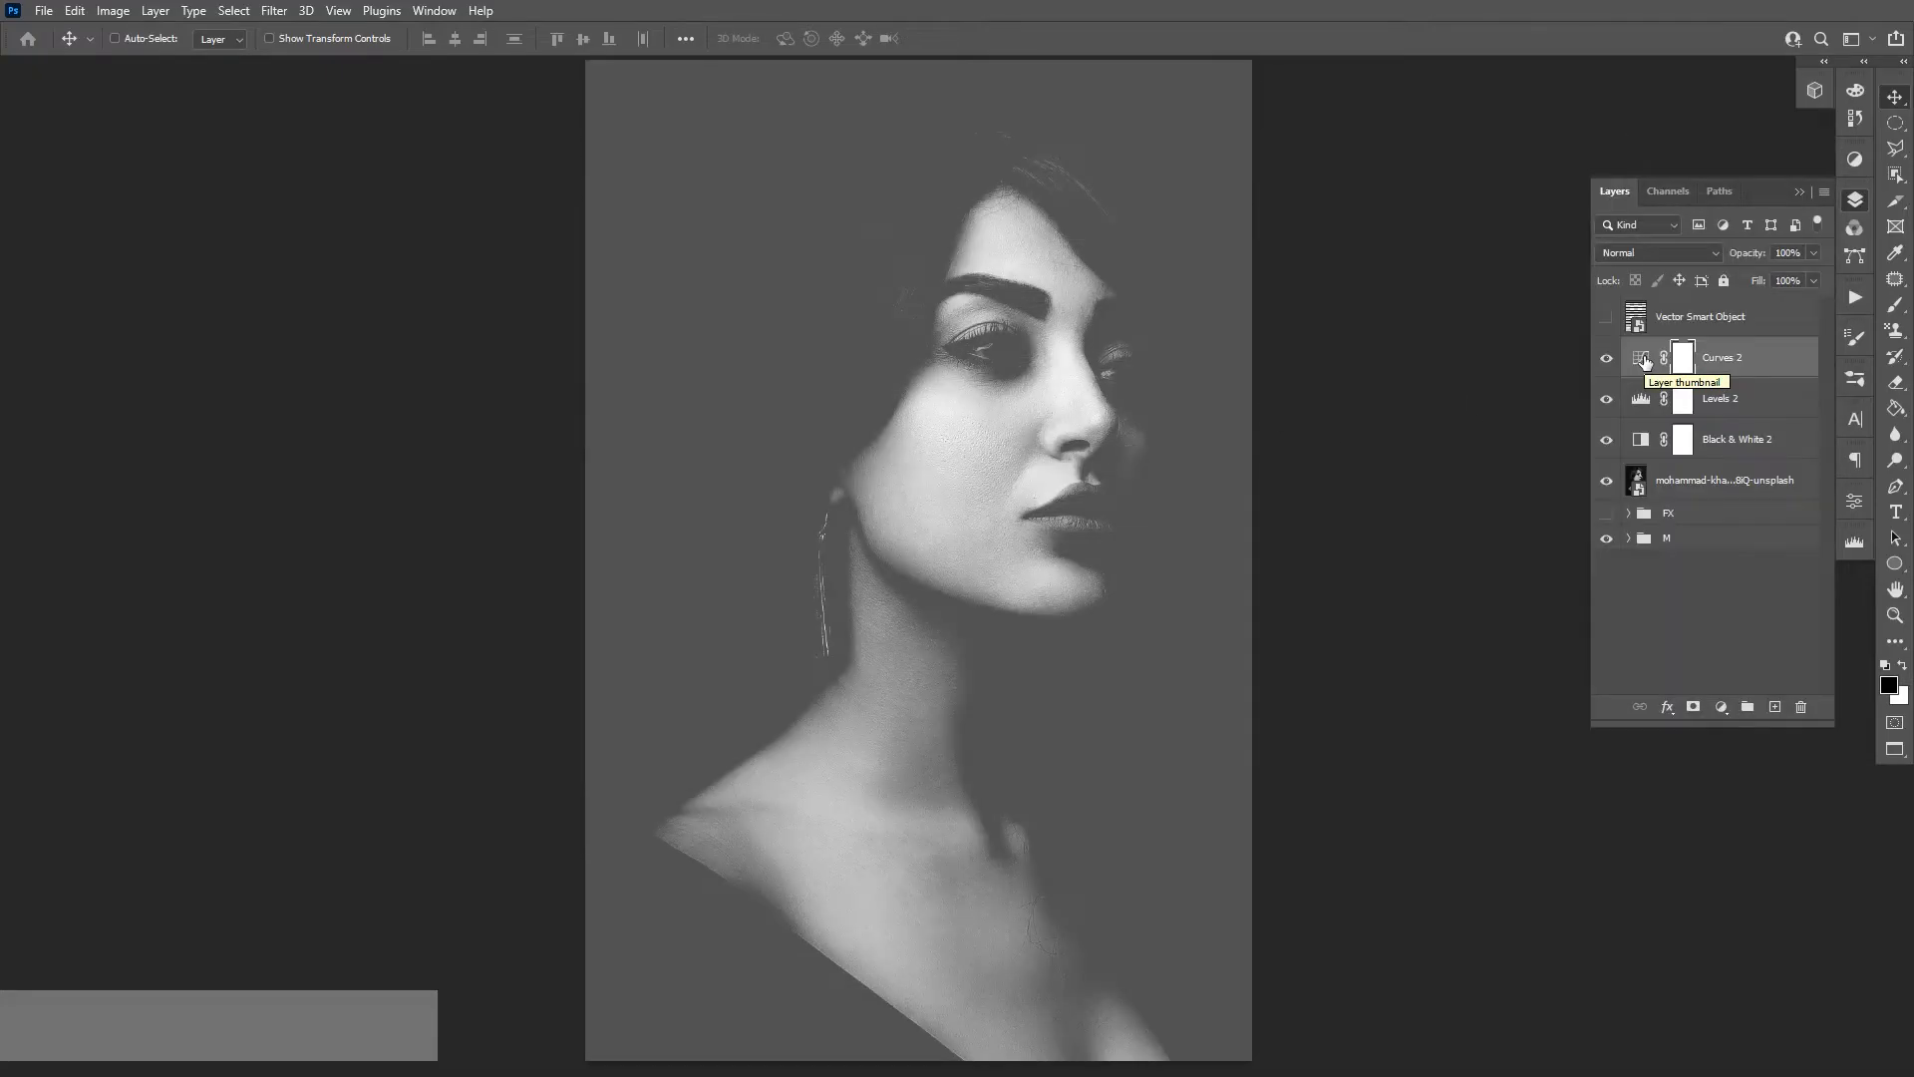
double_click(1644, 358)
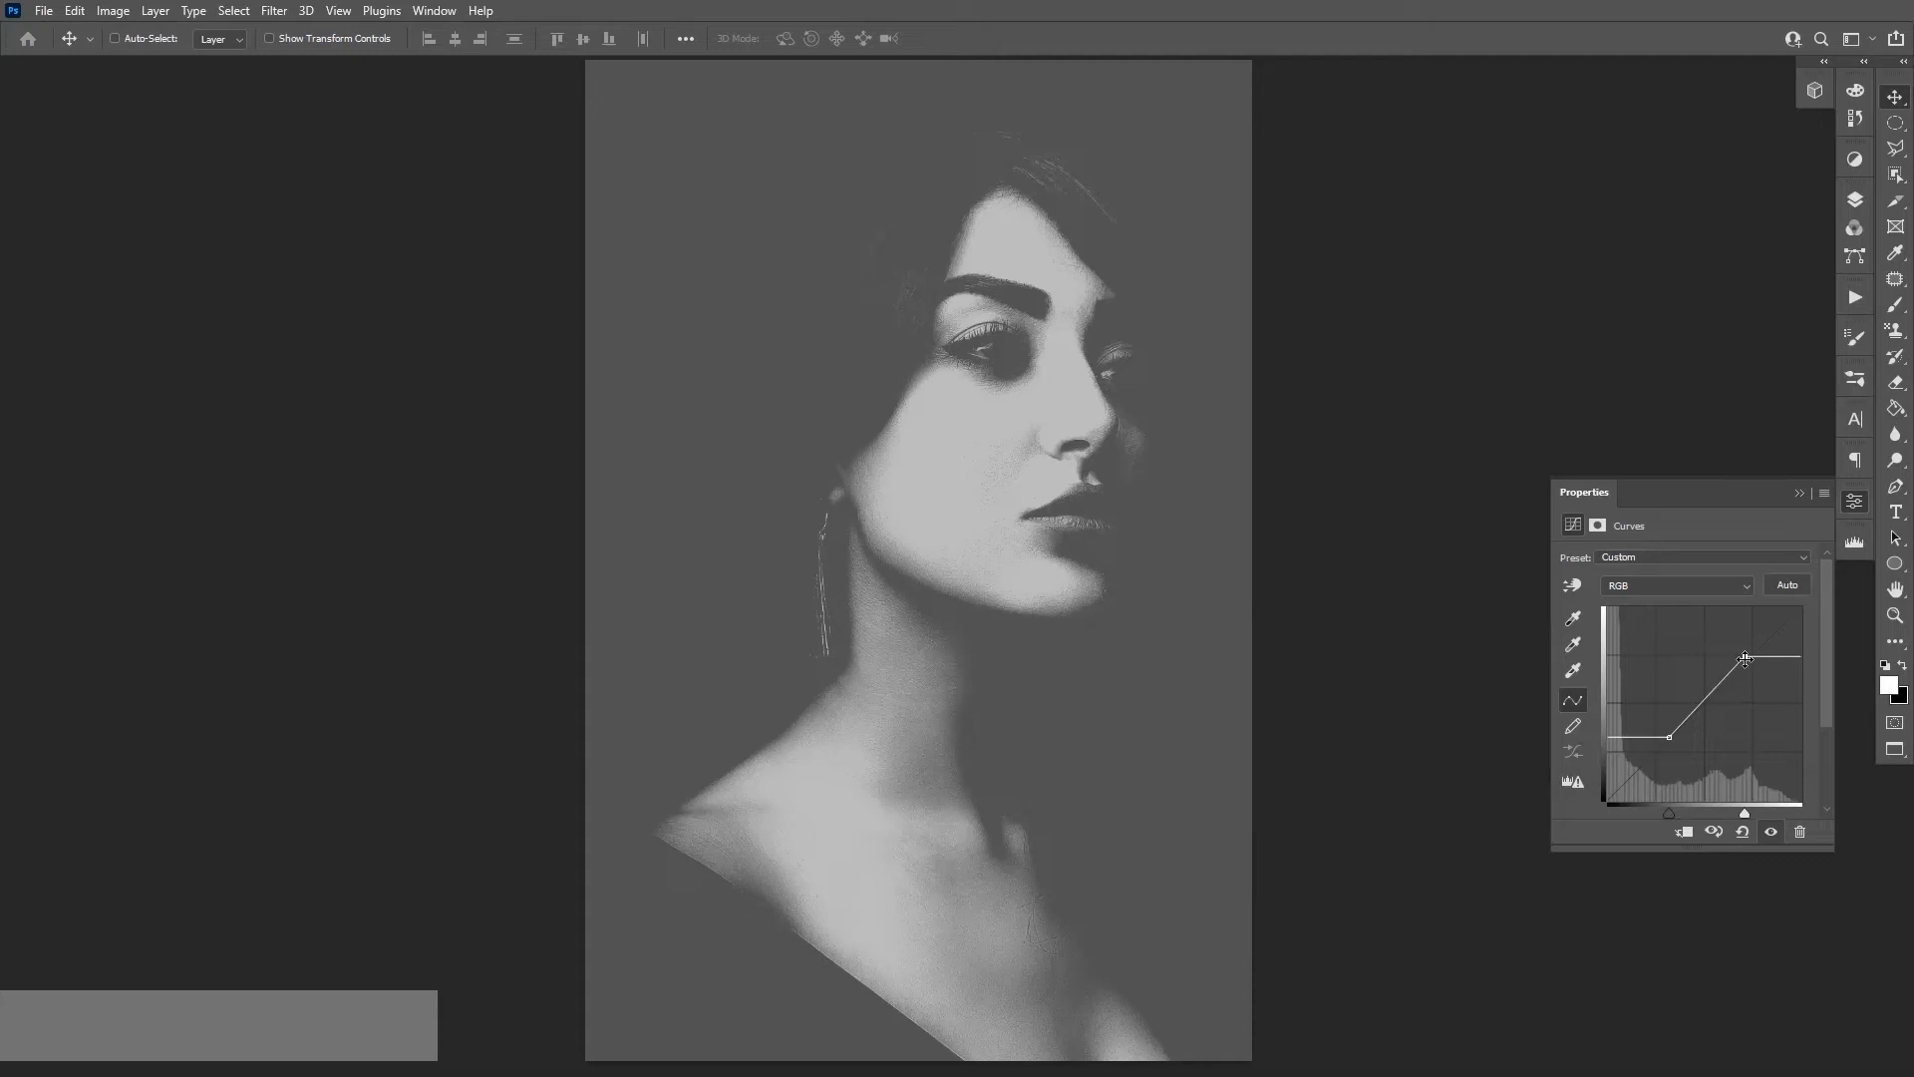
- Steepen the RGB curve so the lit face brightens and shadows stay deep
left_click(1855, 200)
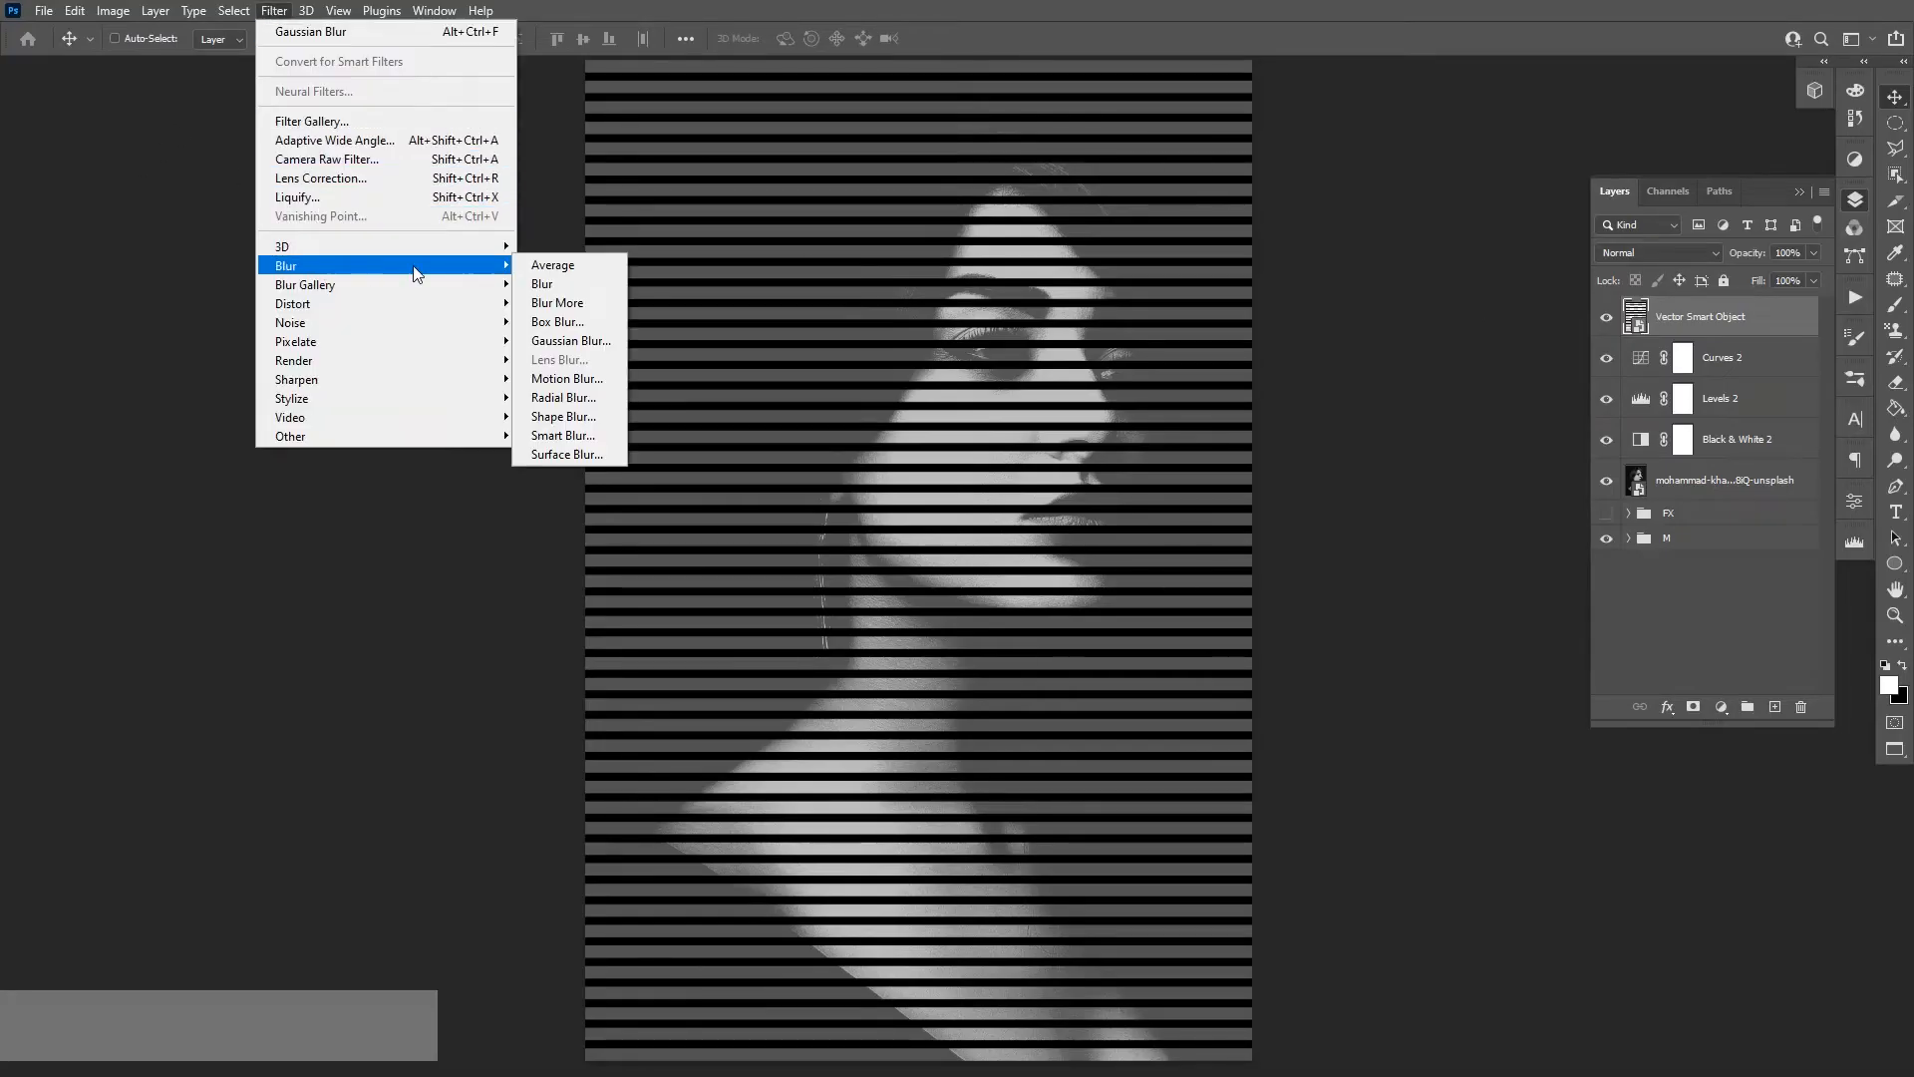
- Apply an 18.0 px Gaussian Blur to the Vector Smart Object stripe layer
left_click(570, 339)
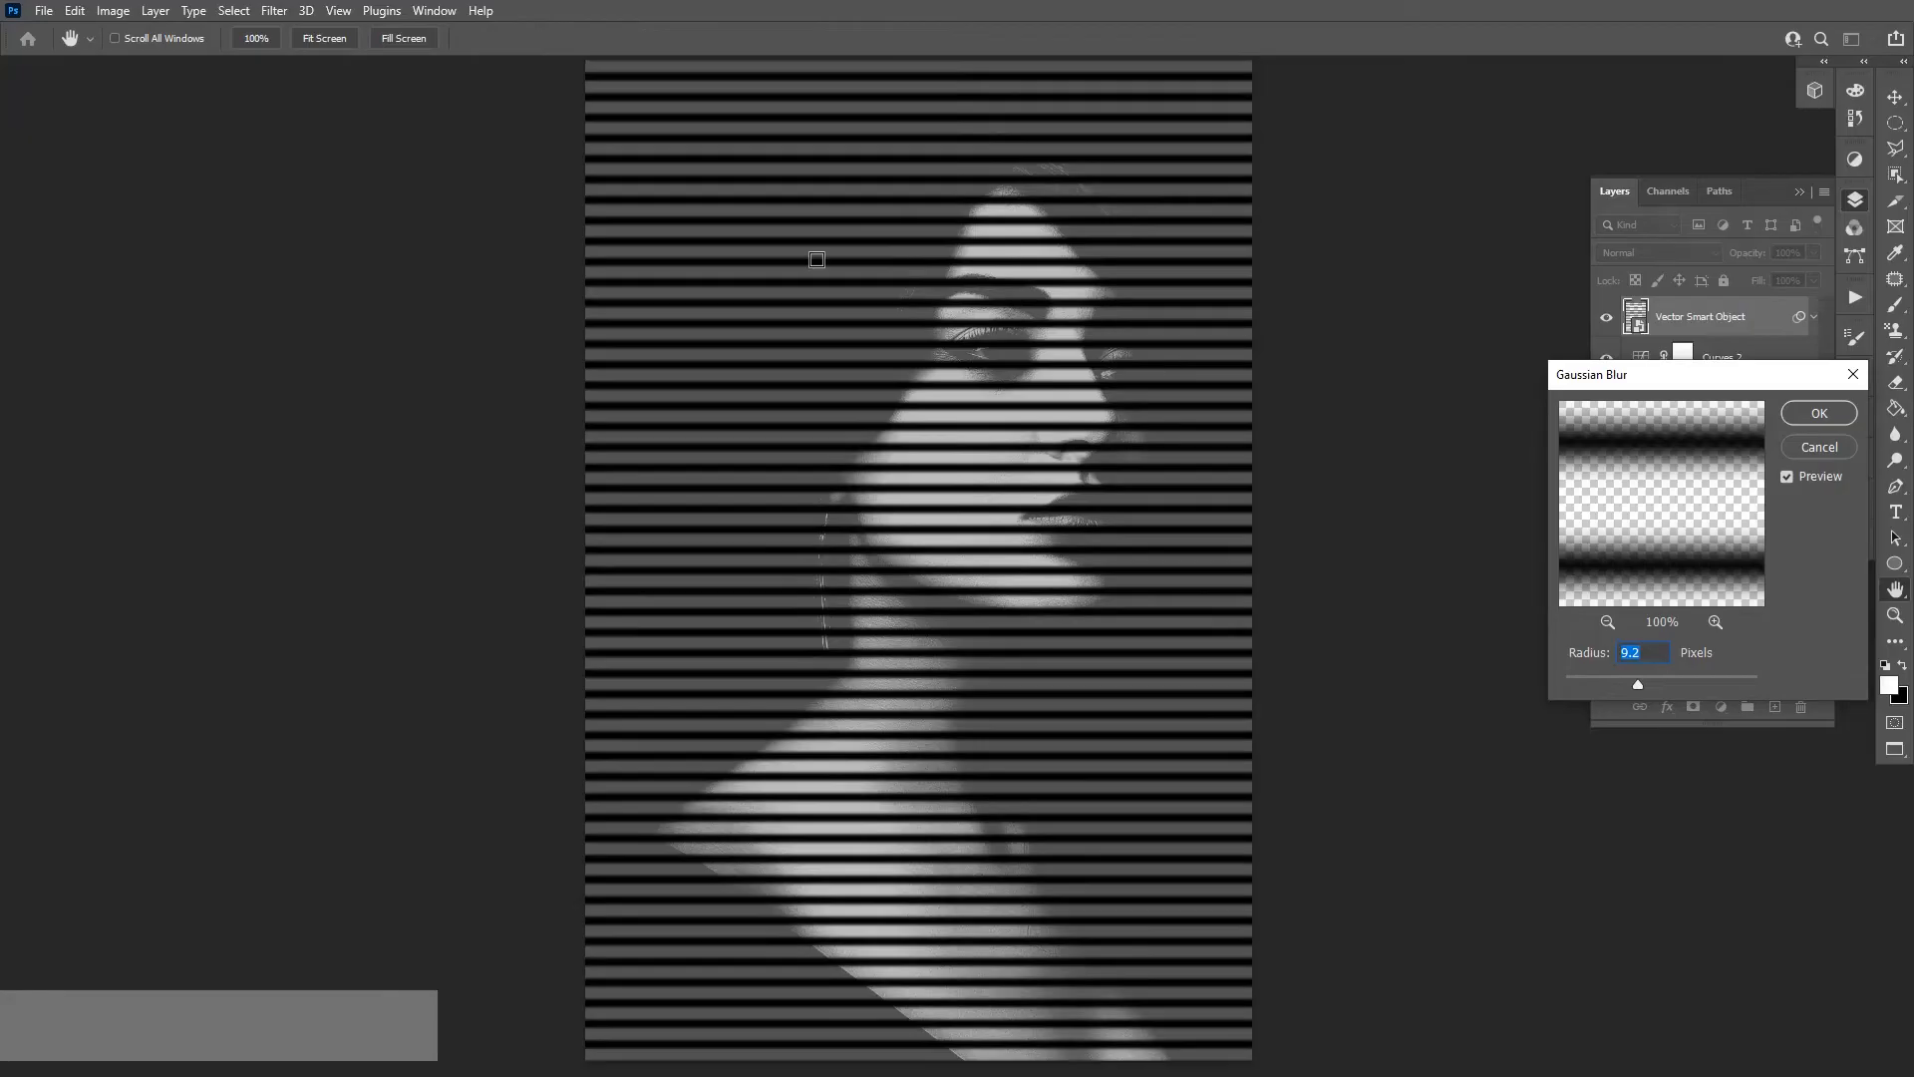
mouse_move(1651, 686)
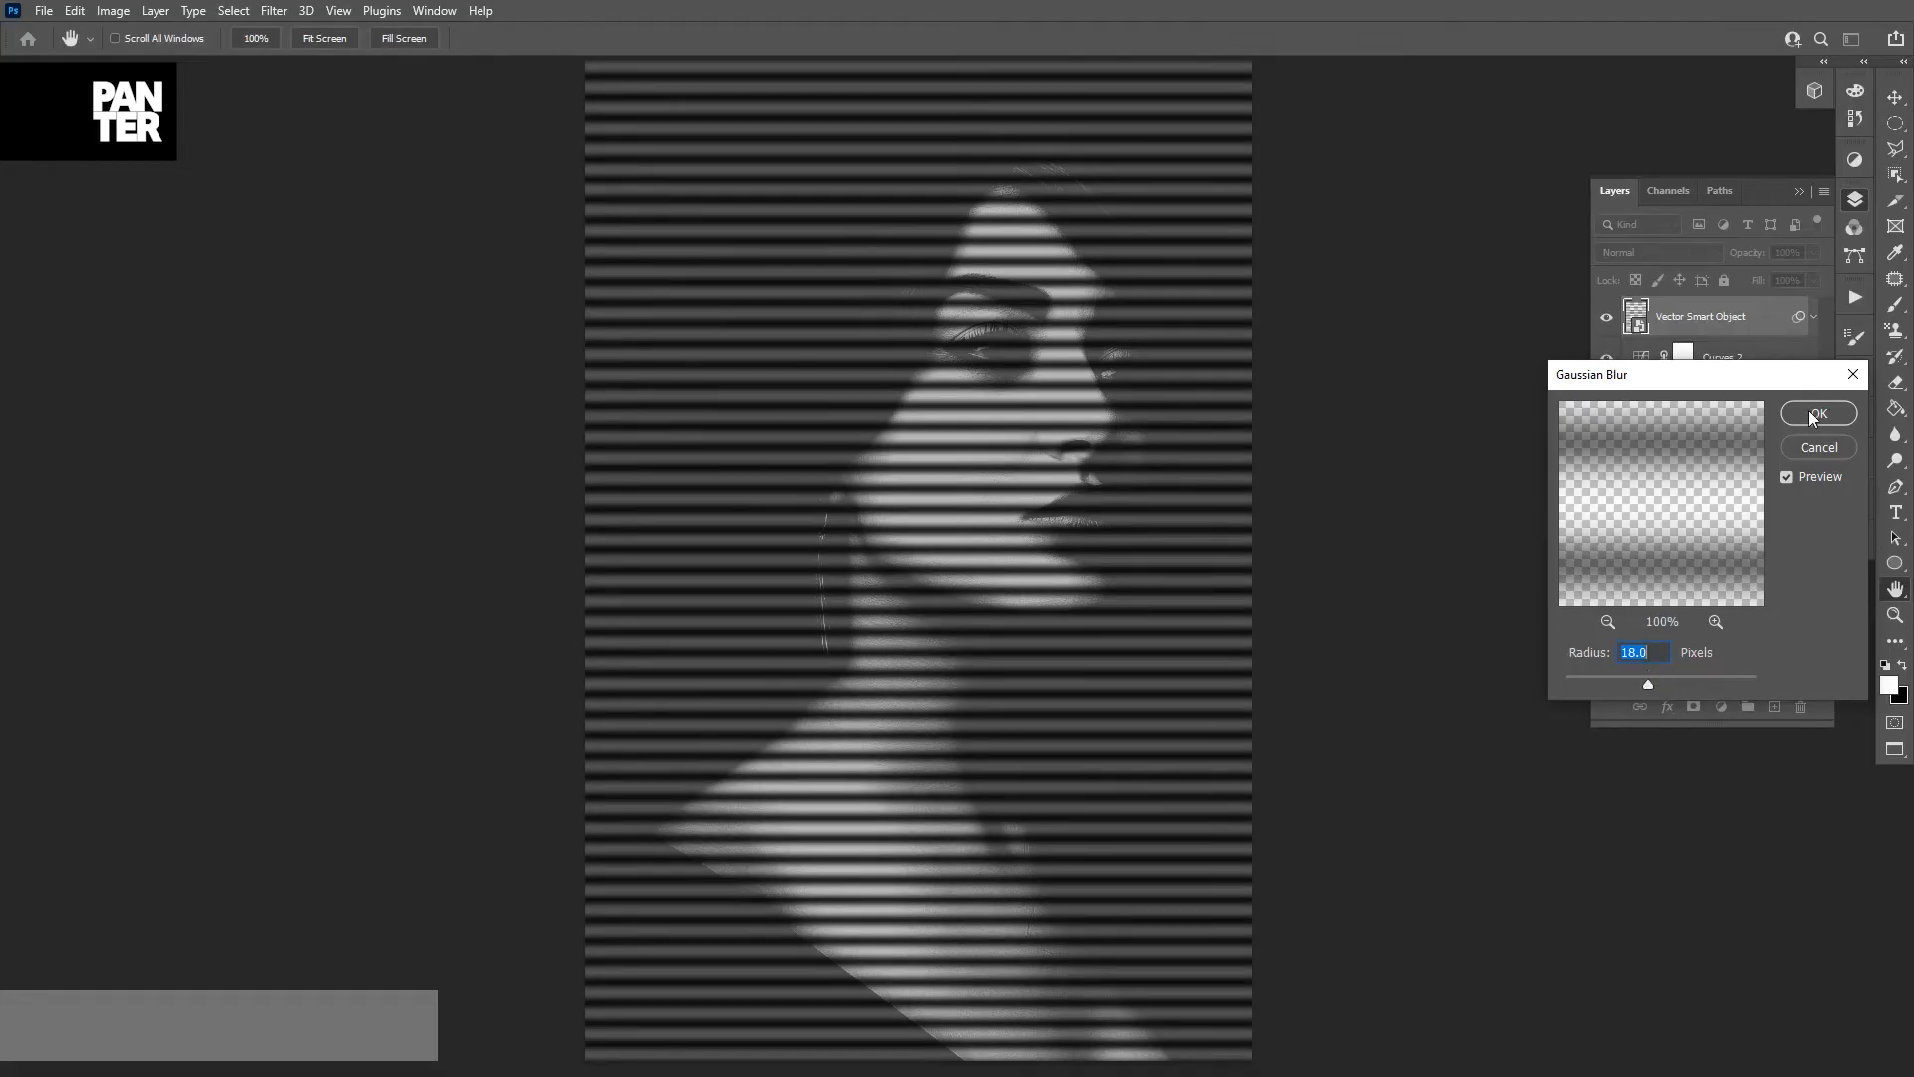
left_click(1817, 413)
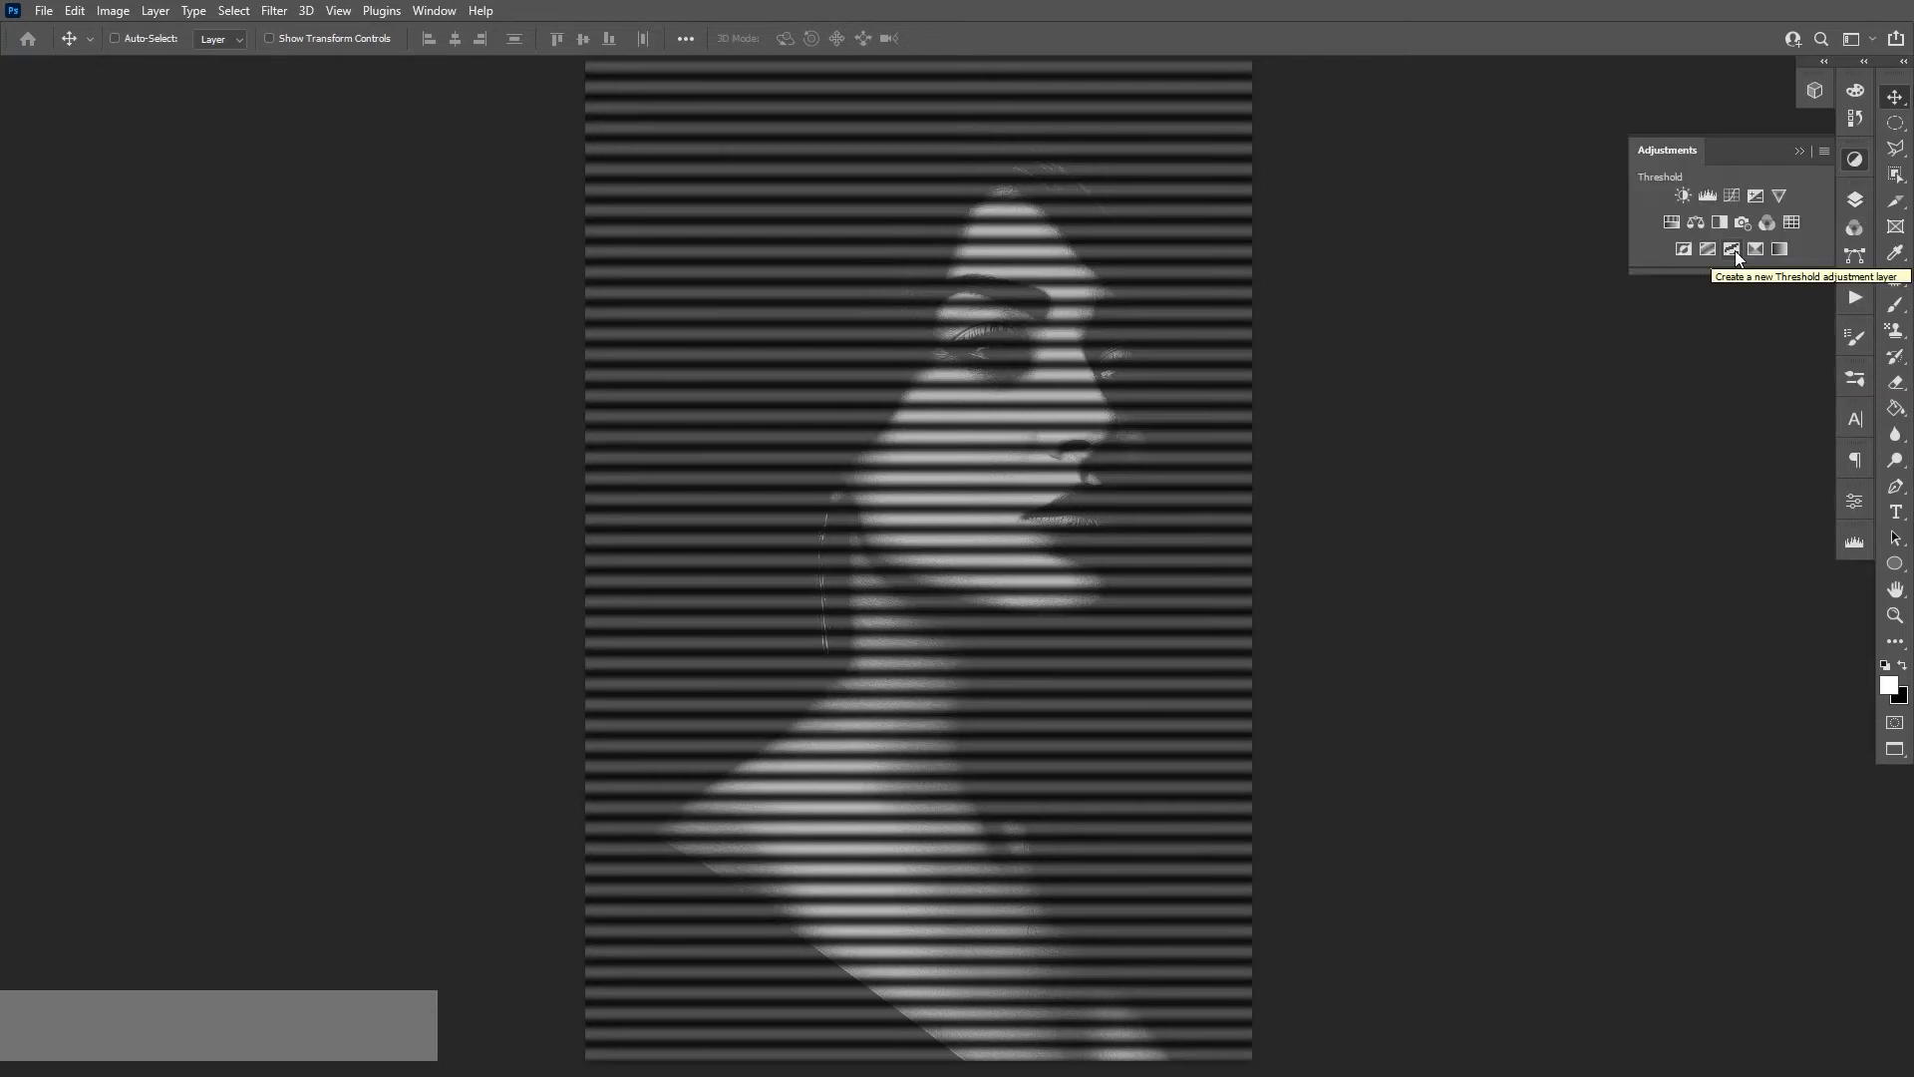
- Add a Threshold adjustment layer on top, then select the portrait photo layer
left_click(1731, 249)
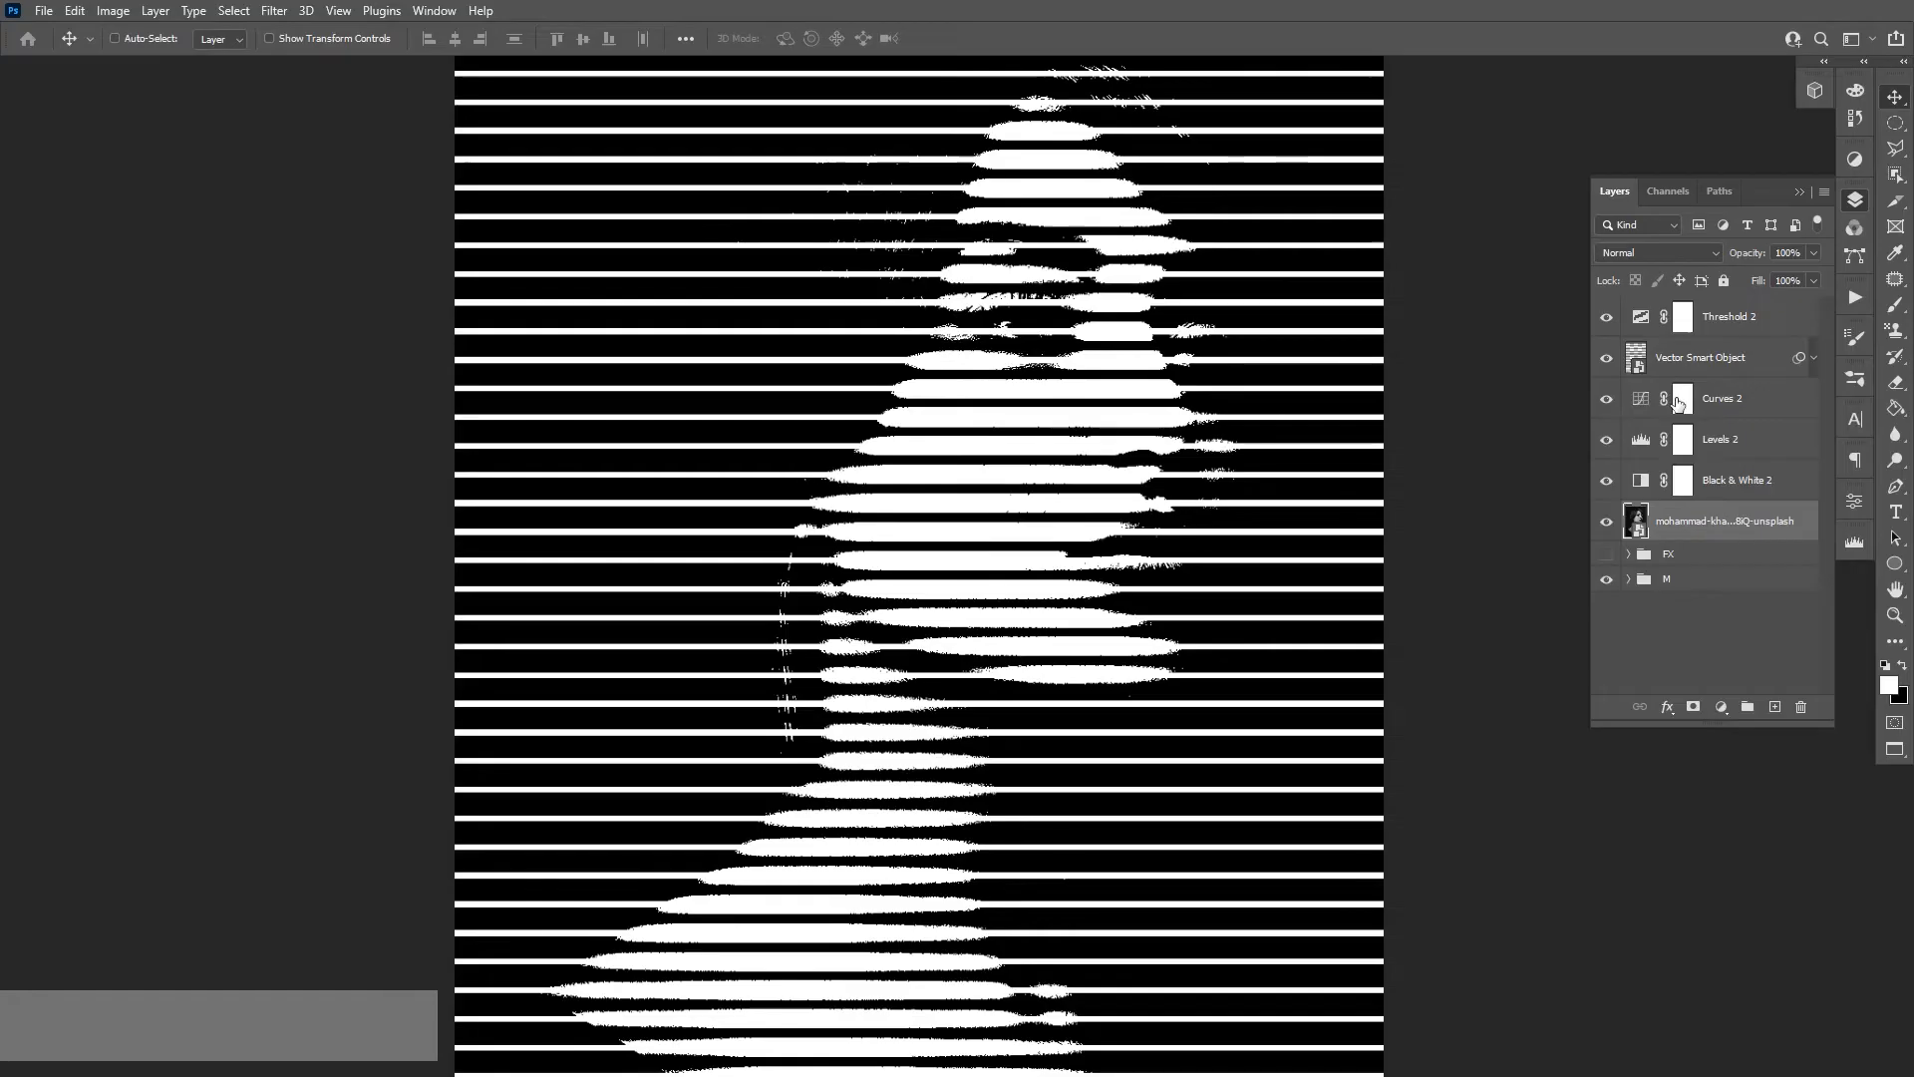
left_click(273, 11)
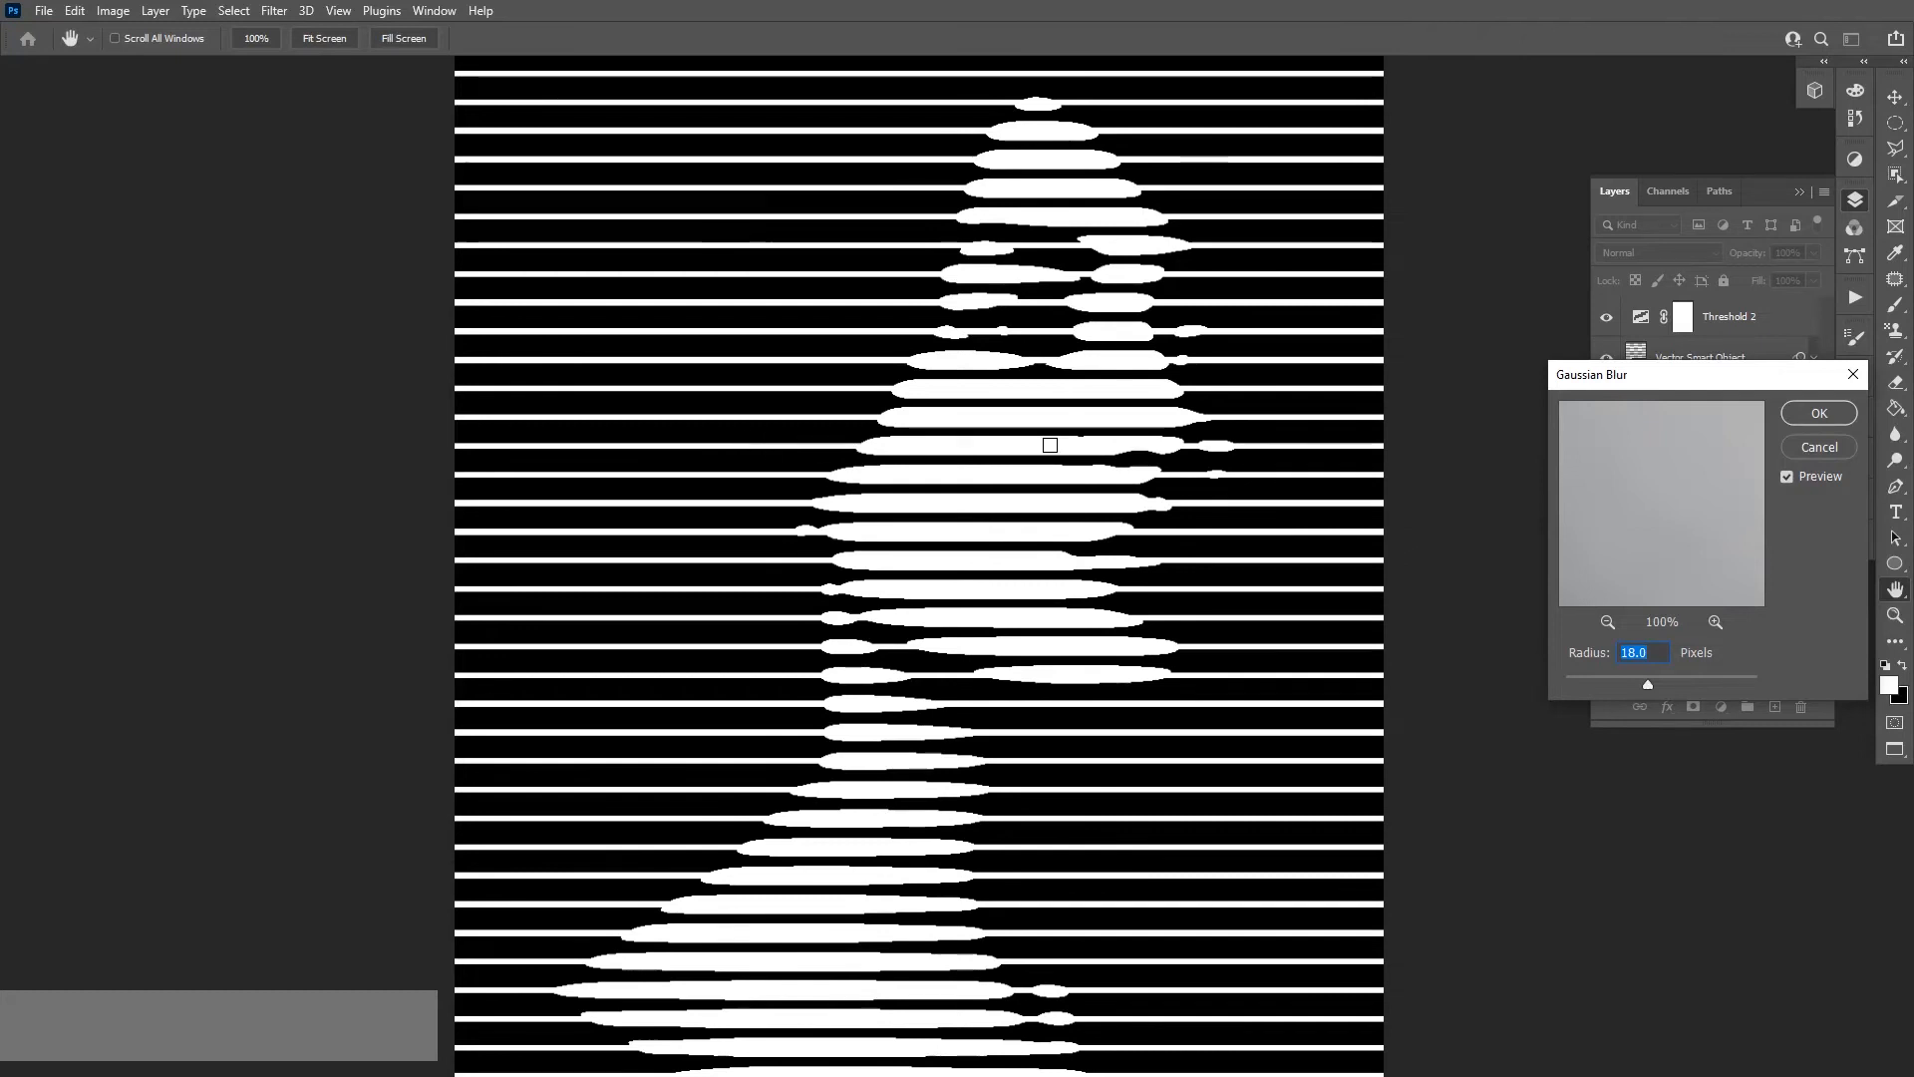
mouse_move(1126, 476)
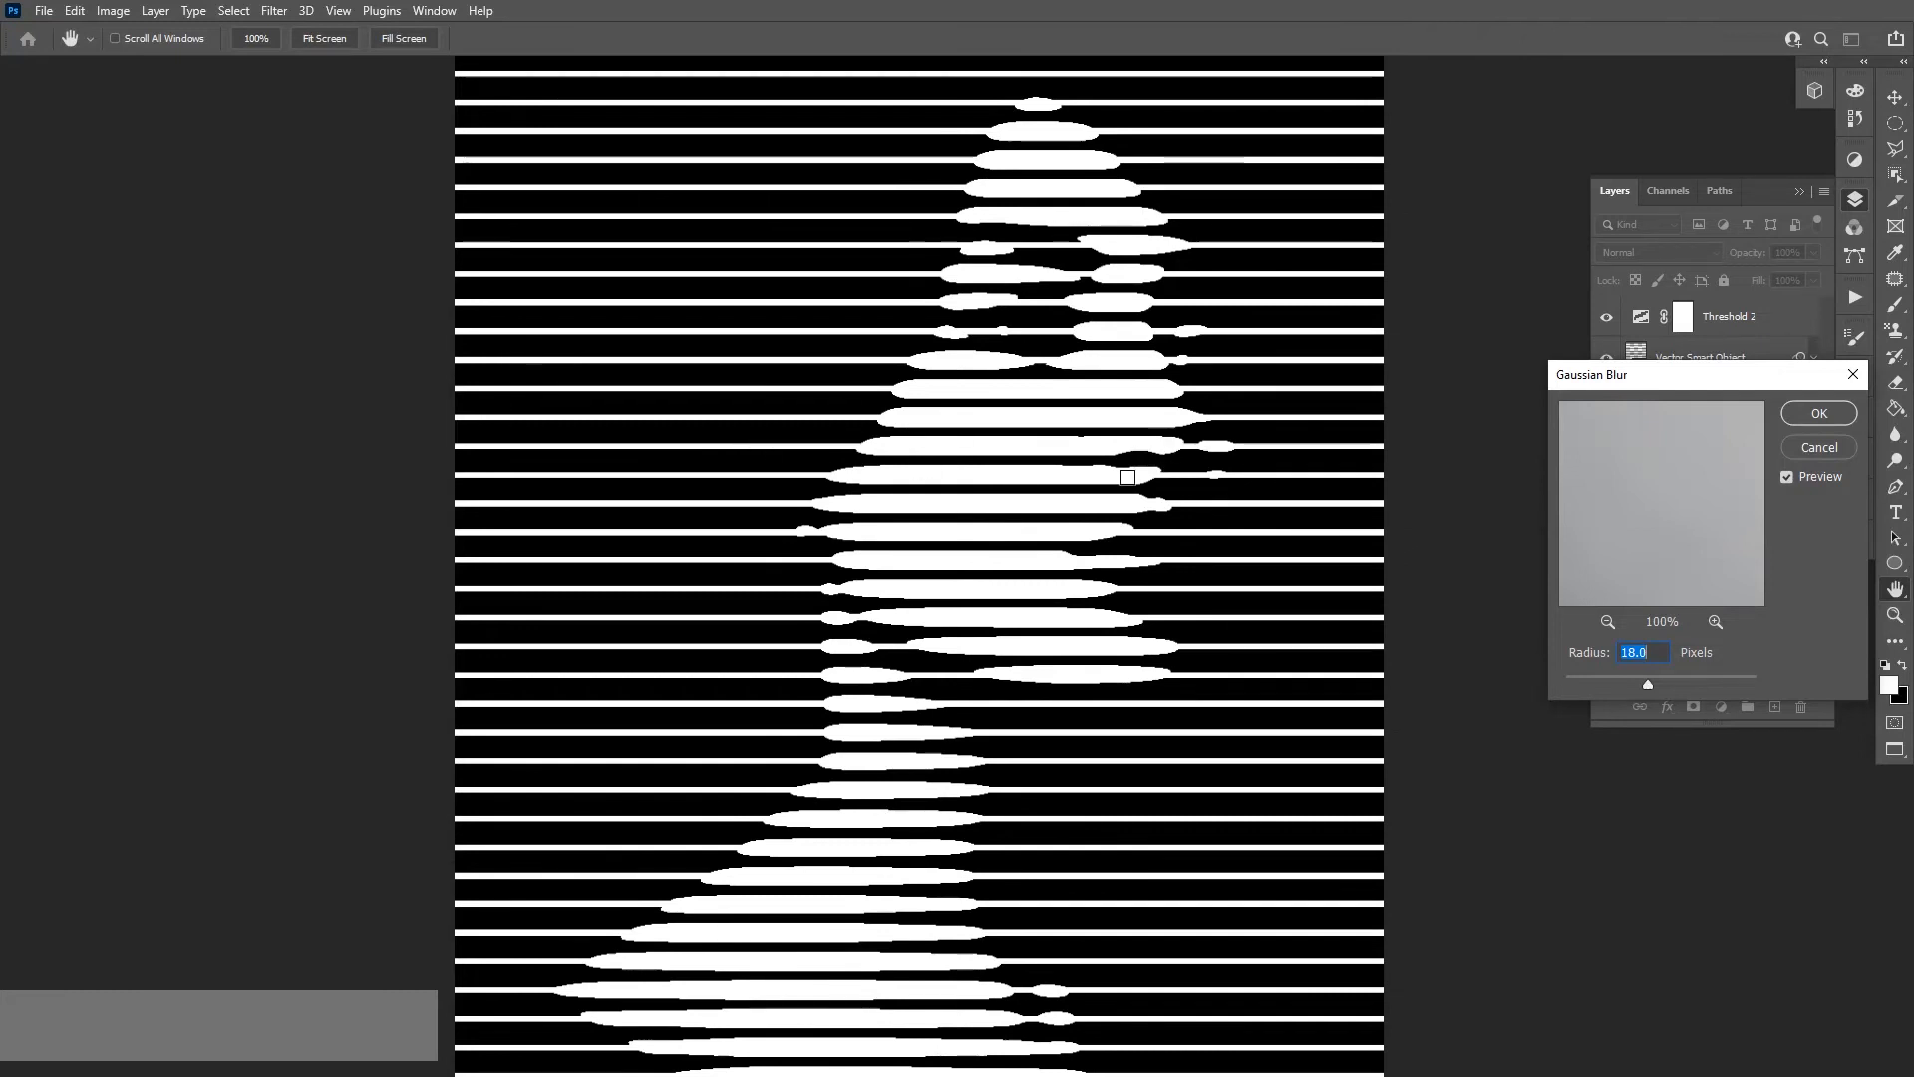
mouse_move(1197, 457)
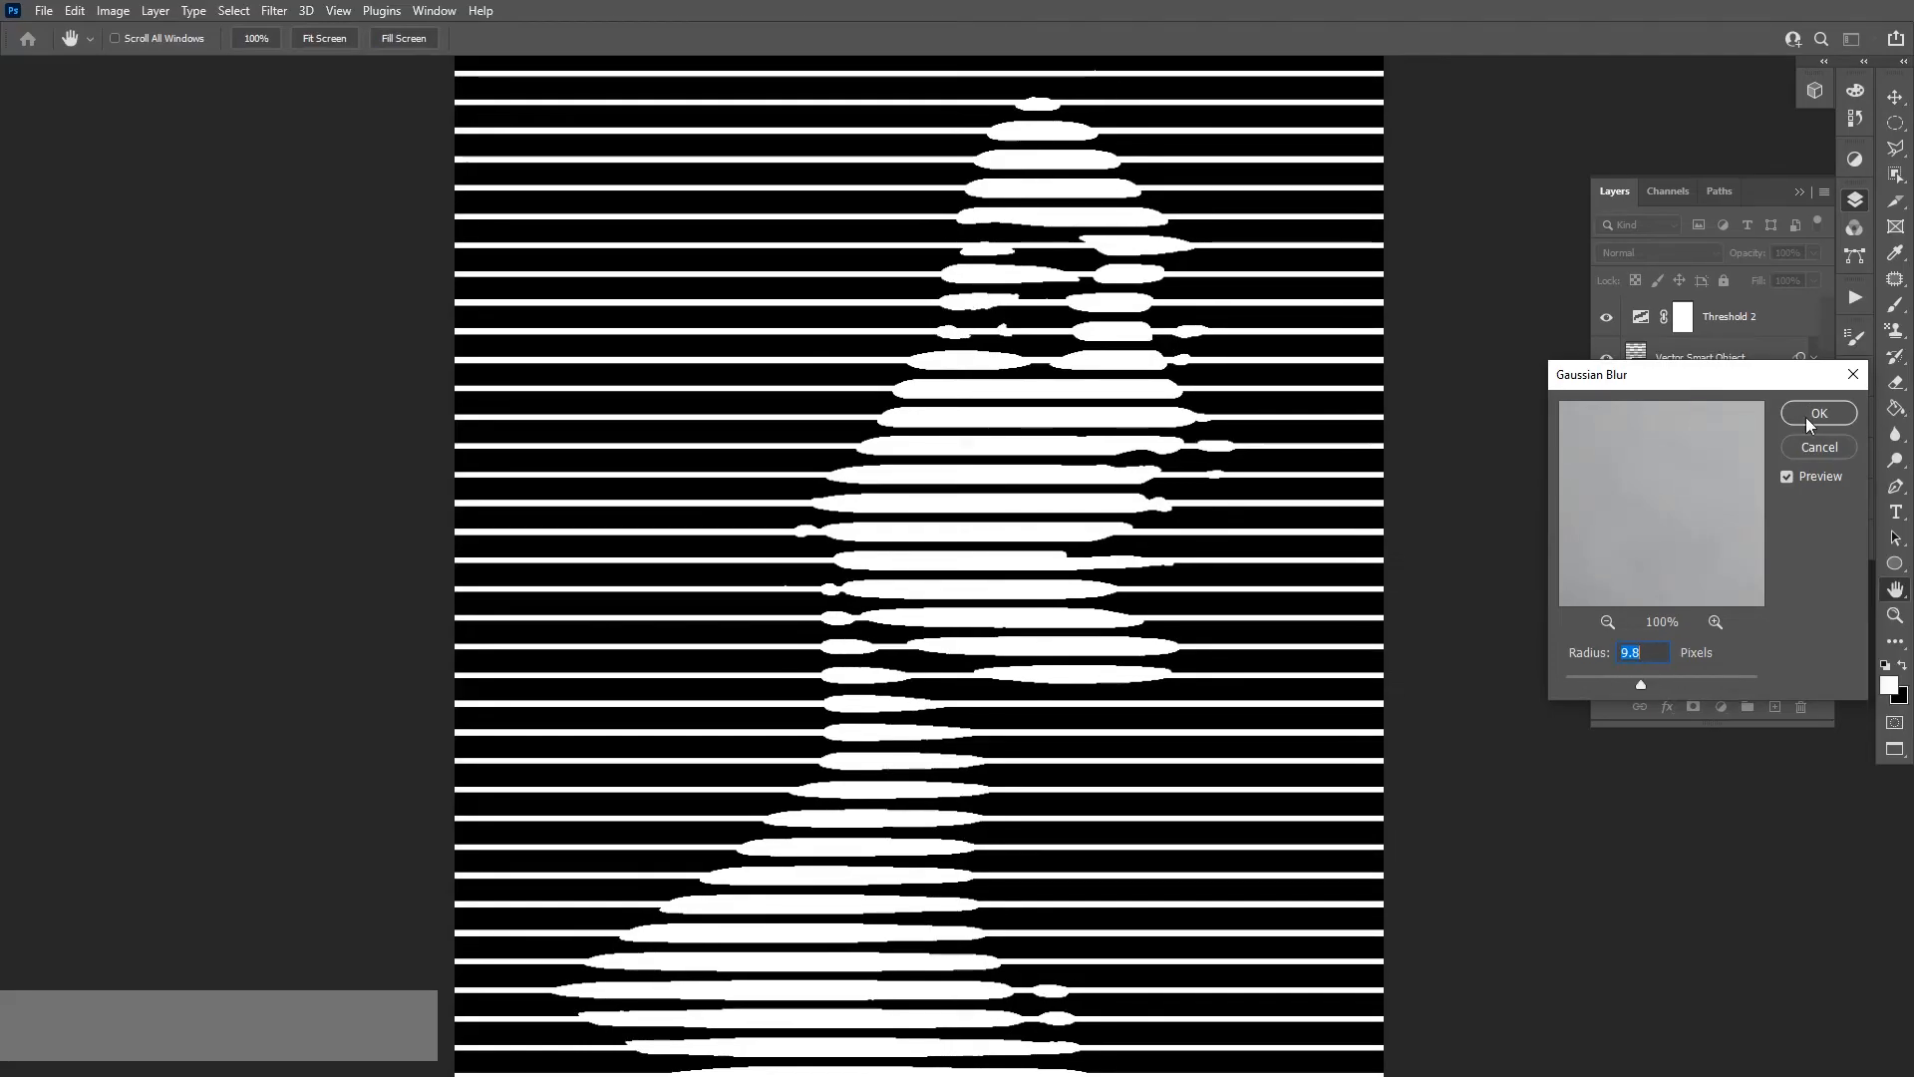
- Apply a 9.8 px Gaussian Blur to the portrait photo layer
left_click(1818, 413)
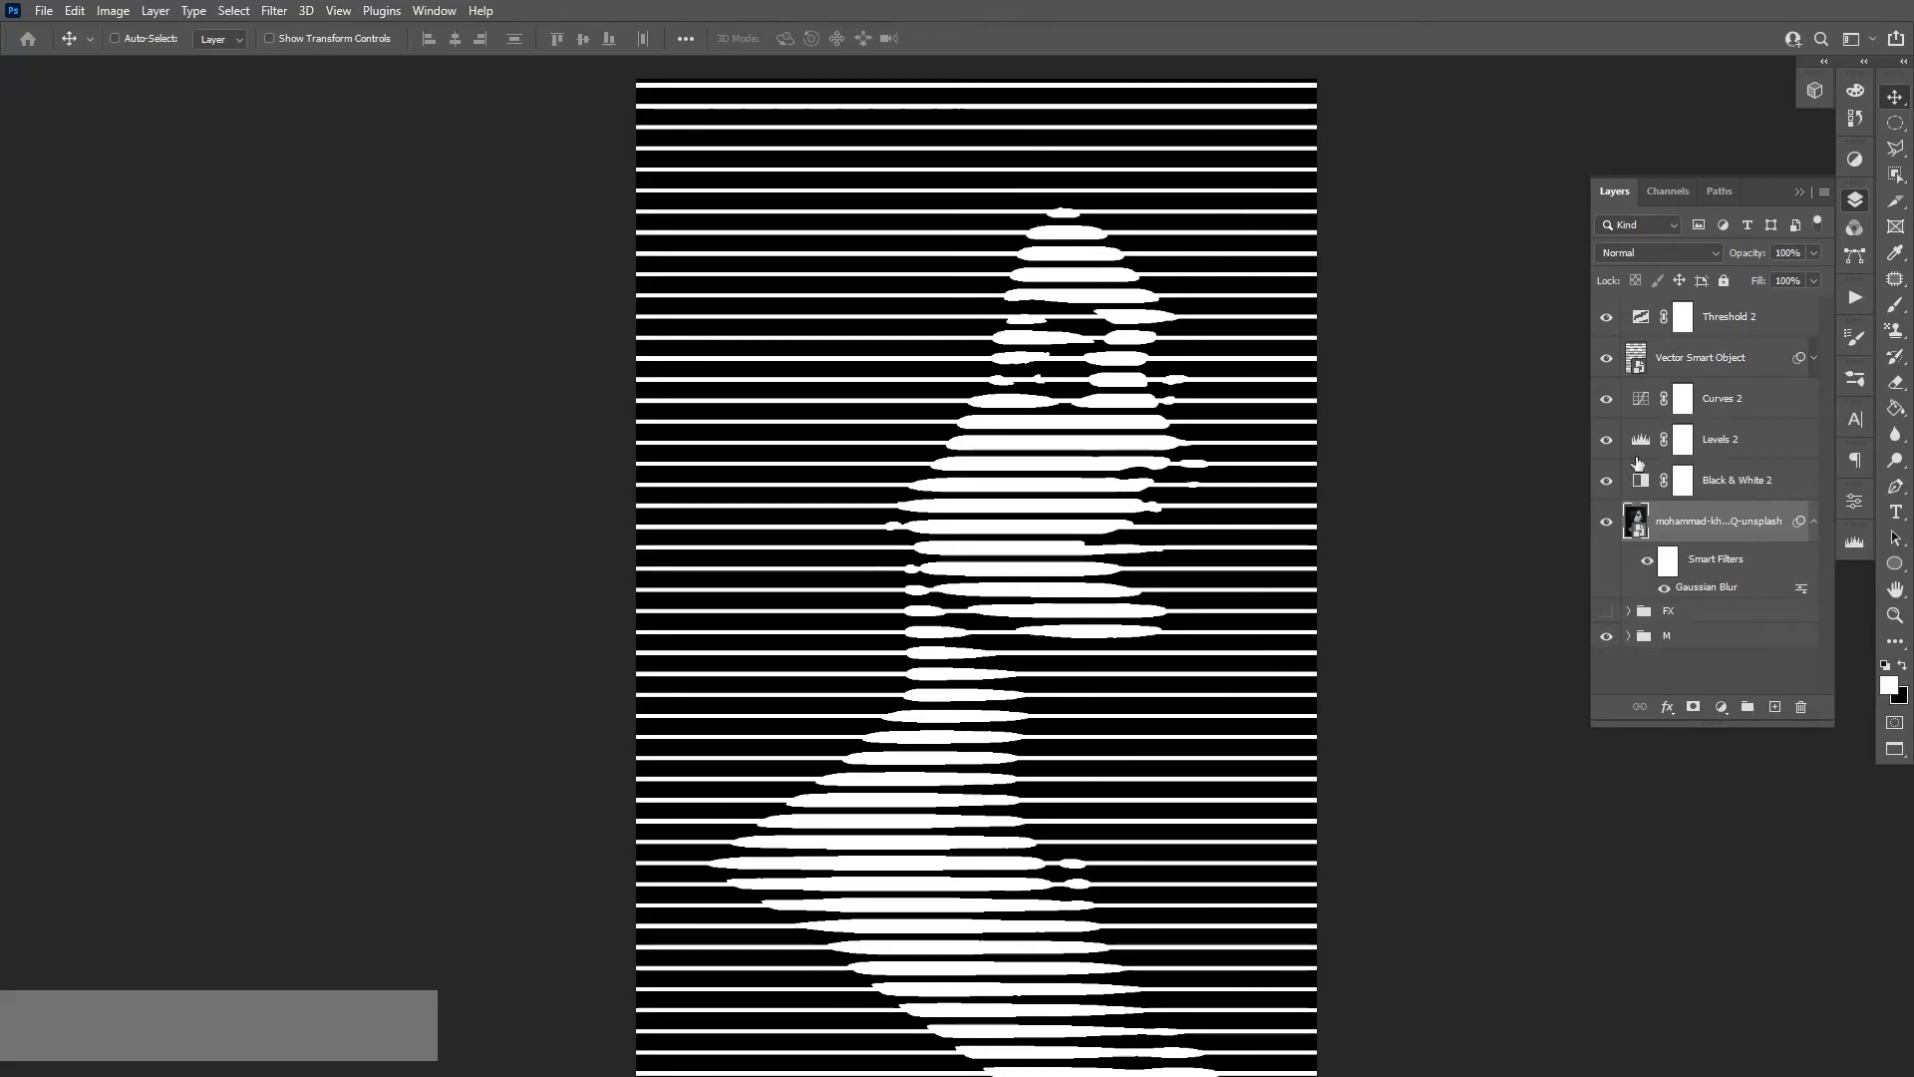
mouse_move(1675, 472)
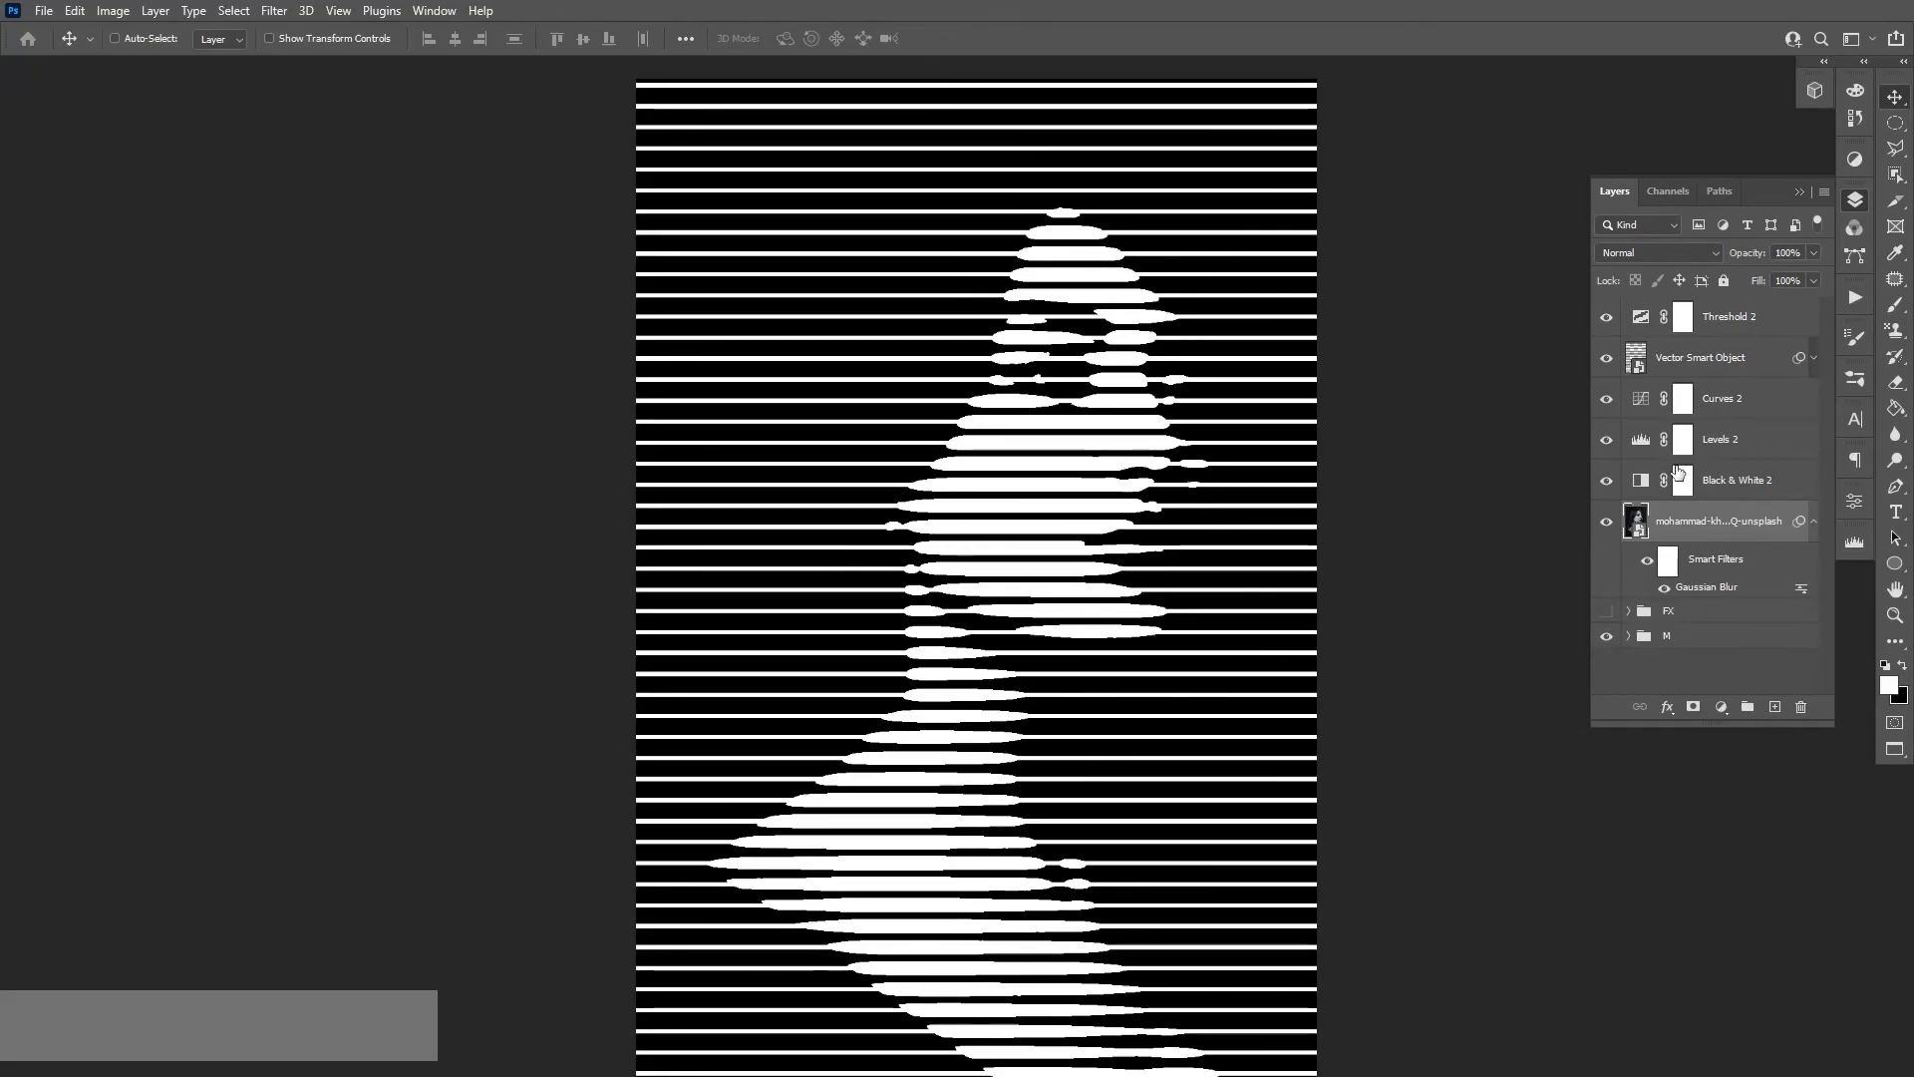